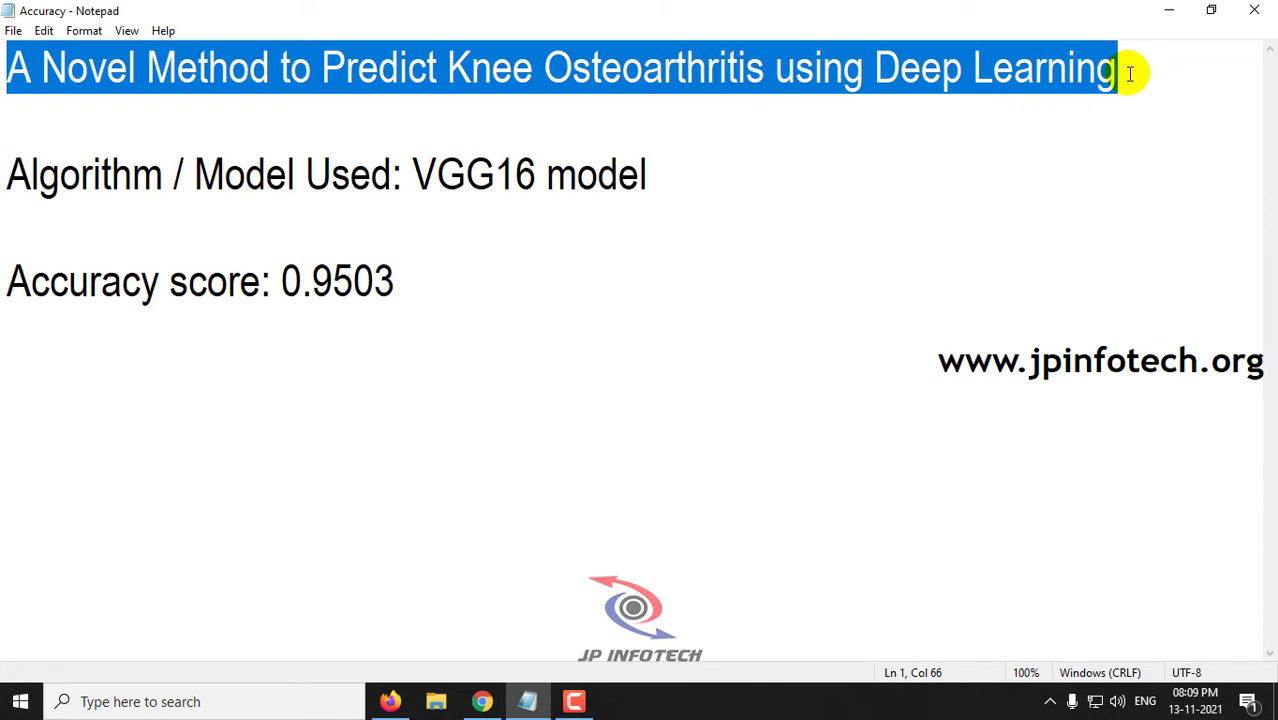
# Review the project title and 0.9503 accuracy line in the Notepad notes, then close them
pyautogui.click(1127, 72)
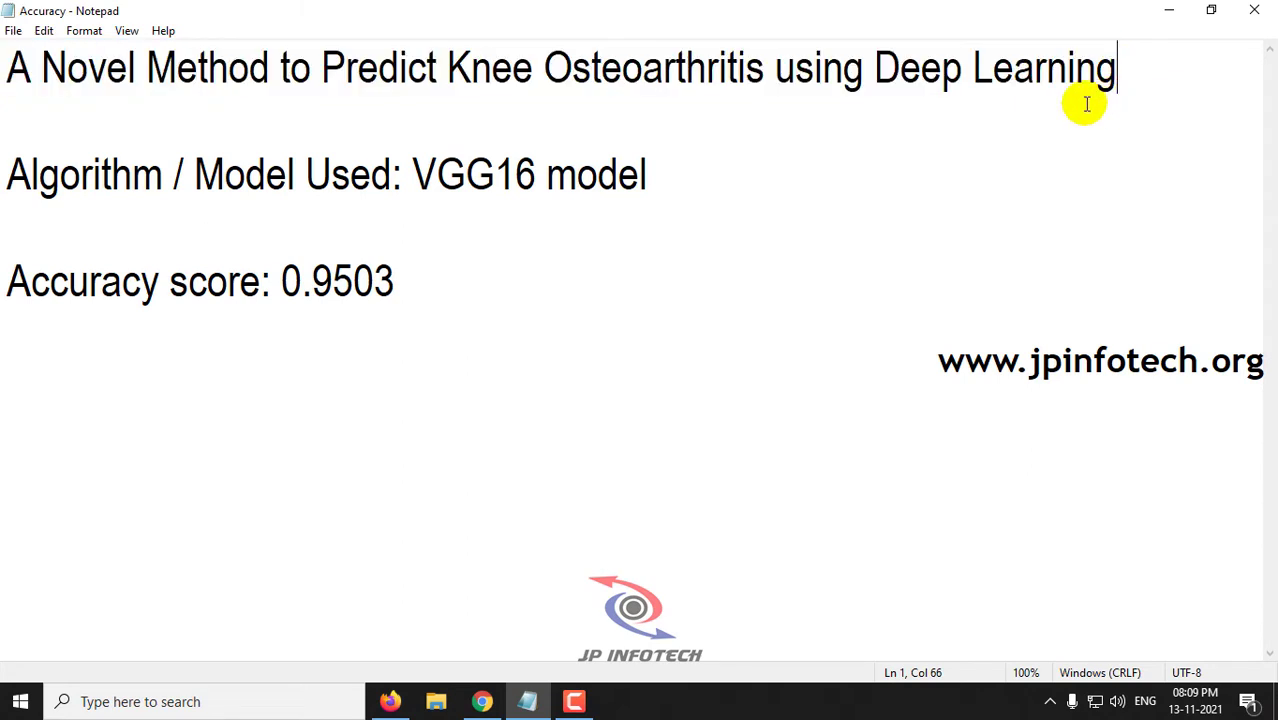
pyautogui.click(410, 174)
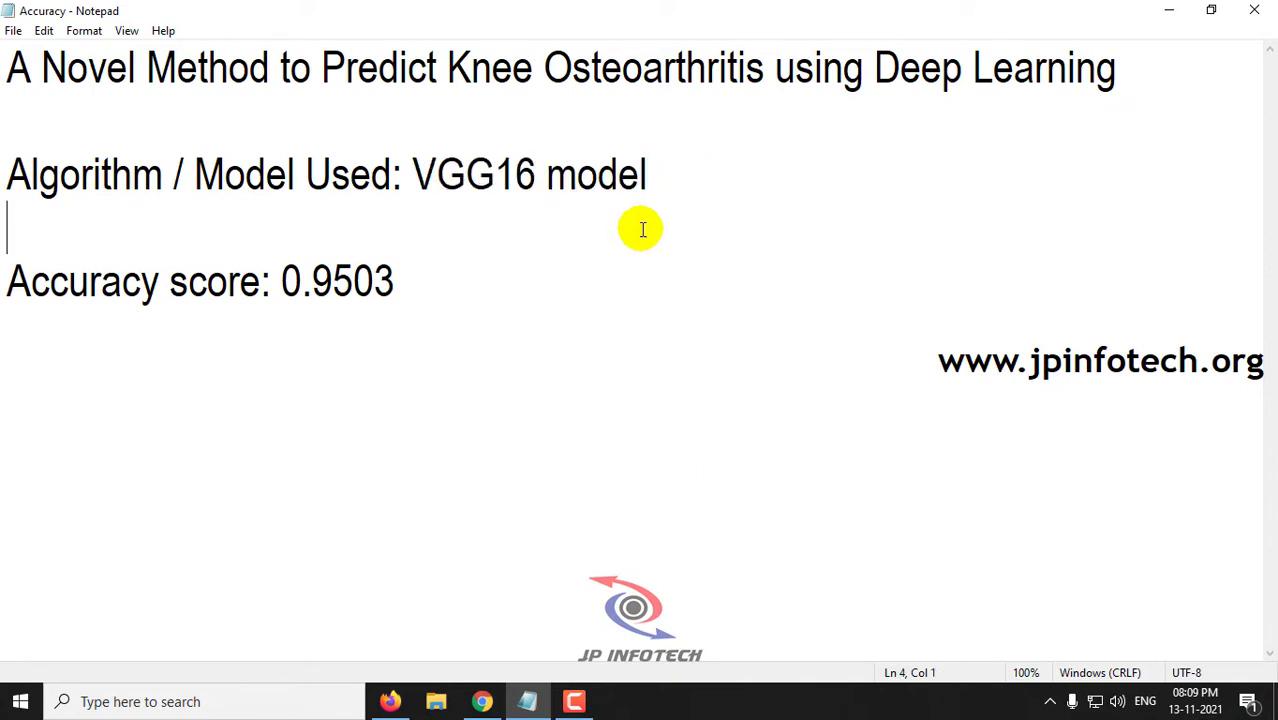
pyautogui.moveTo(470, 288)
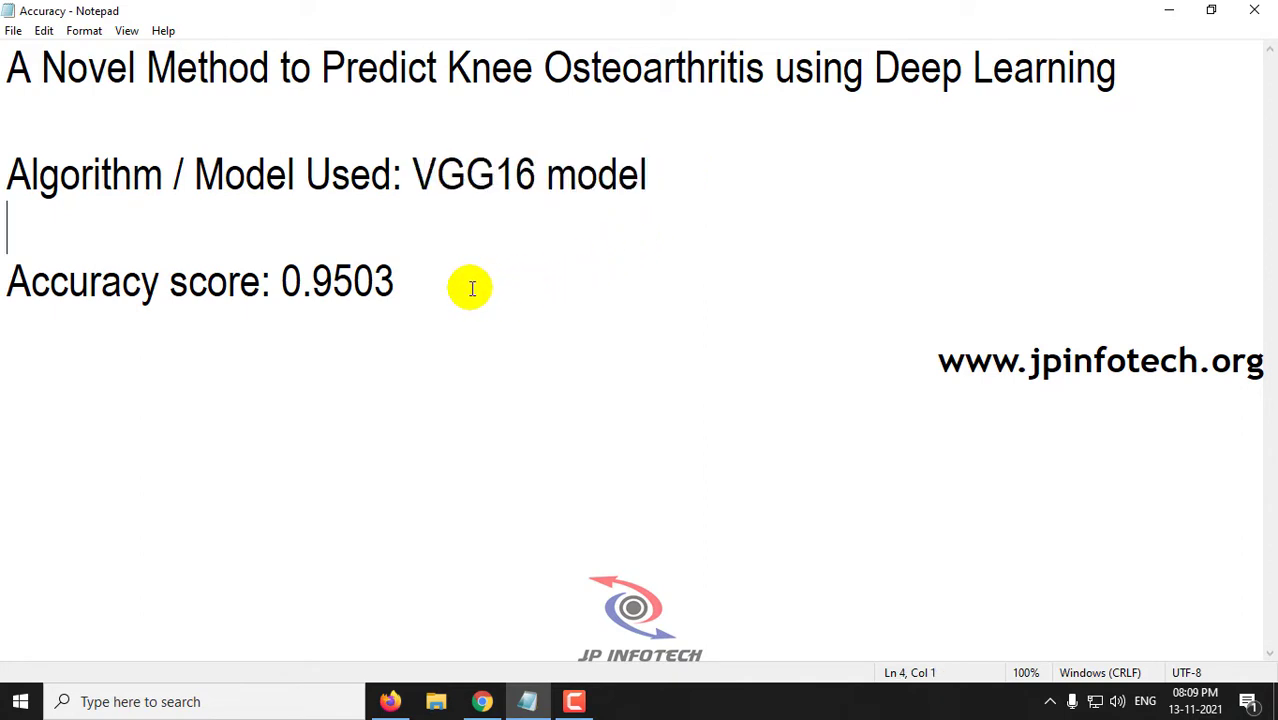
pyautogui.tripleClick(200, 281)
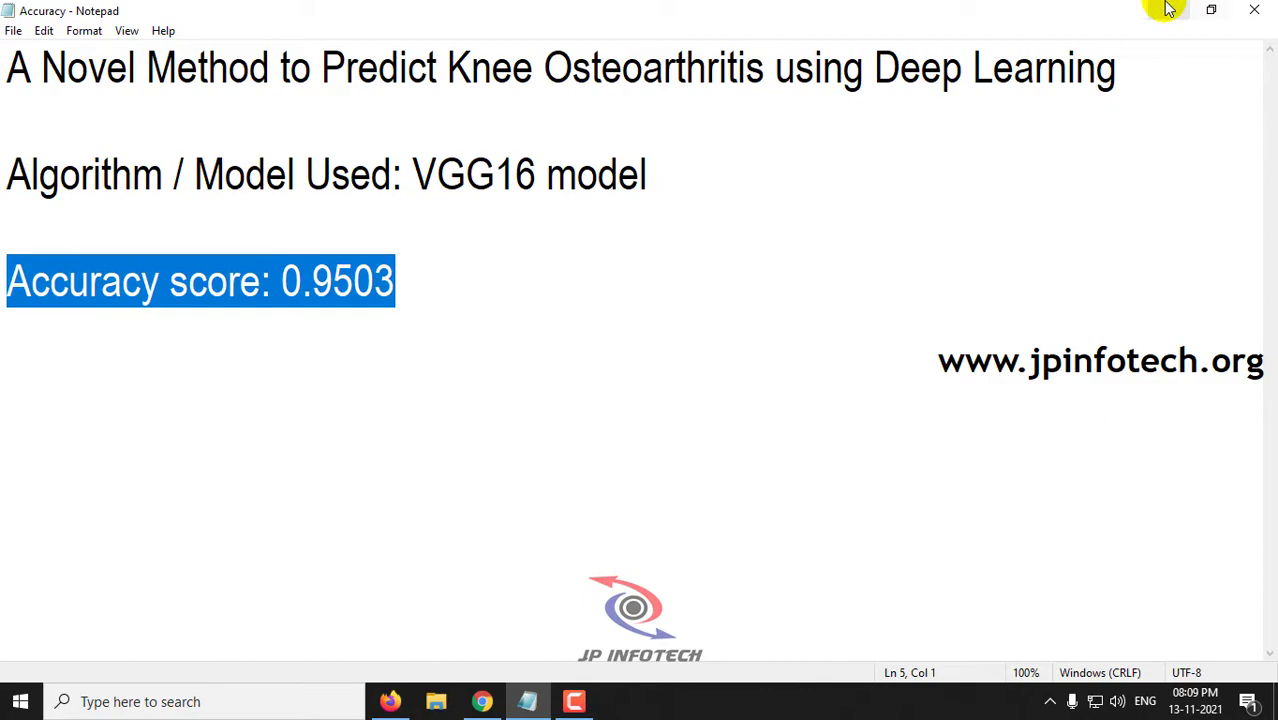
pyautogui.click(1250, 10)
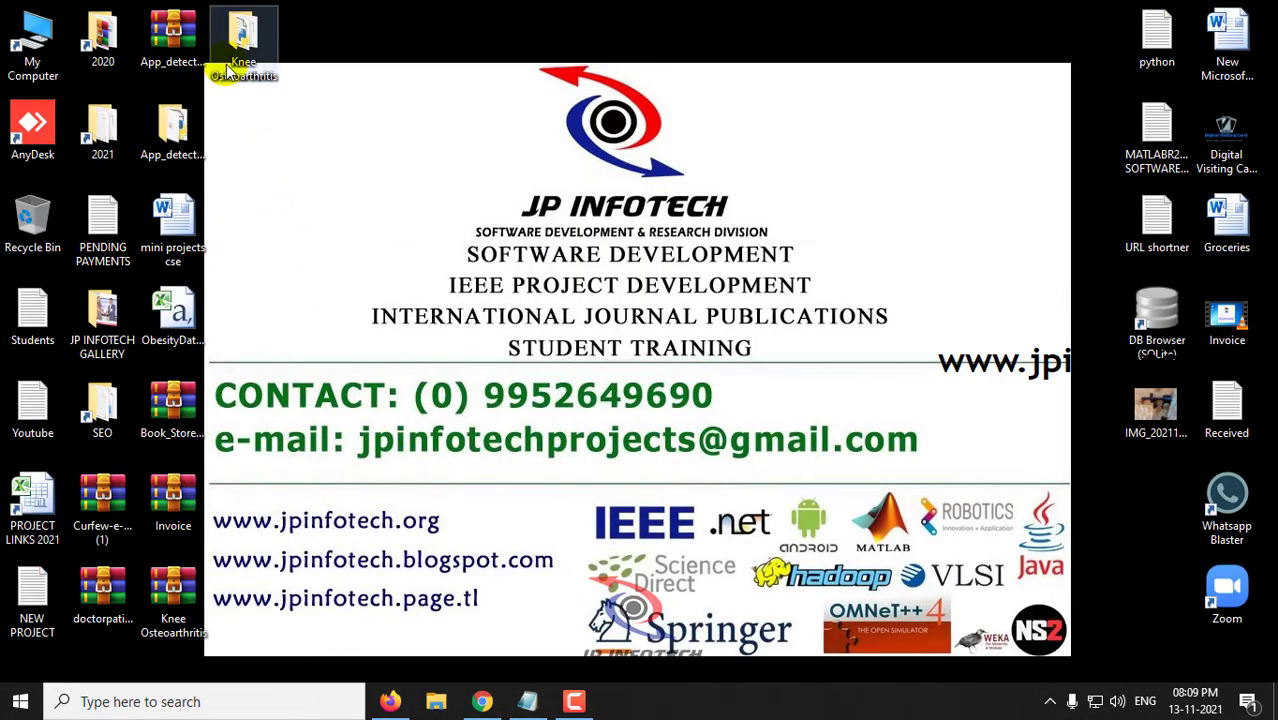
# Open the model's training images folder and scroll through the 0Normal X-ray thumbnails
pyautogui.doubleClick(243, 40)
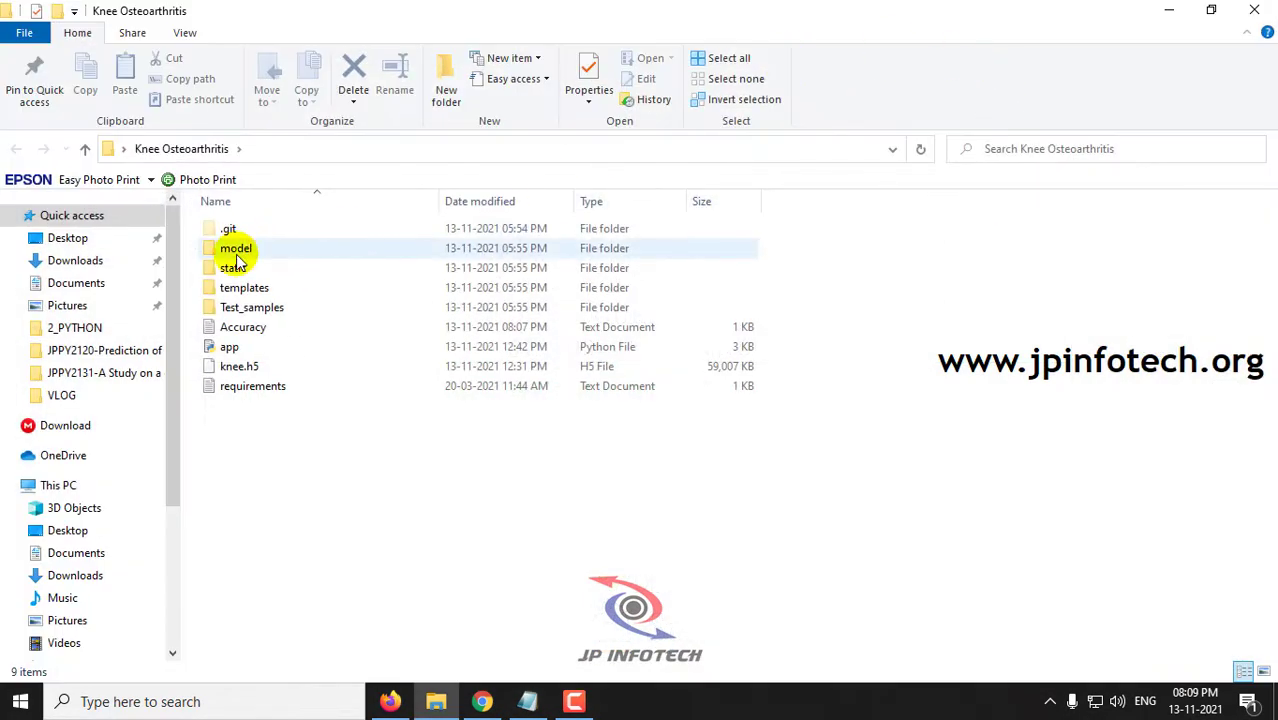
pyautogui.doubleClick(236, 248)
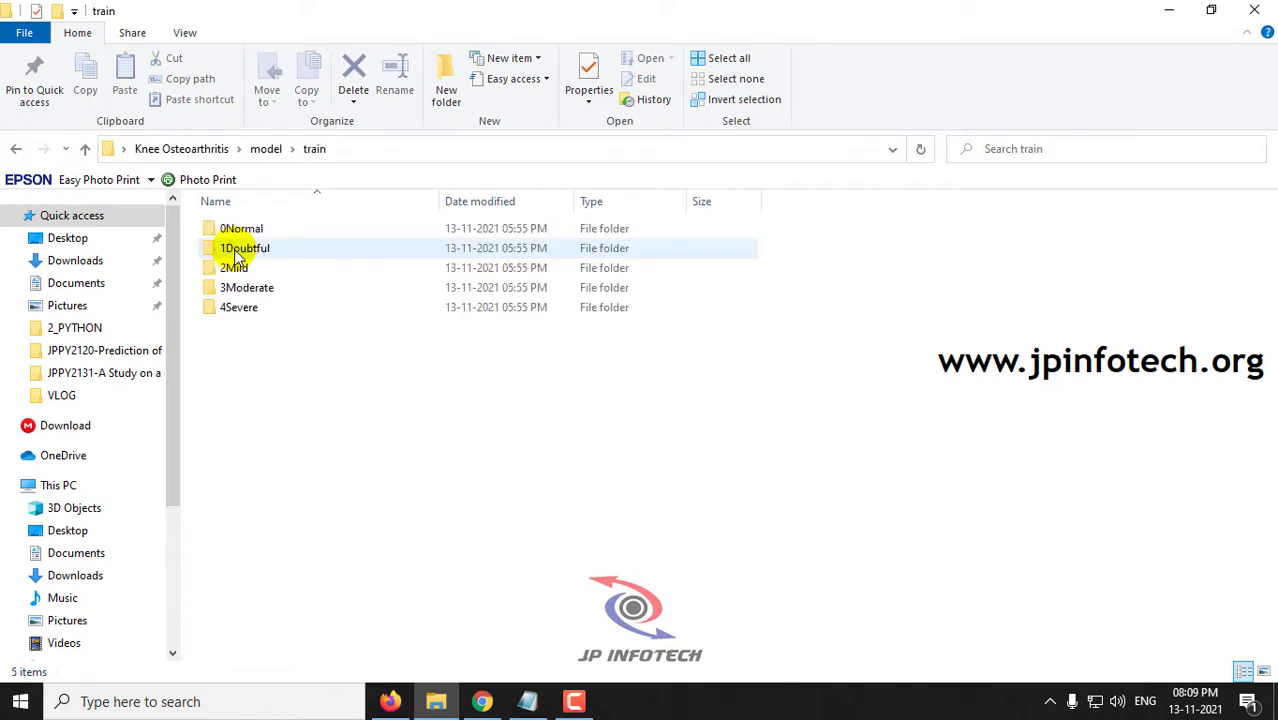
pyautogui.moveTo(244, 228)
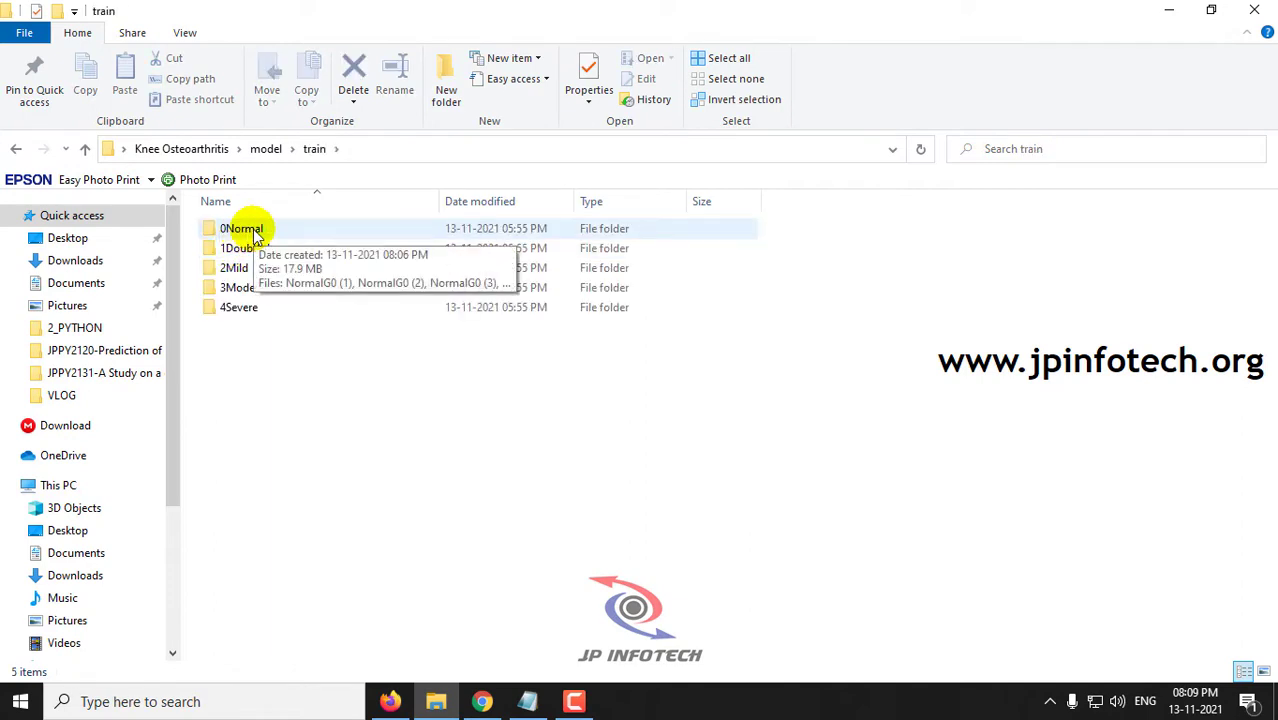
pyautogui.click(243, 228)
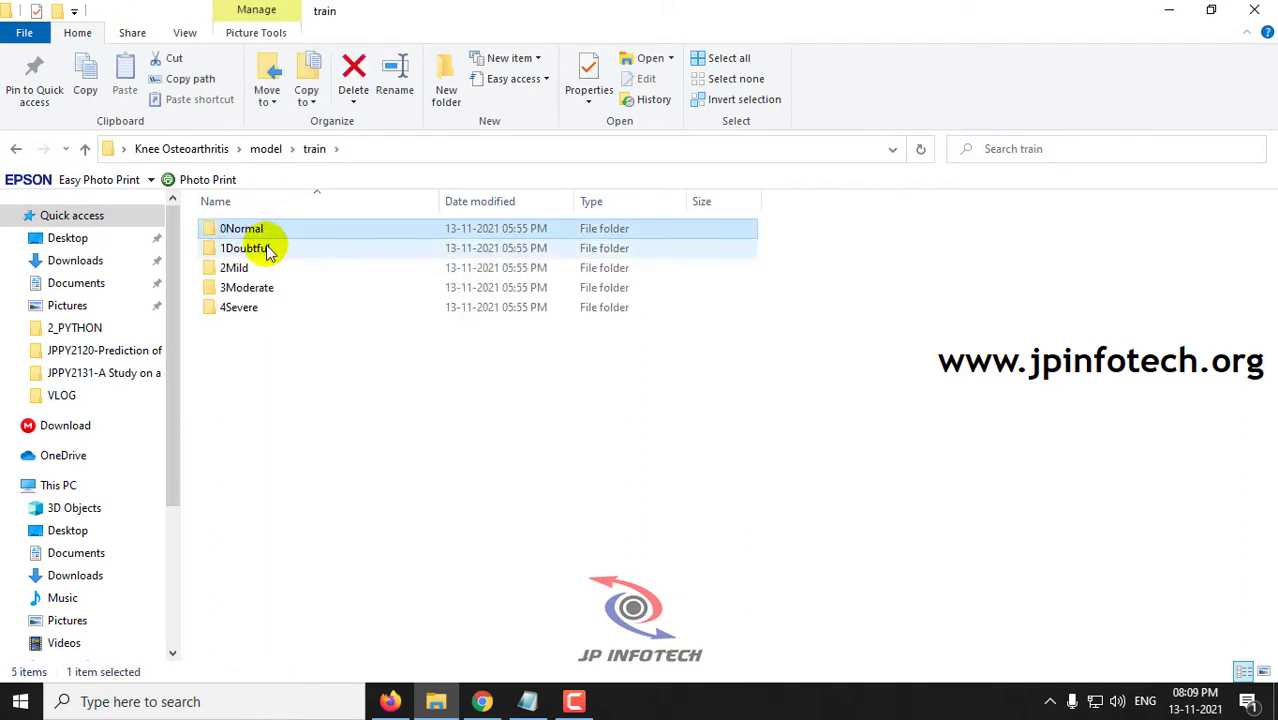
pyautogui.click(244, 287)
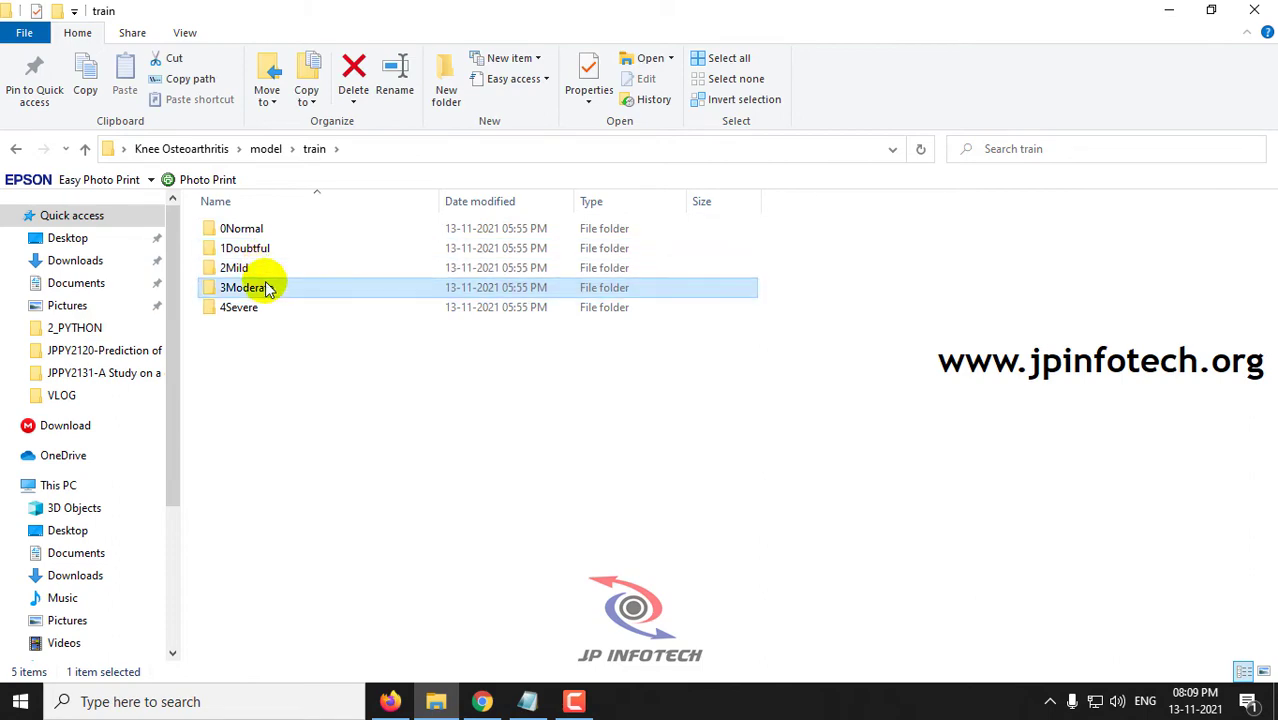
pyautogui.doubleClick(237, 228)
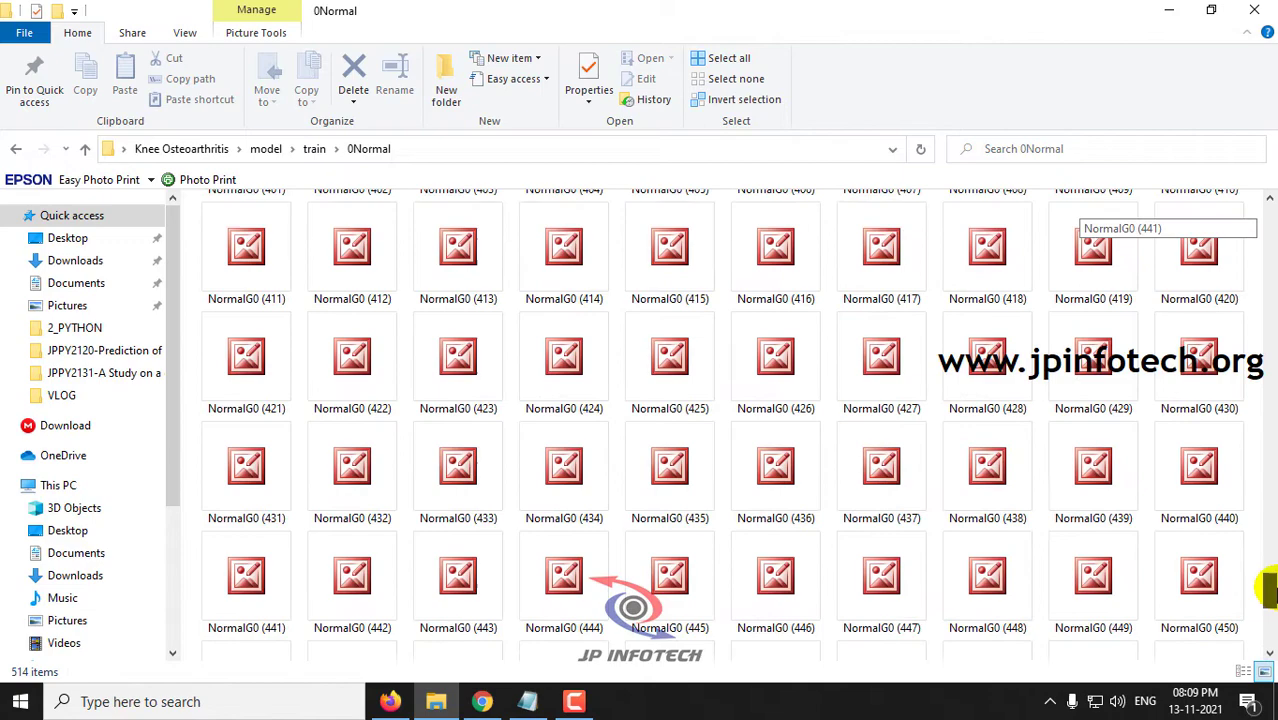
pyautogui.scroll(-3)
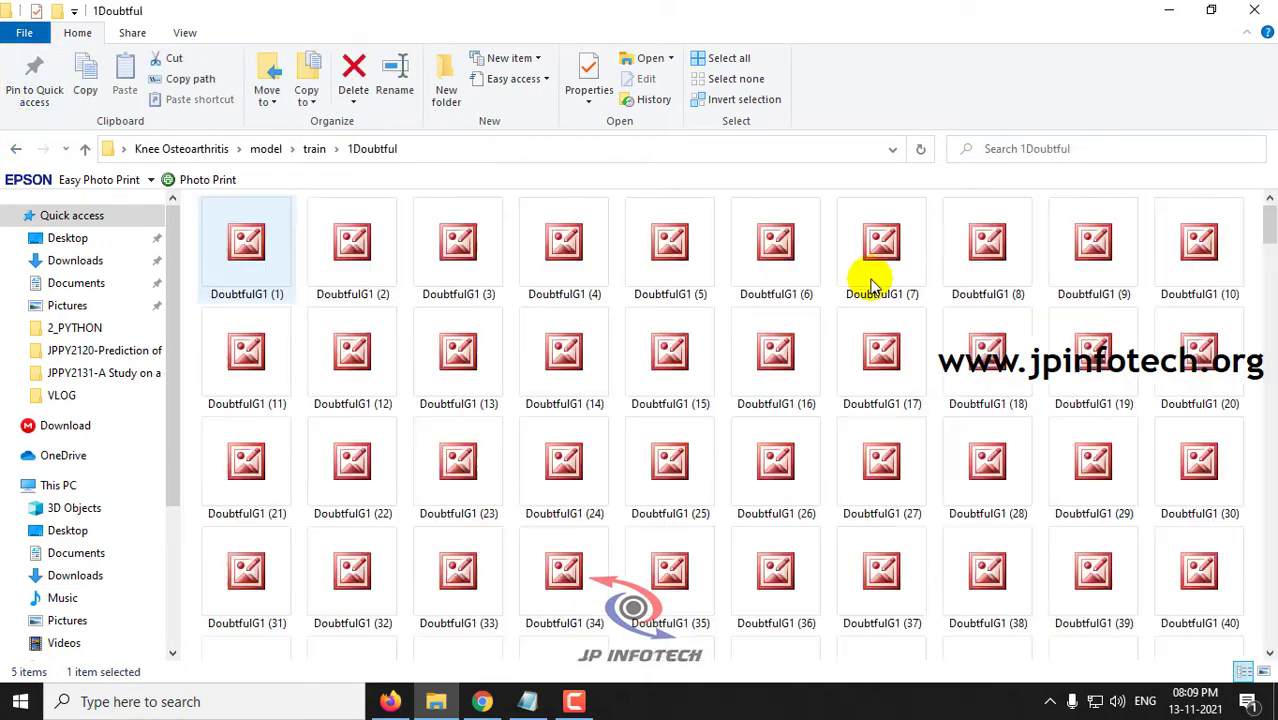
pyautogui.scroll(-3)
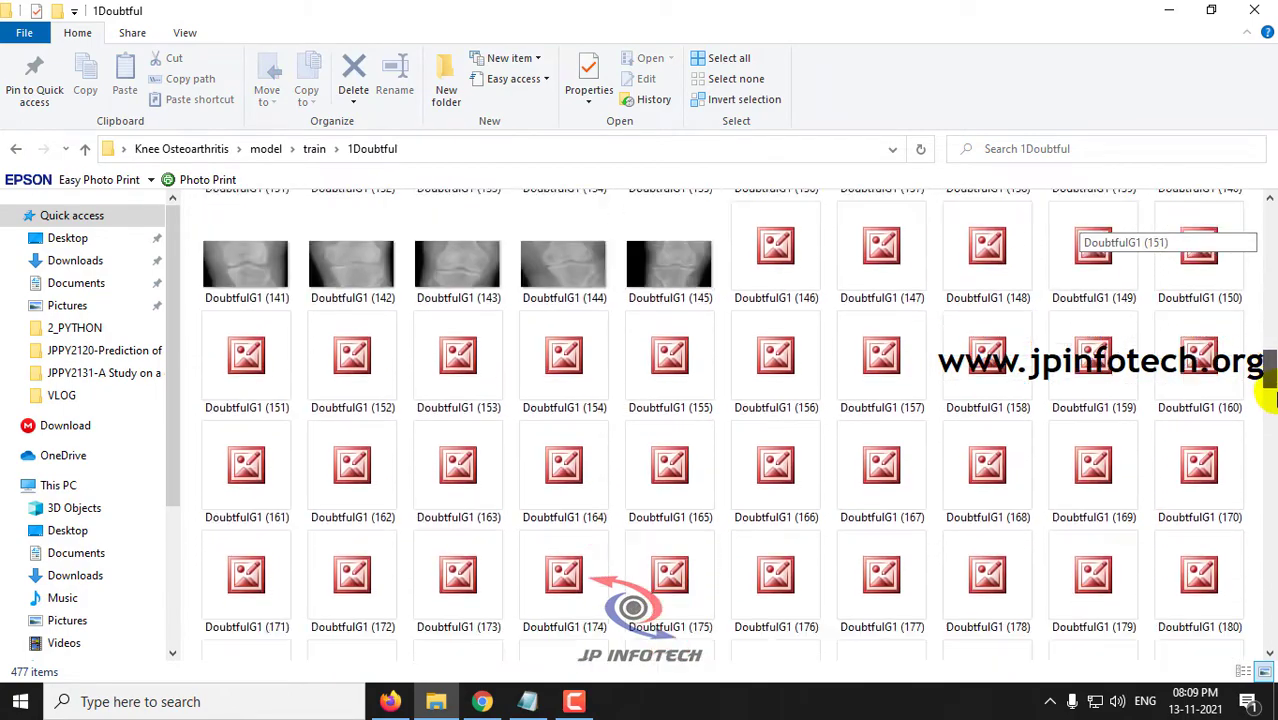
pyautogui.scroll(-3)
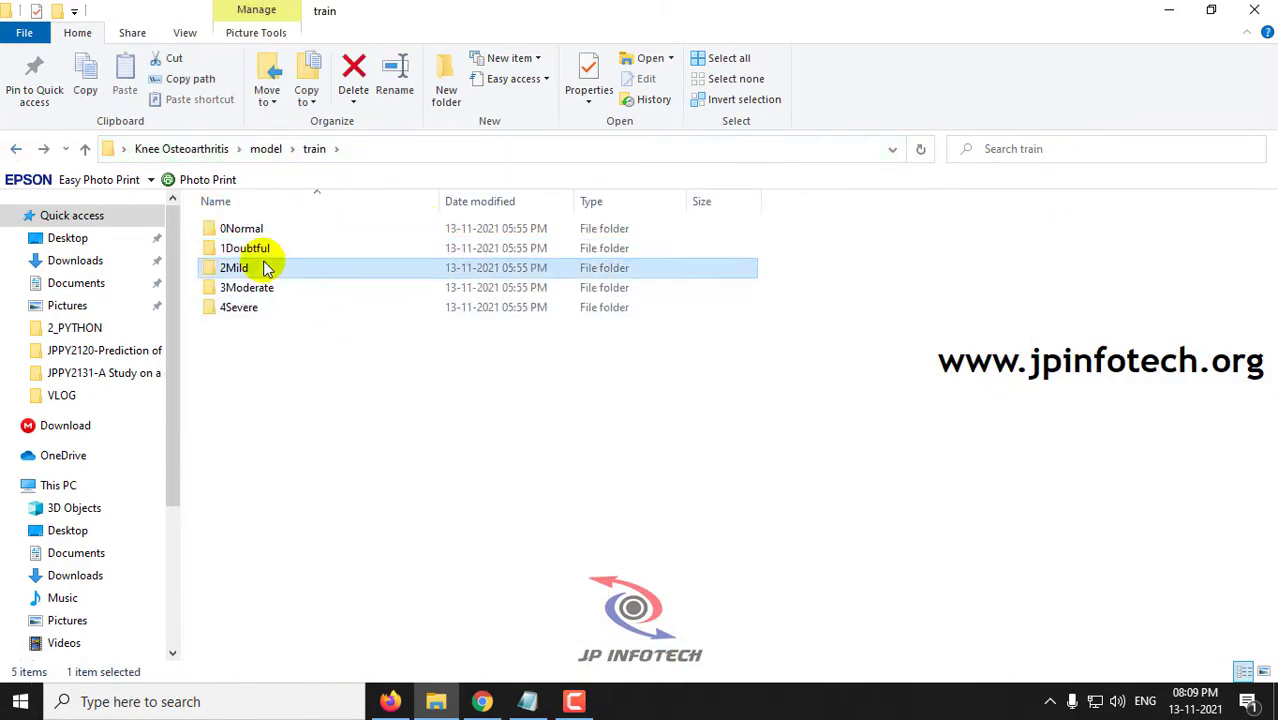
# Open the 2Mild training folder and scroll through its X-ray thumbnails
pyautogui.doubleClick(234, 267)
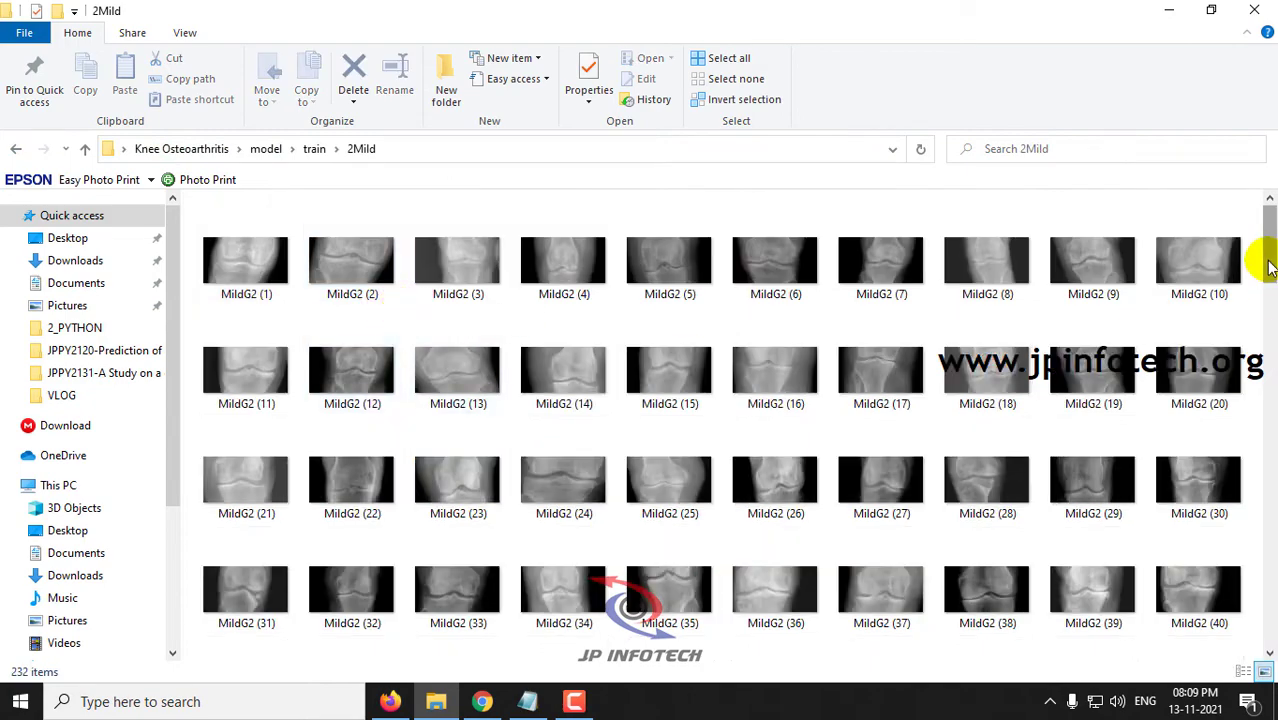
pyautogui.scroll(-3)
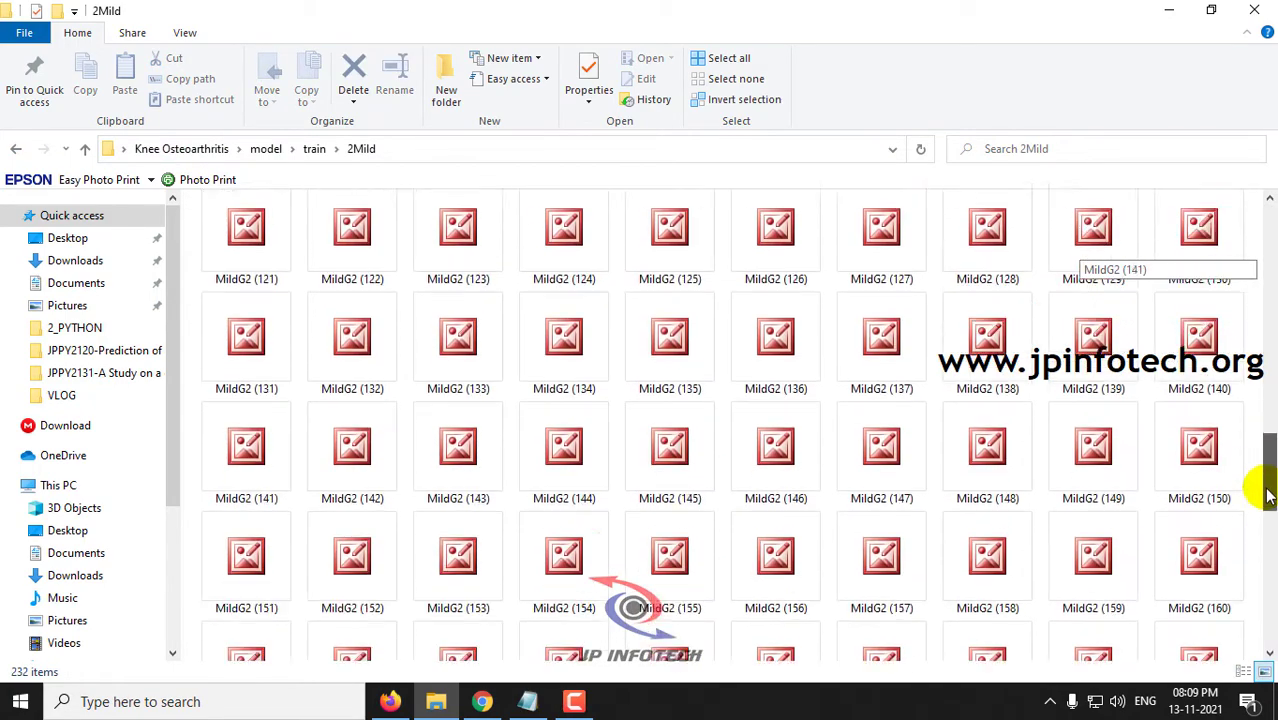
pyautogui.scroll(-3)
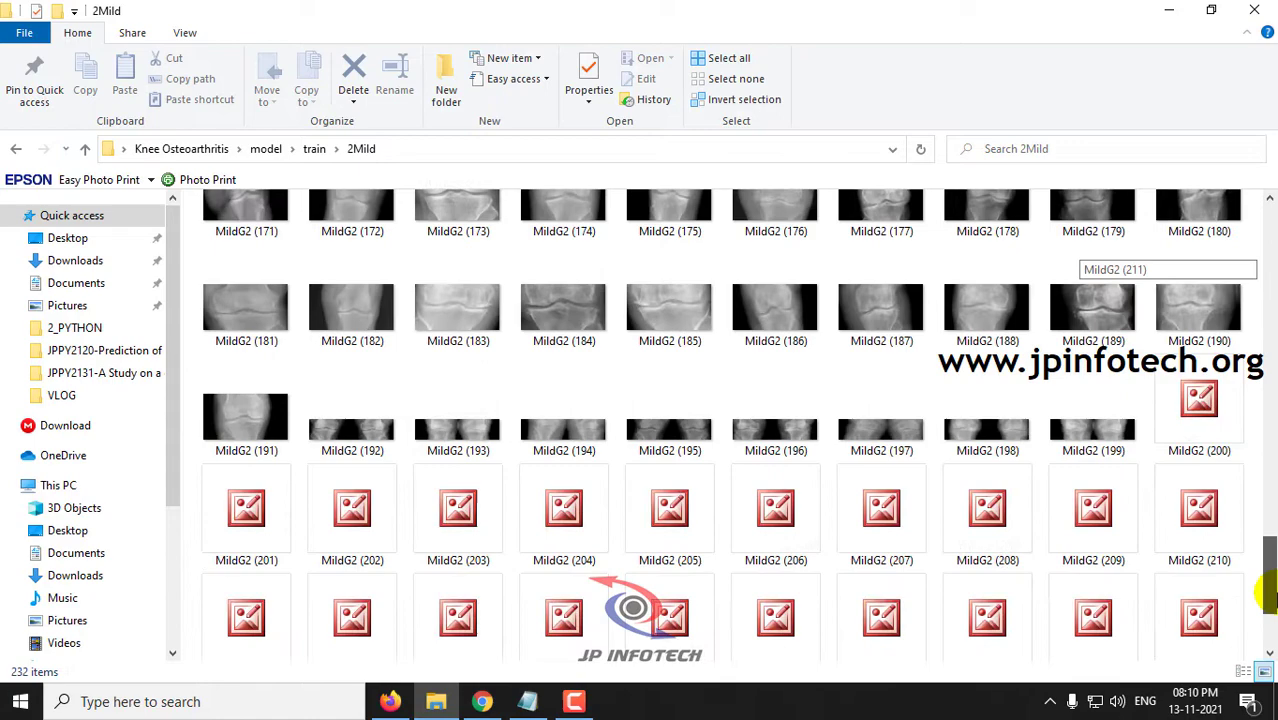
pyautogui.scroll(-3)
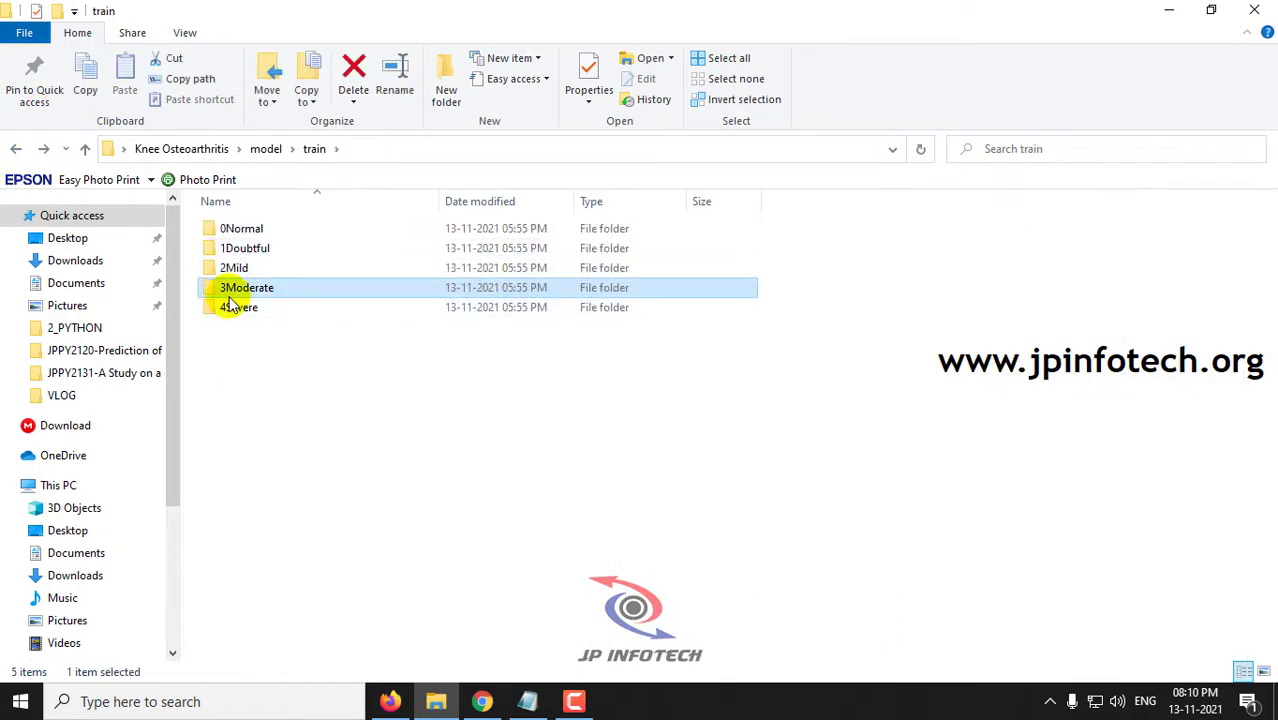
# Open the 3Moderate training folder and scroll through its X-ray thumbnails
pyautogui.doubleClick(247, 287)
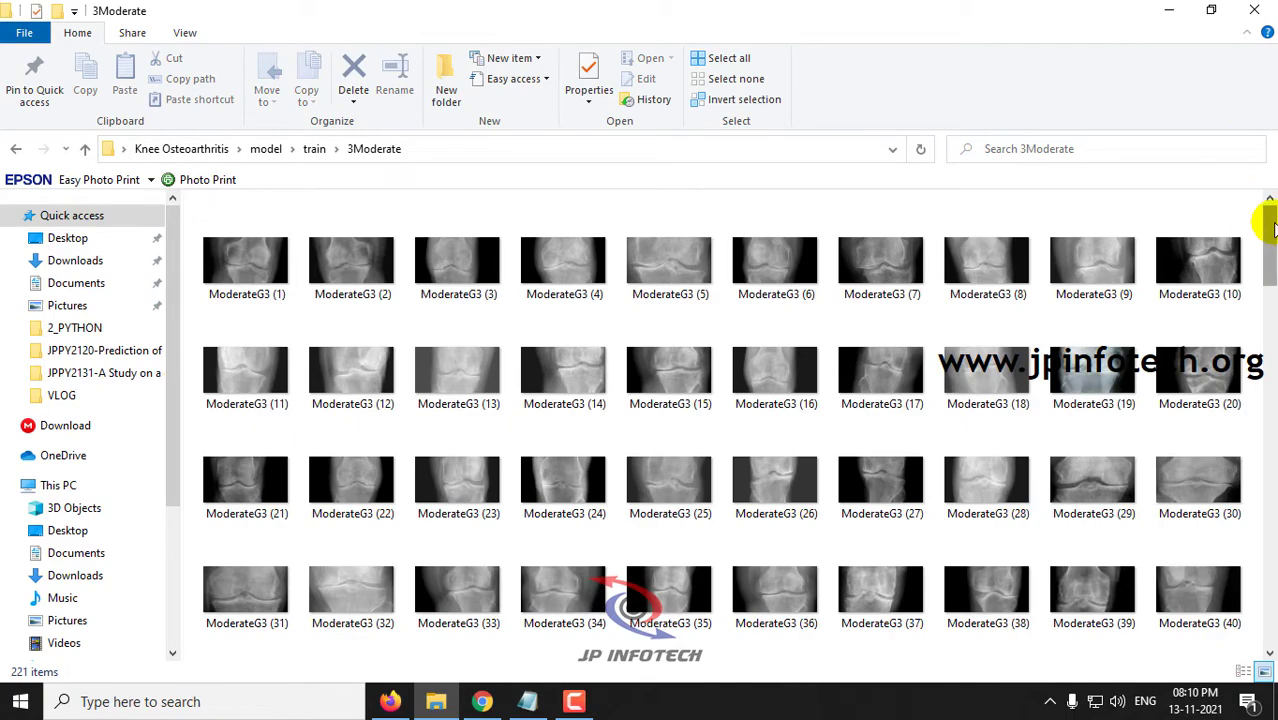
pyautogui.scroll(-3)
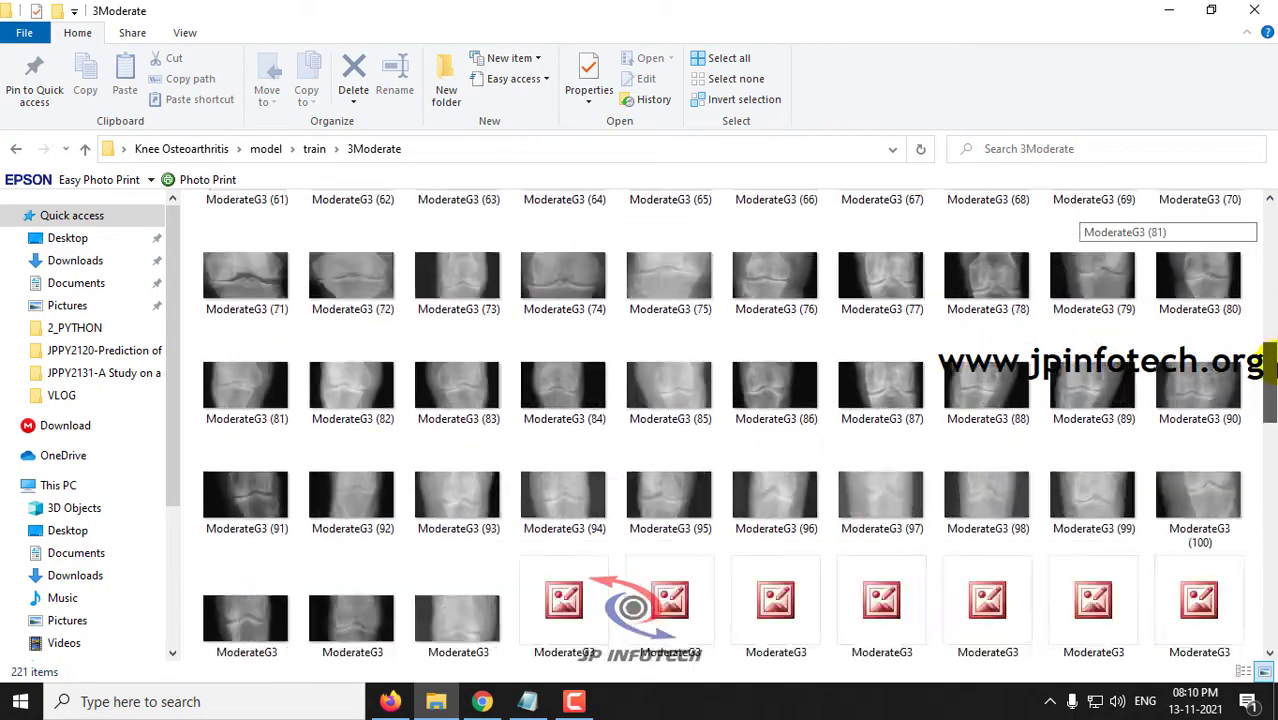
pyautogui.scroll(-3)
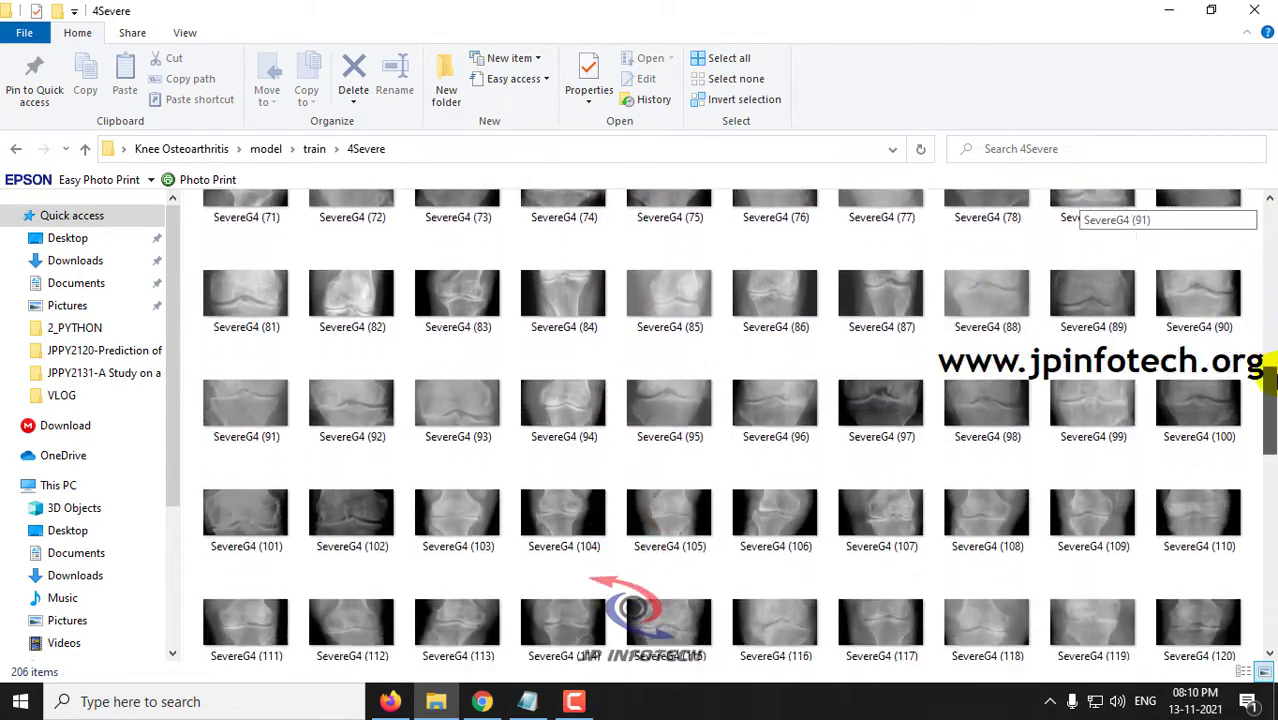
pyautogui.scroll(-3)
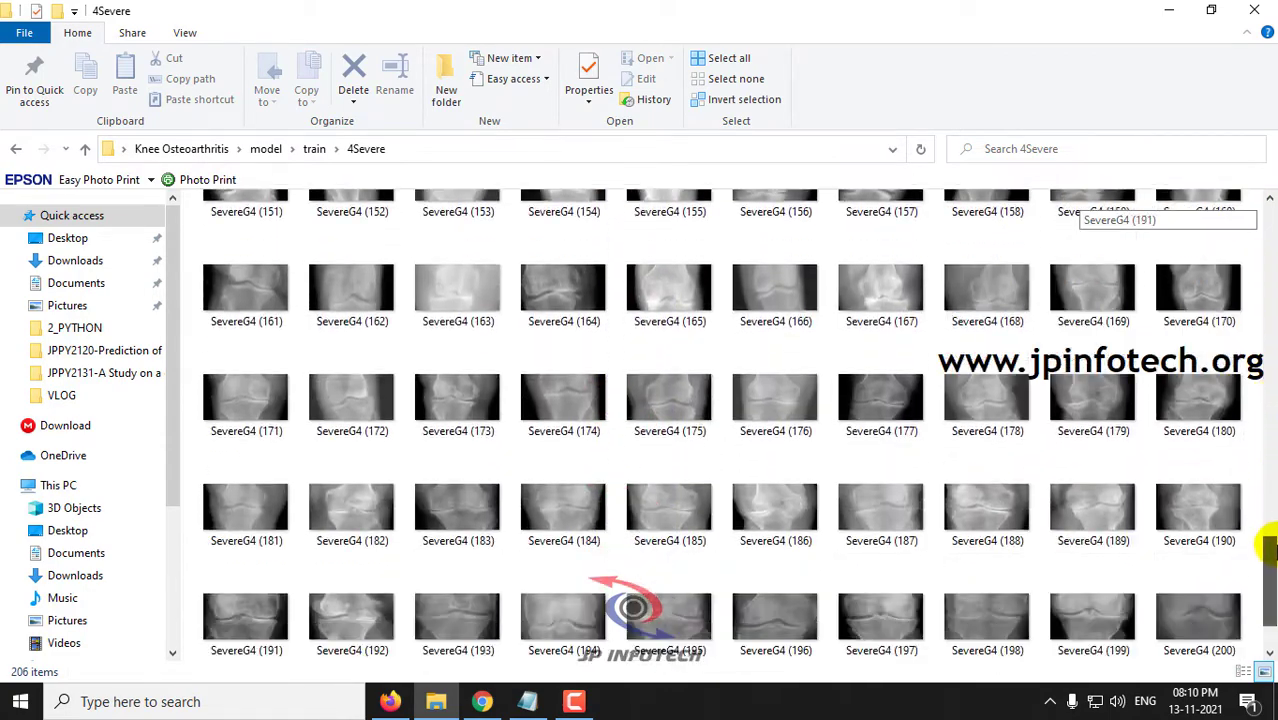
pyautogui.scroll(-3)
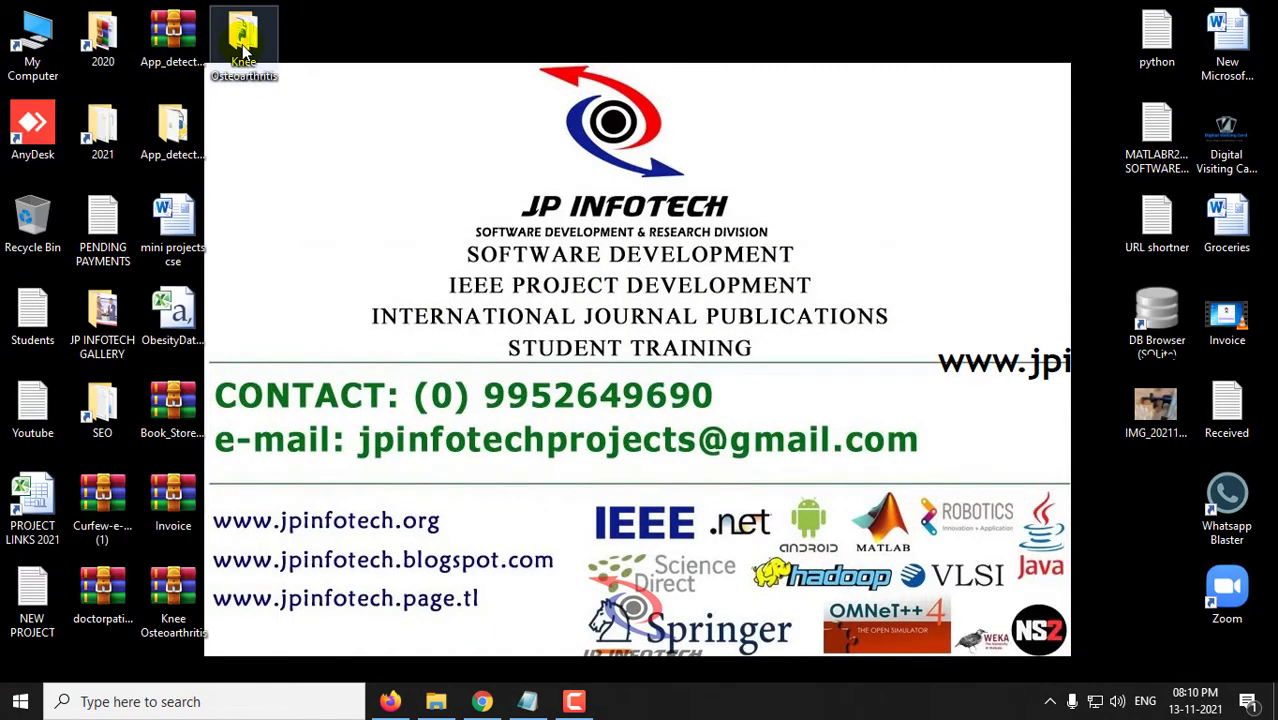
# Open the Knee Osteoarthritis folder and run python app.py to start the local server
pyautogui.doubleClick(240, 35)
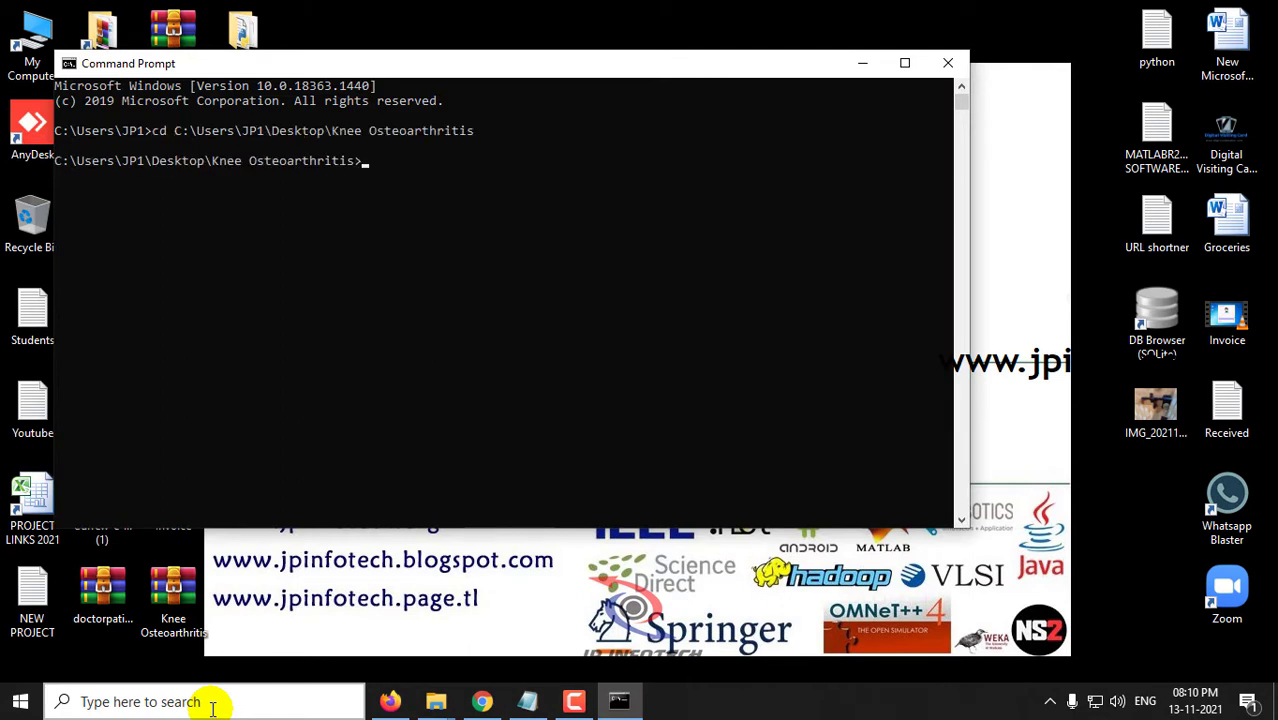
pyautogui.write('python app.py')
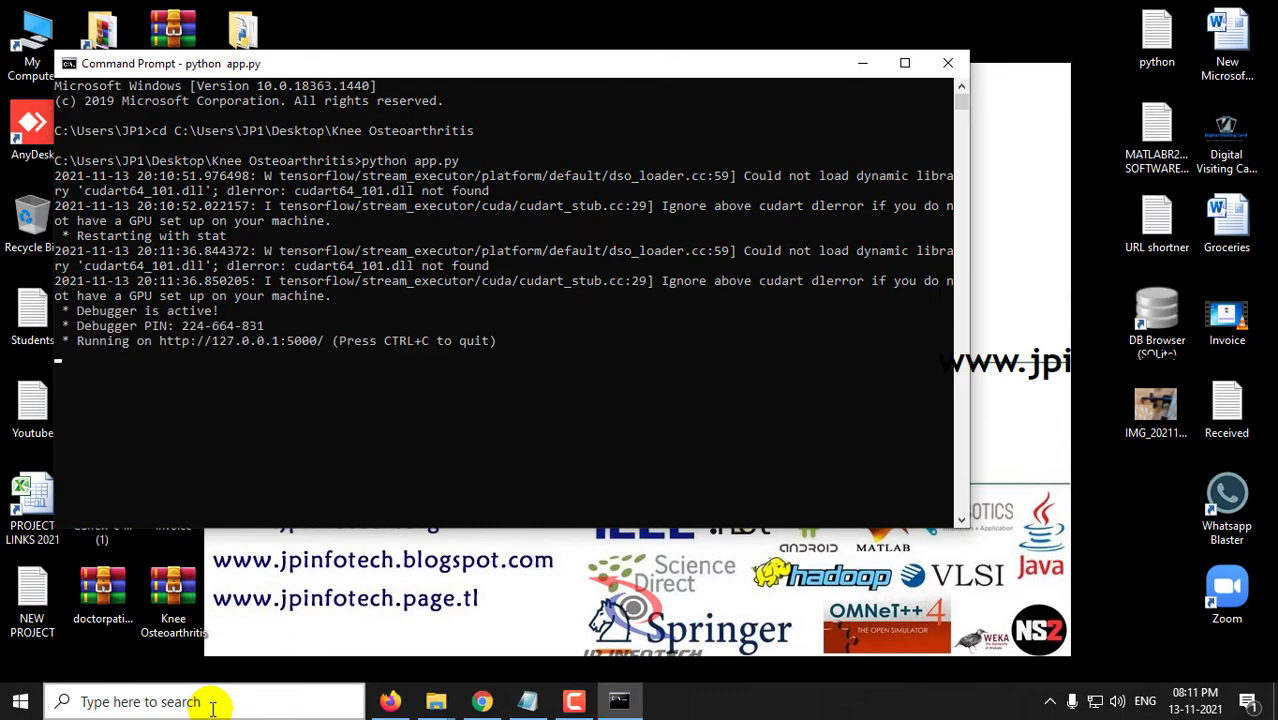
pyautogui.moveTo(493, 480)
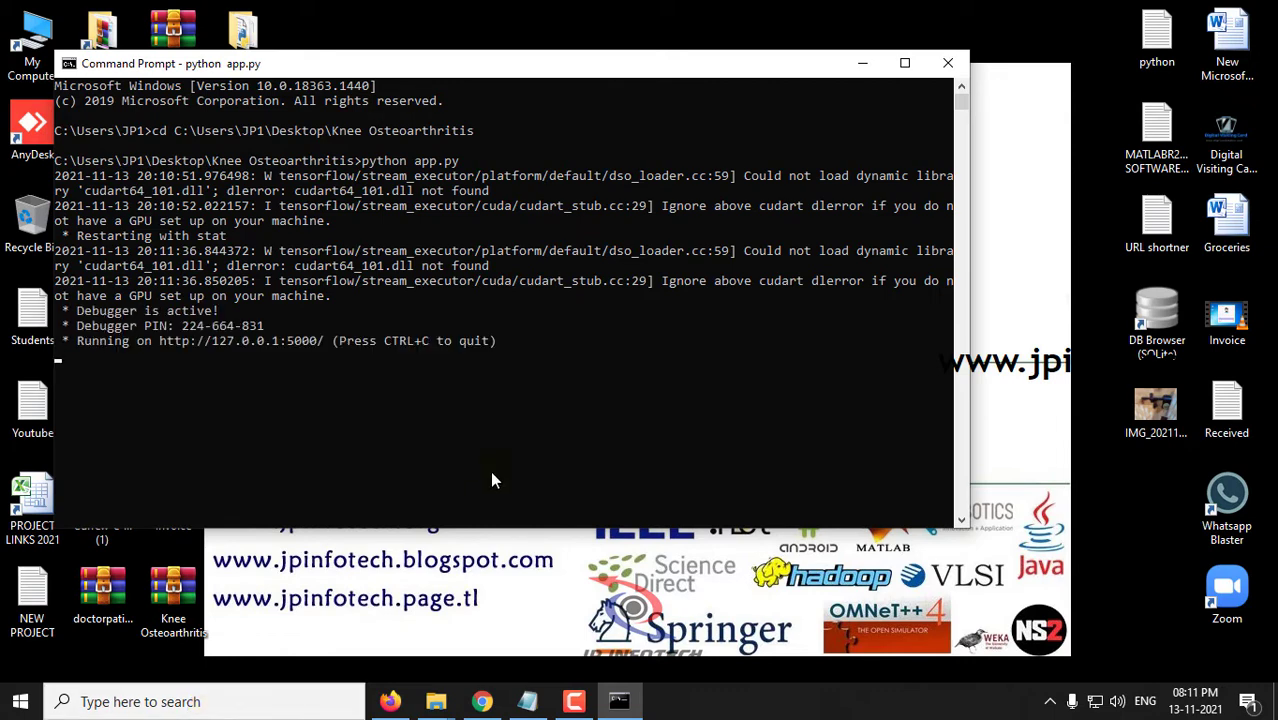
pyautogui.moveTo(267, 348)
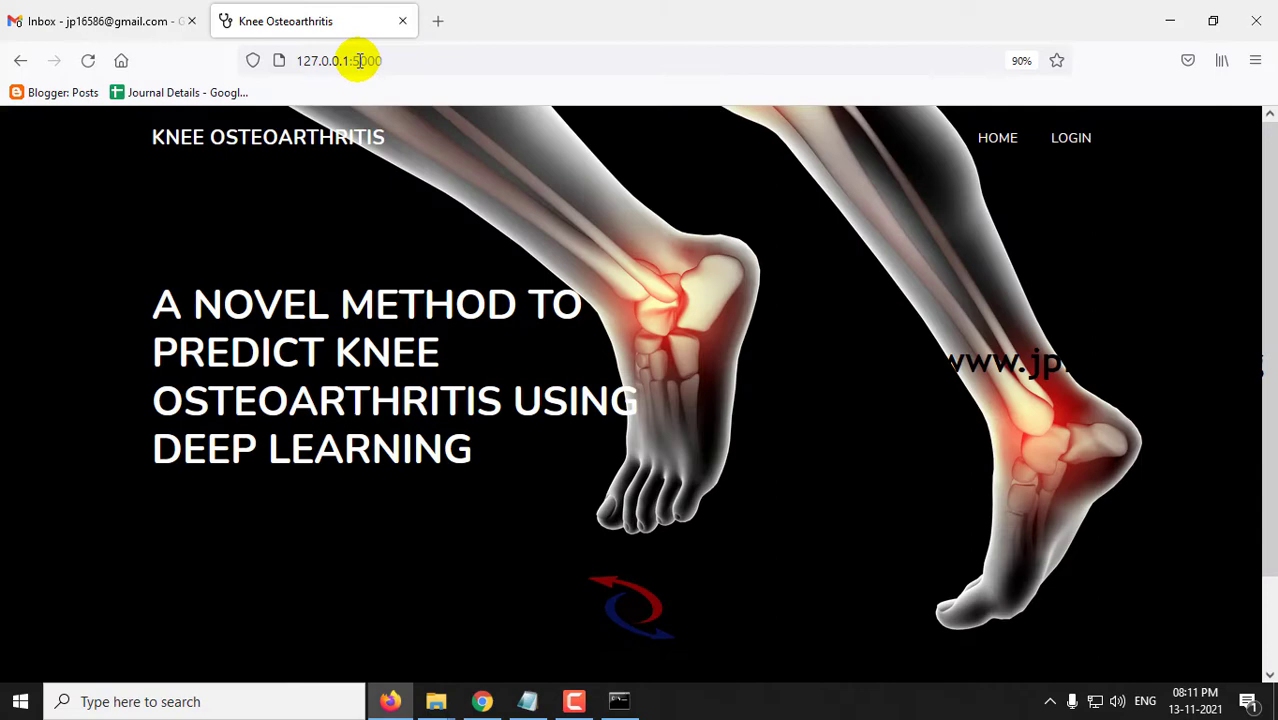
pyautogui.moveTo(358, 52)
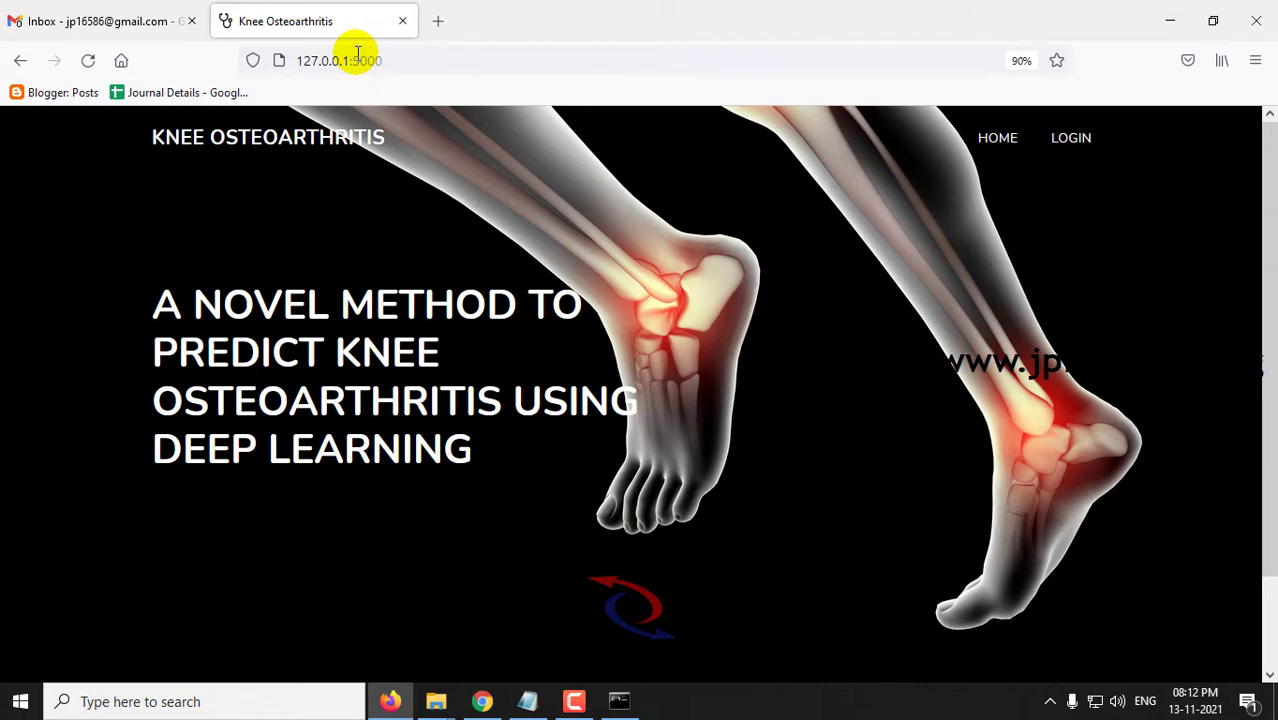
pyautogui.moveTo(1071, 137)
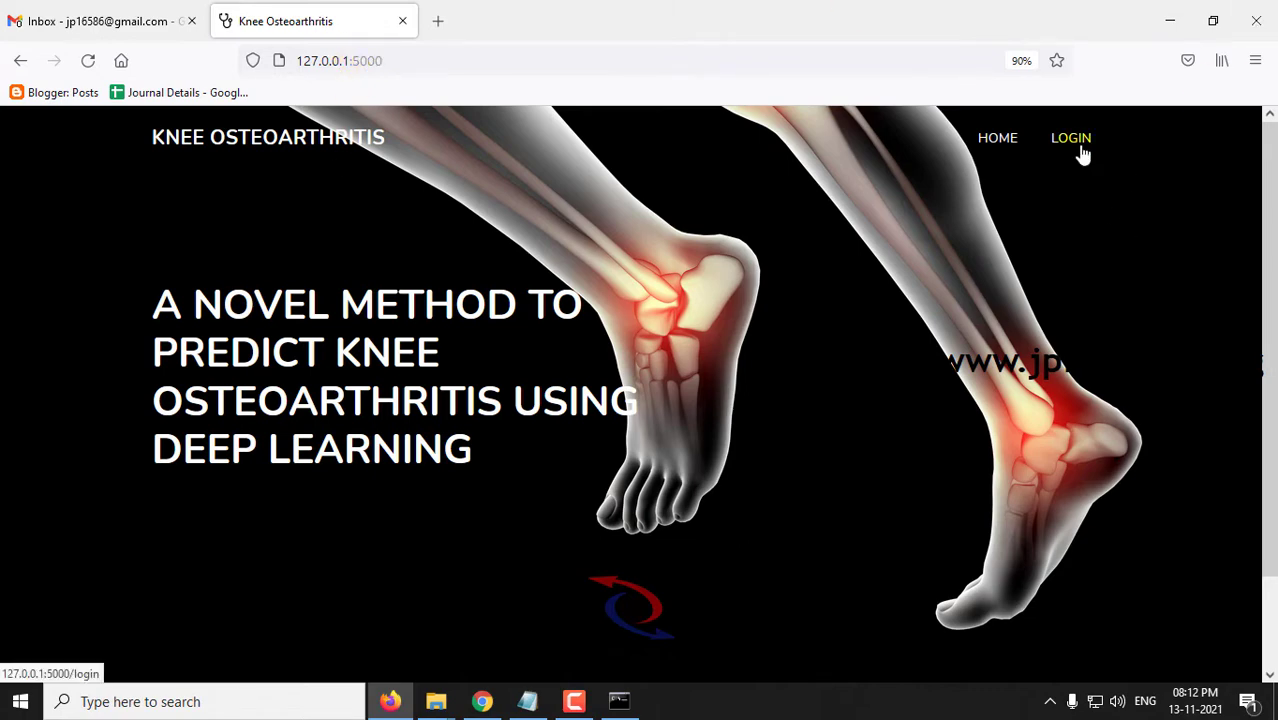
# Log in to the web app as admin and acknowledge the success alert
pyautogui.click(1071, 138)
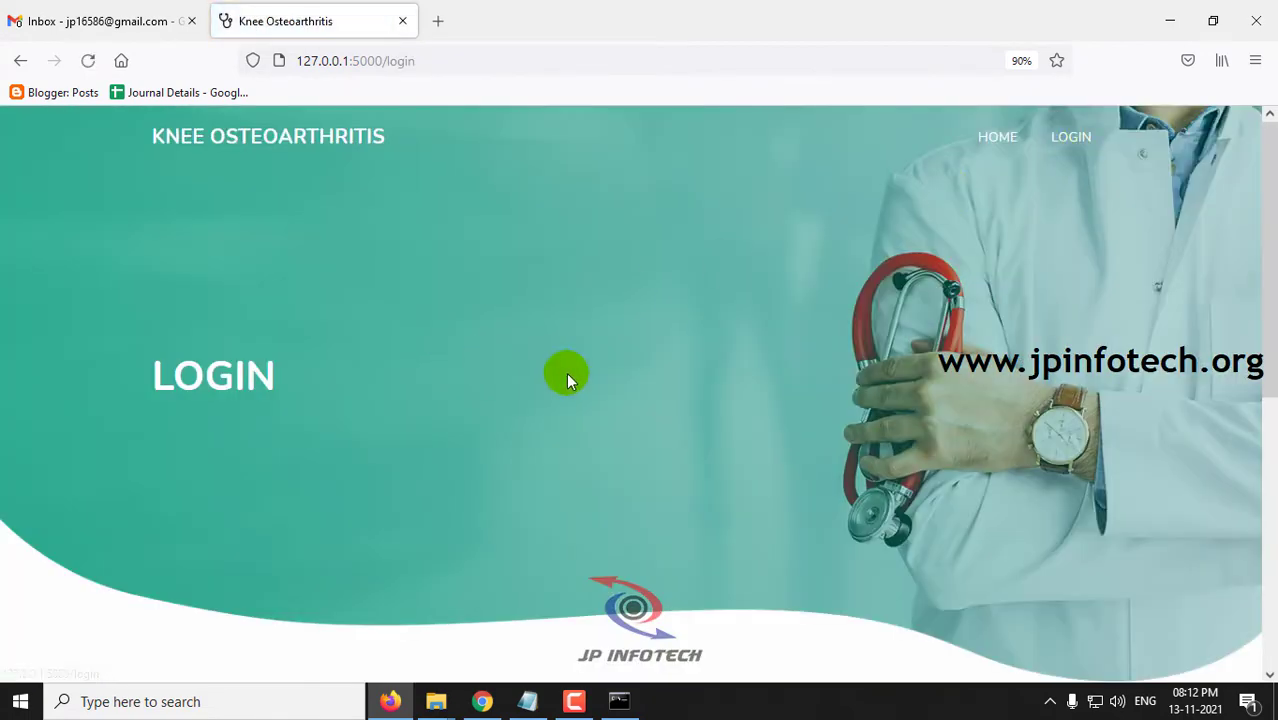
pyautogui.scroll(-3)
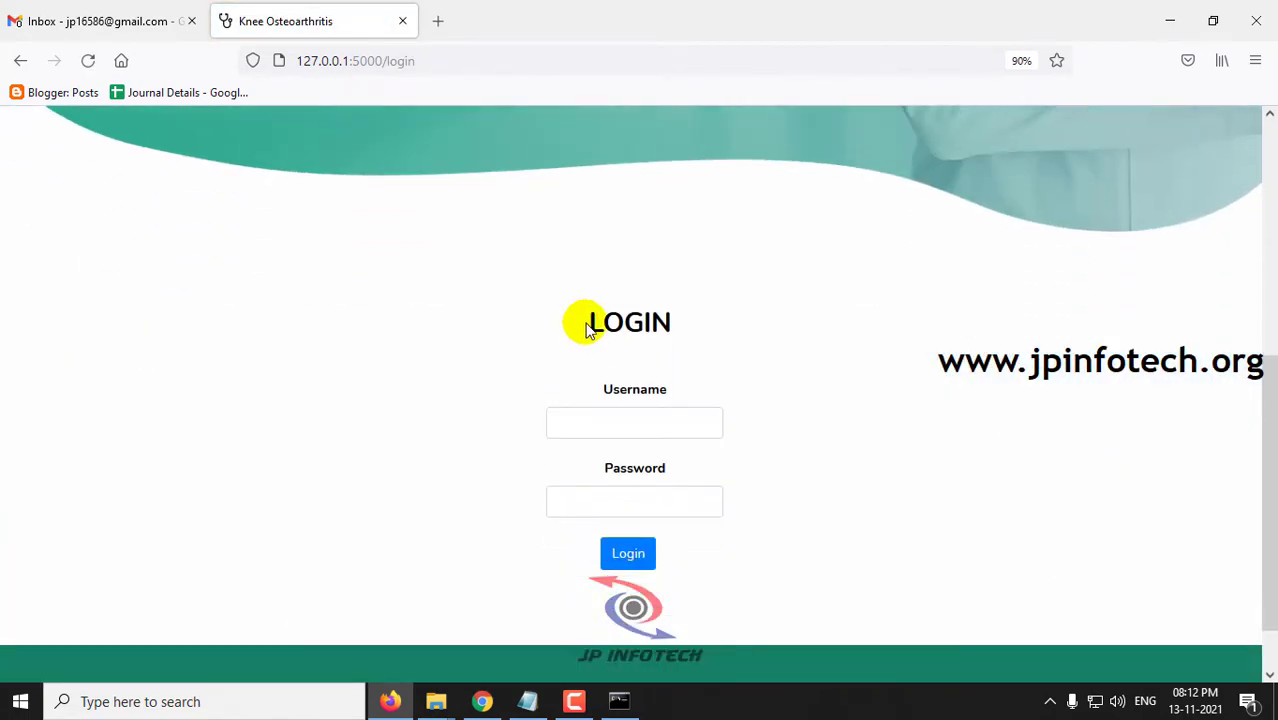
pyautogui.moveTo(690, 325)
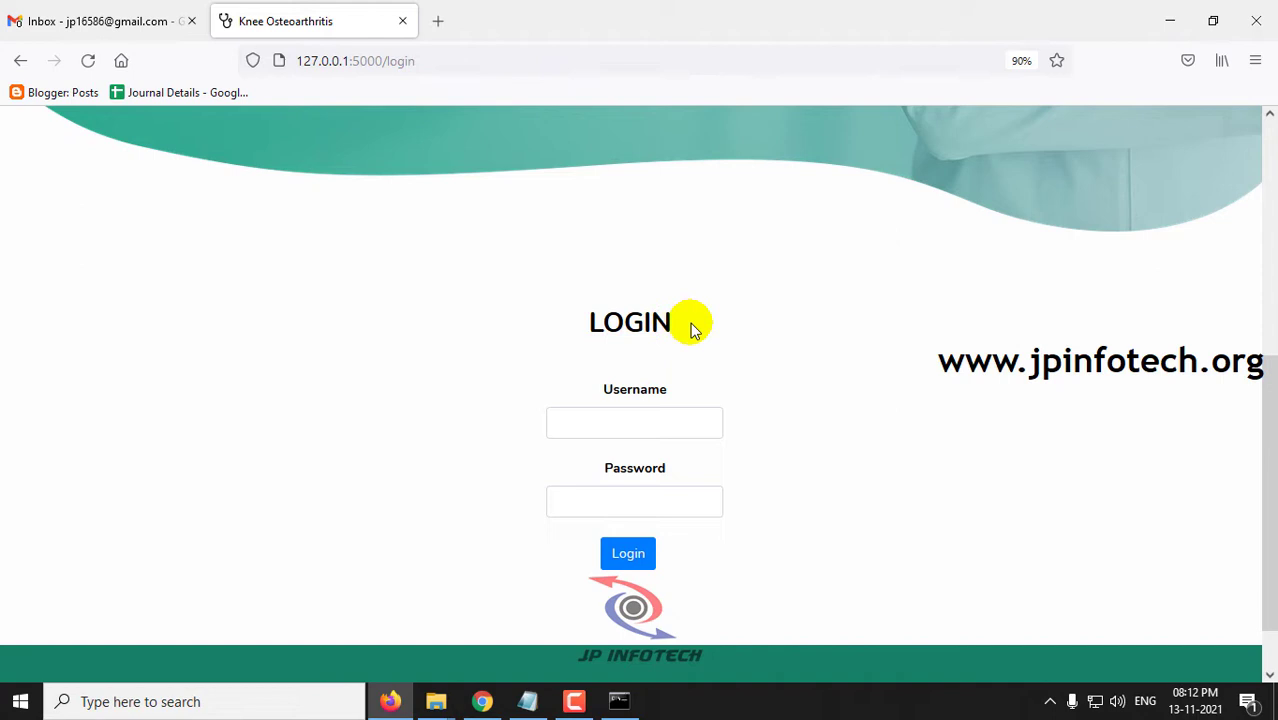
pyautogui.moveTo(733, 393)
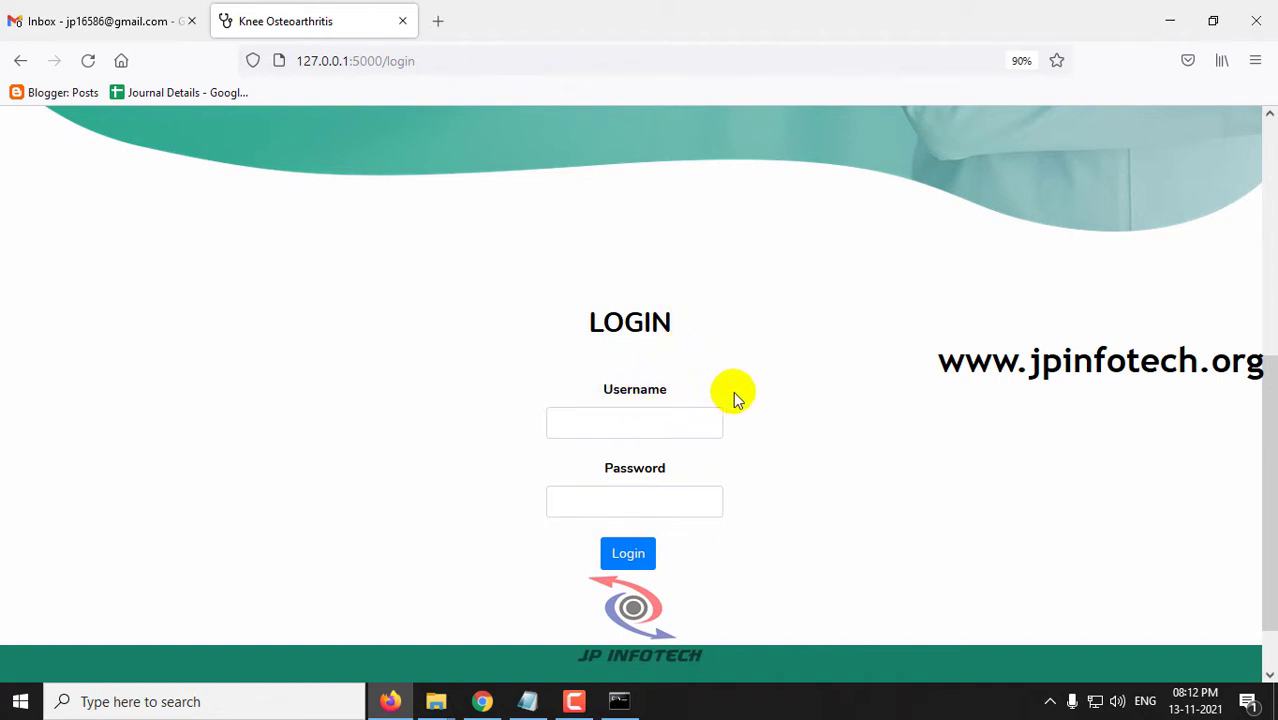
pyautogui.scroll(-3)
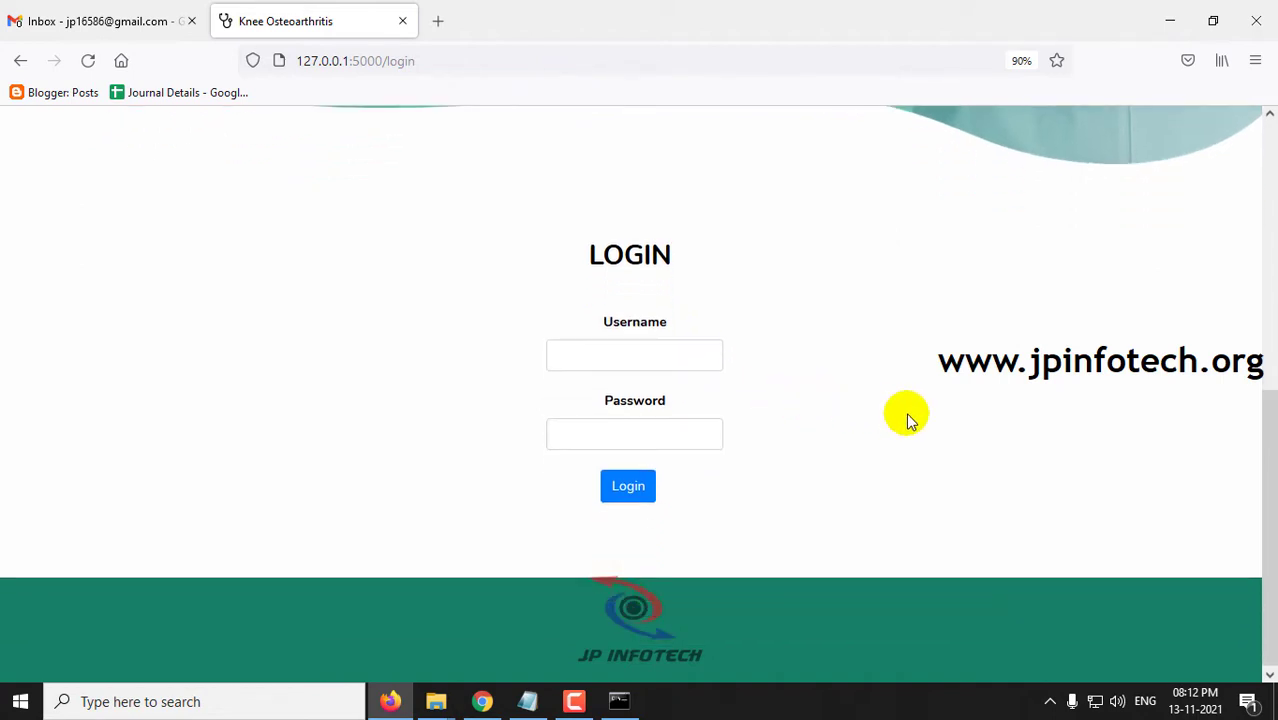
pyautogui.click(634, 355)
pyautogui.write('admin')
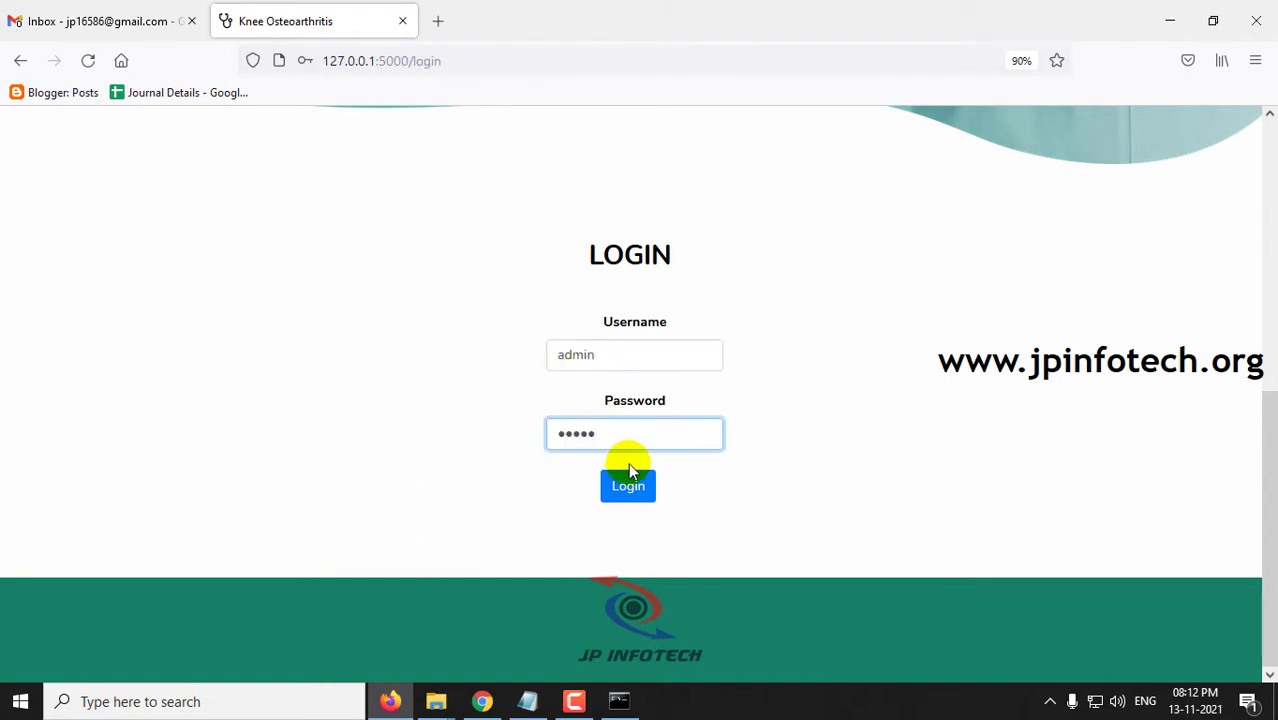
pyautogui.click(628, 486)
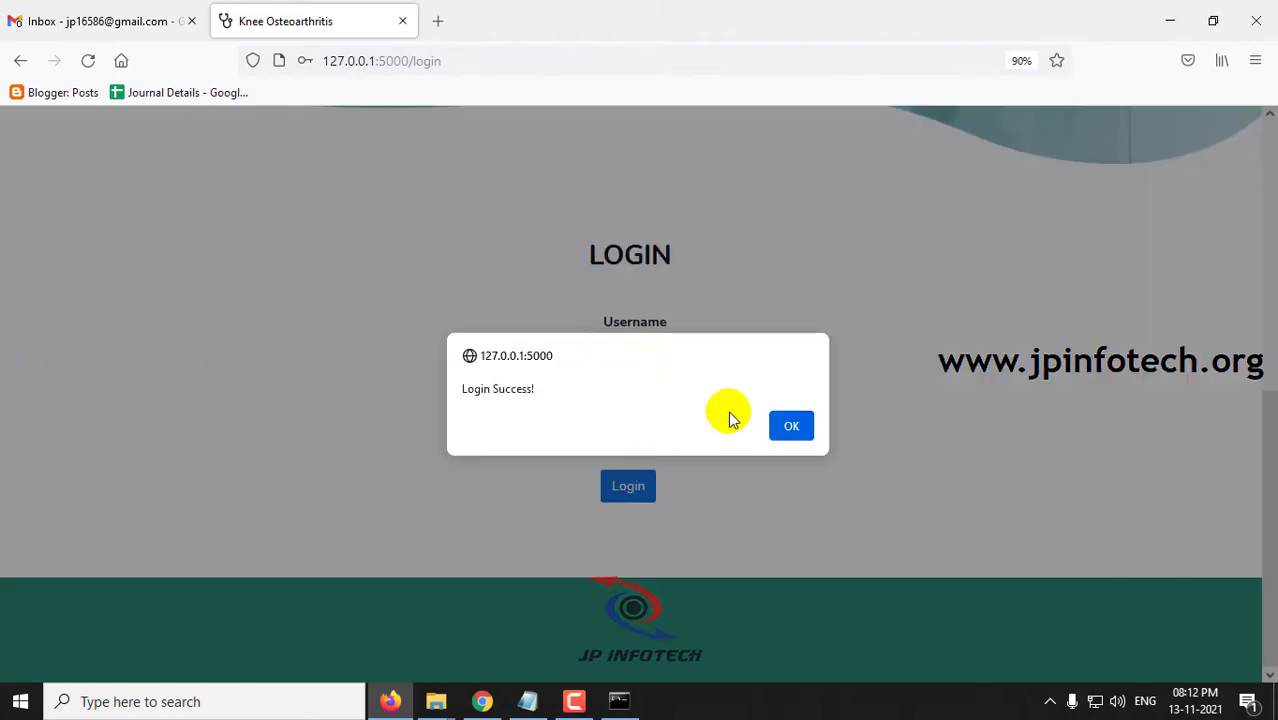
pyautogui.click(791, 425)
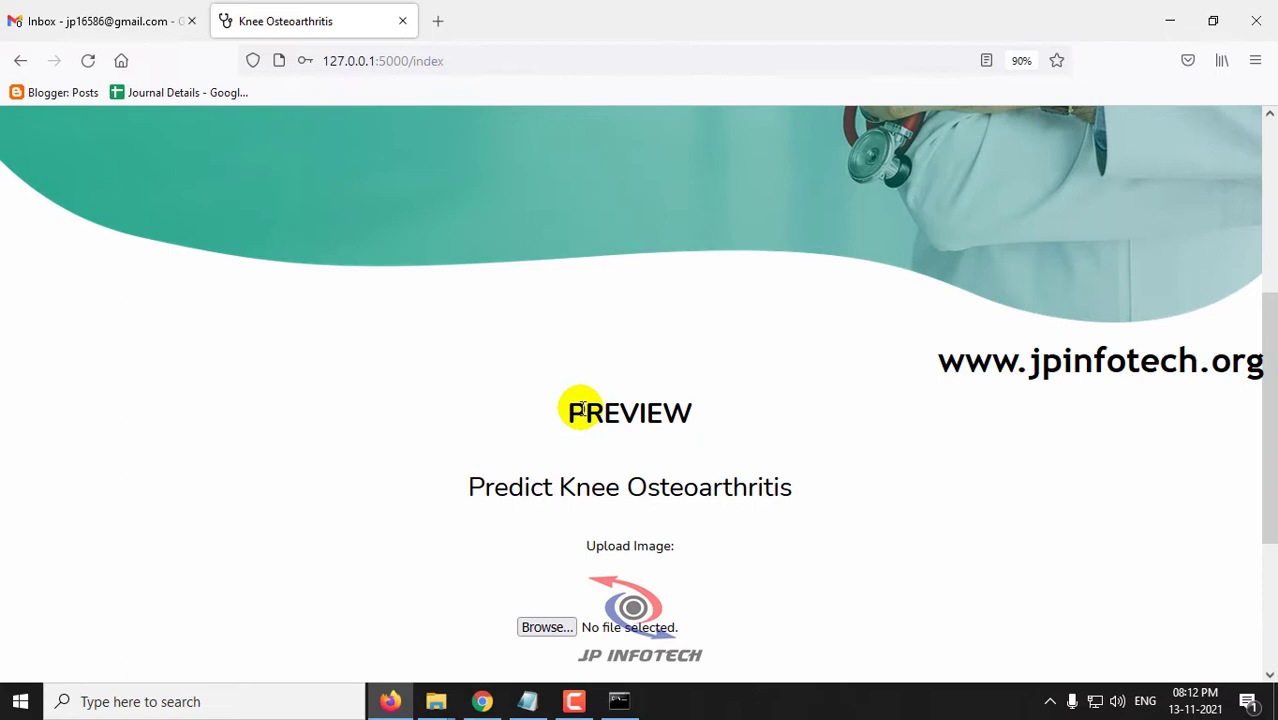
# Start an X-ray upload and navigate into Knee Osteoarthritis > Test_samples
pyautogui.doubleClick(629, 412)
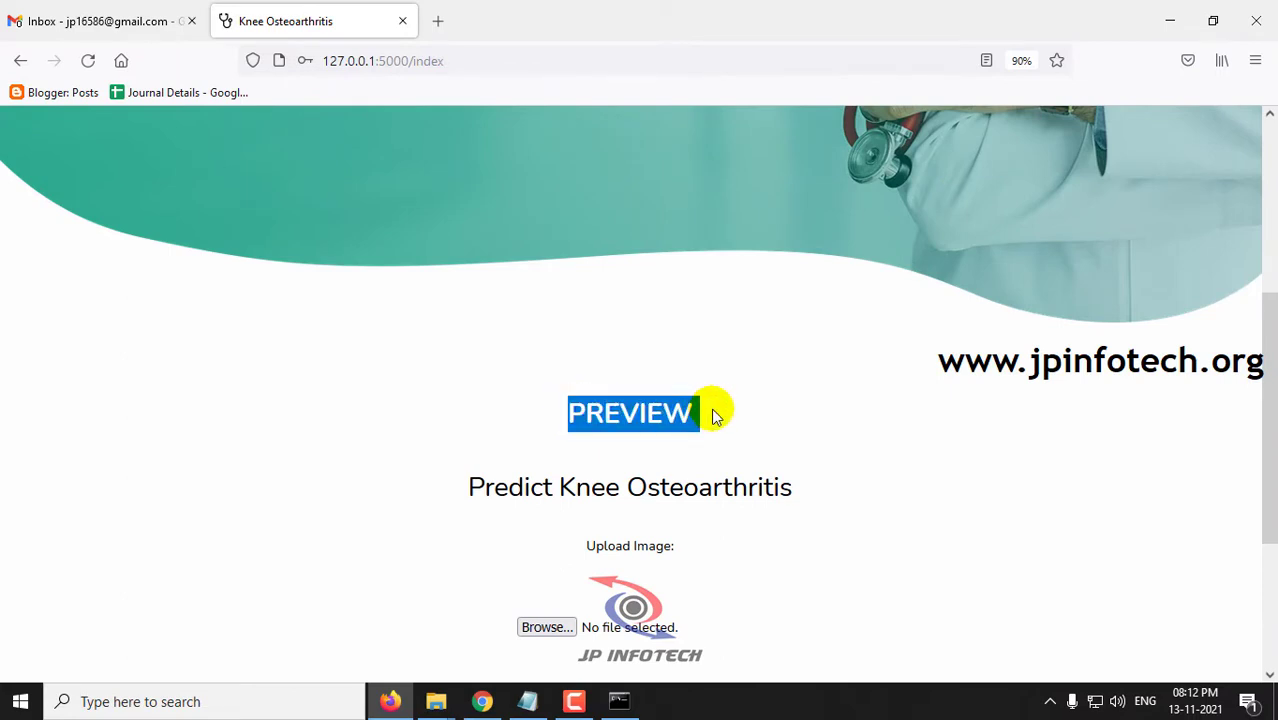
pyautogui.scroll(-3)
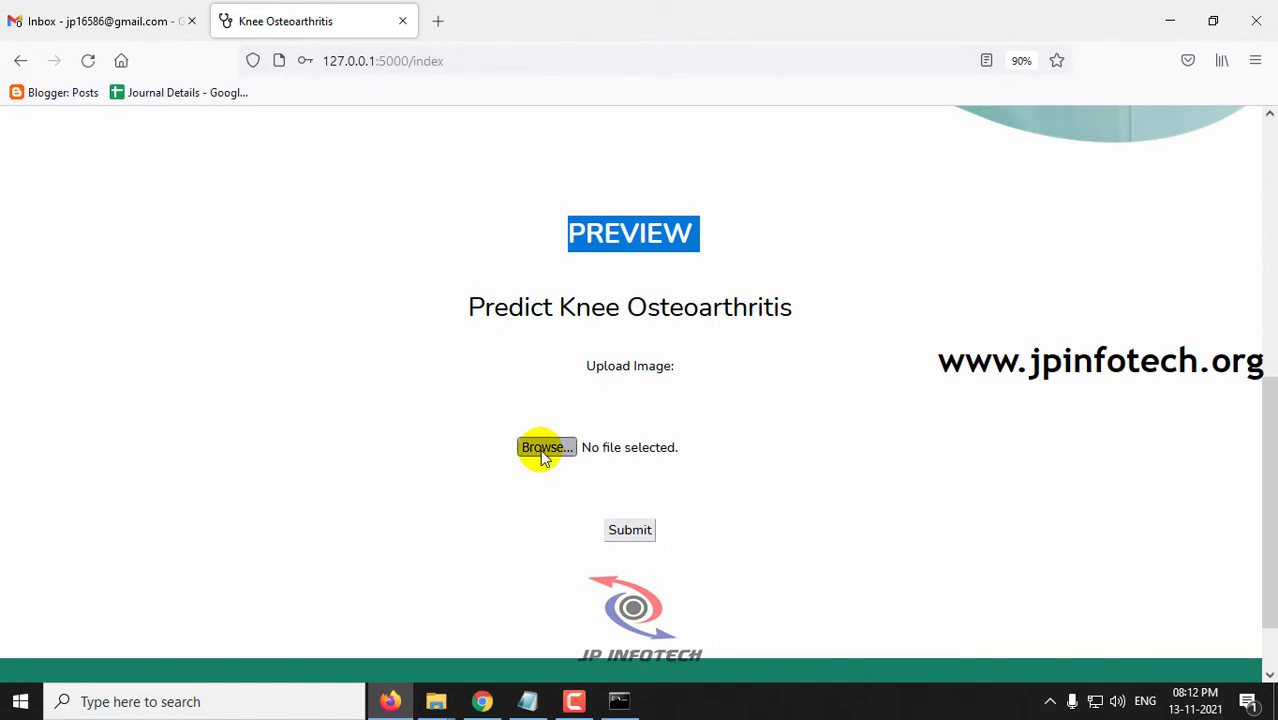
pyautogui.click(546, 447)
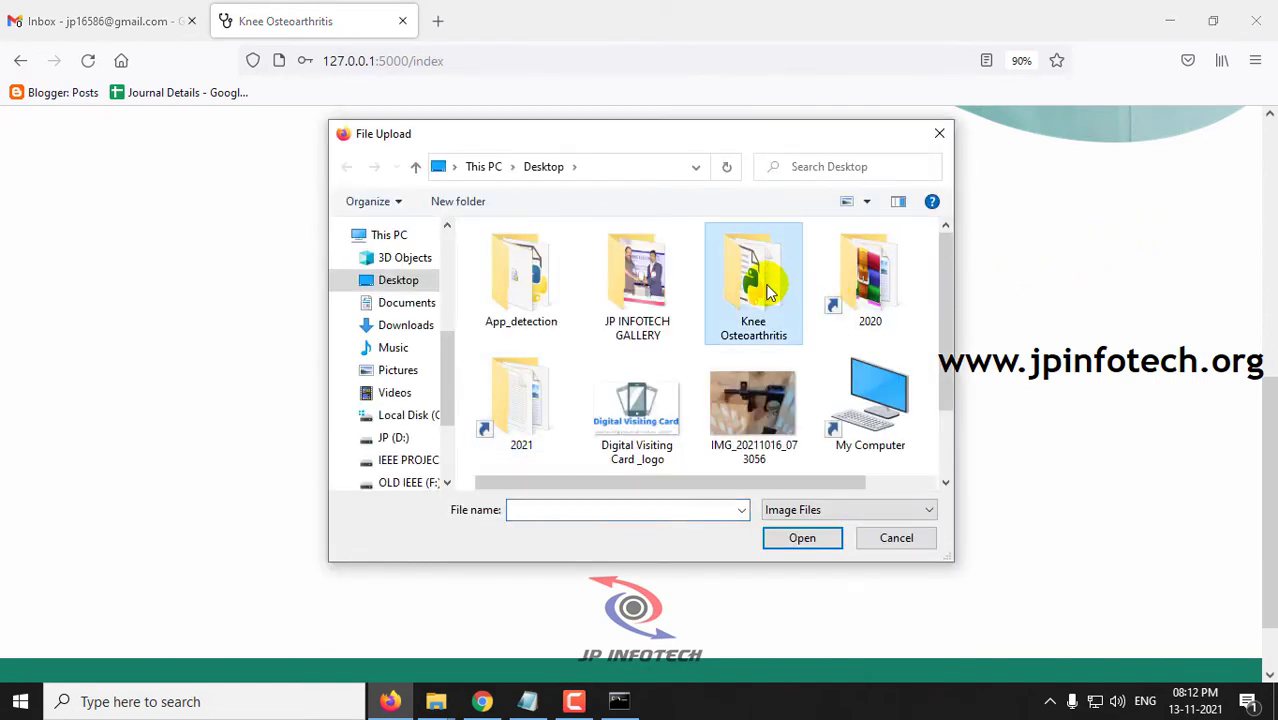
pyautogui.doubleClick(753, 283)
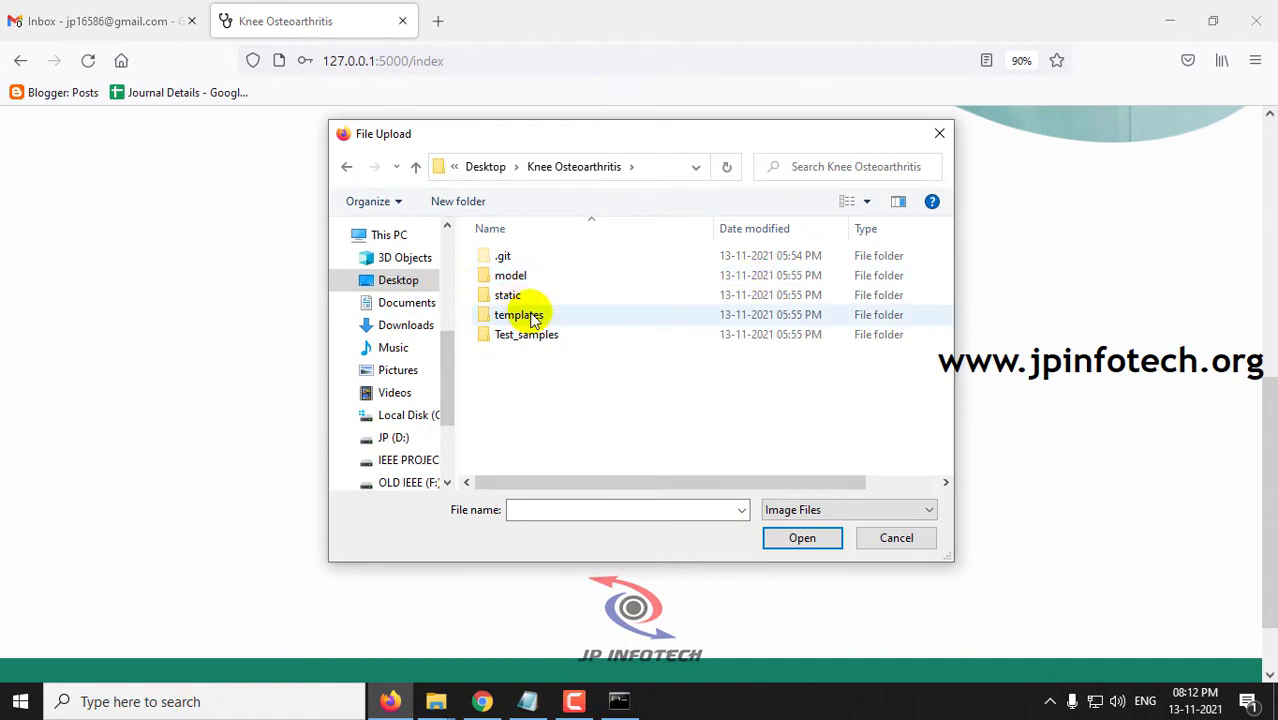
pyautogui.doubleClick(524, 334)
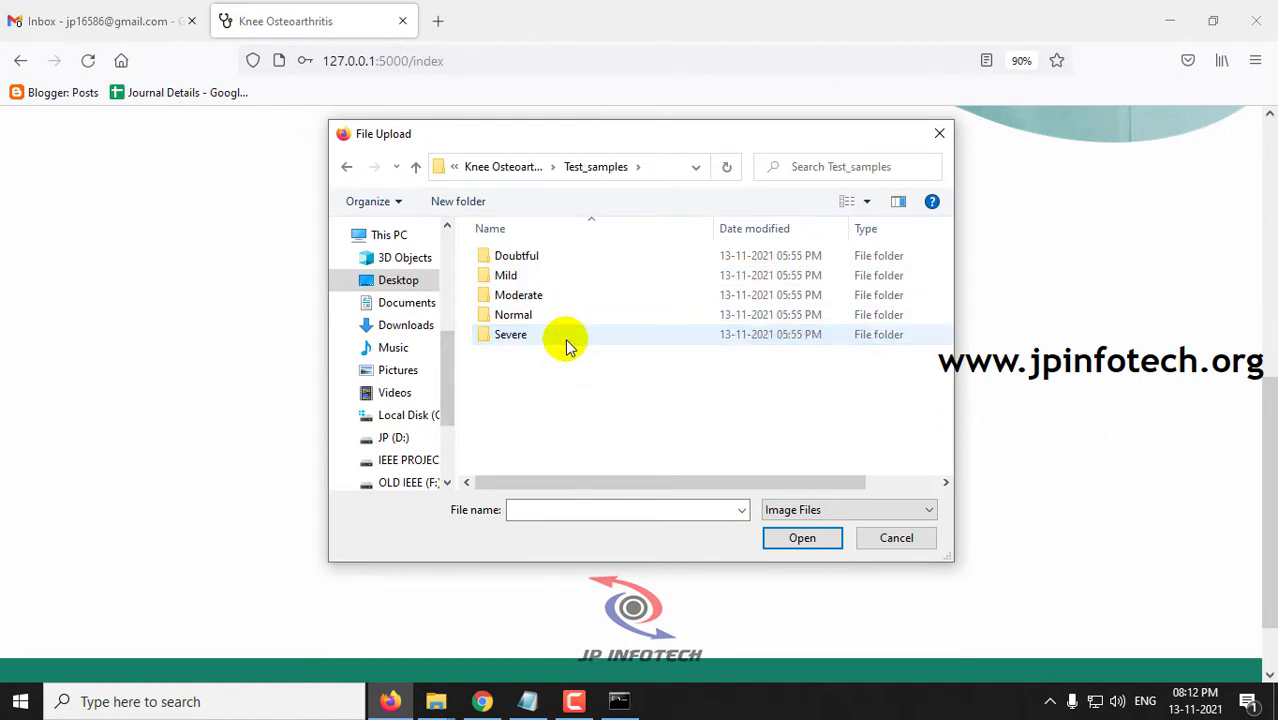
# Pick DoubtfulG1 (8).png from the Doubtful folder and submit it for prediction
pyautogui.click(516, 255)
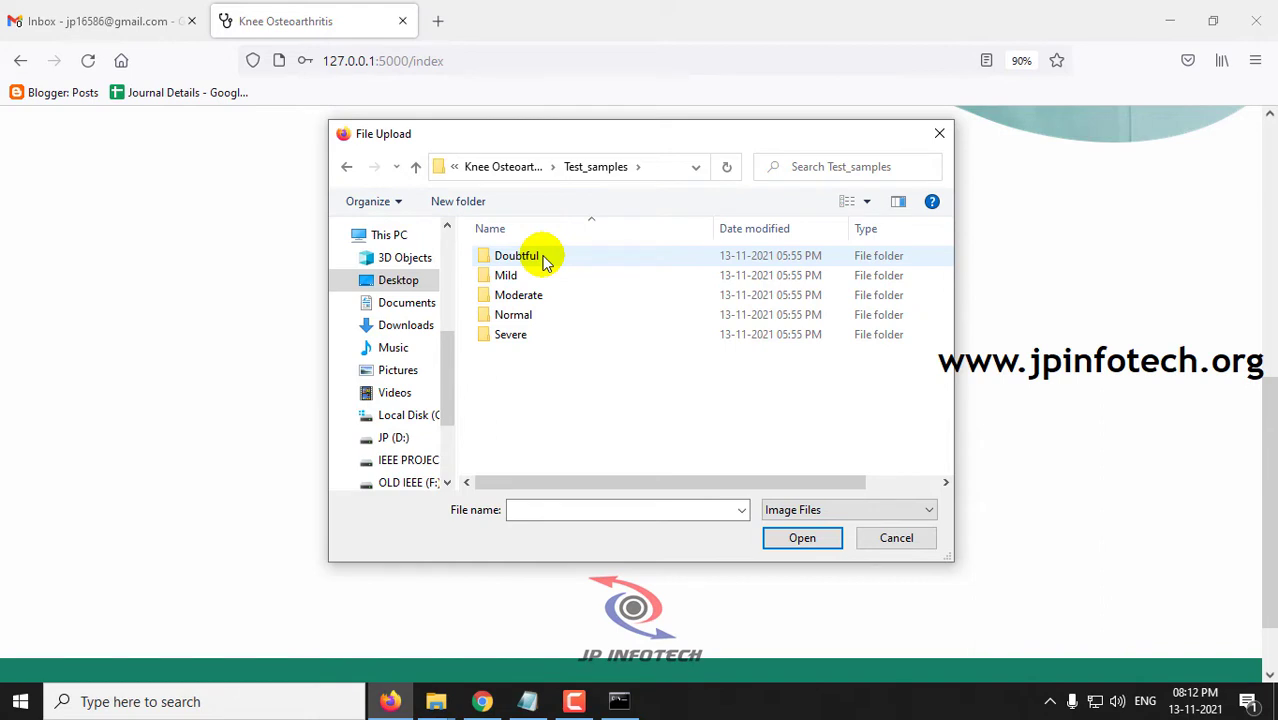
pyautogui.doubleClick(514, 255)
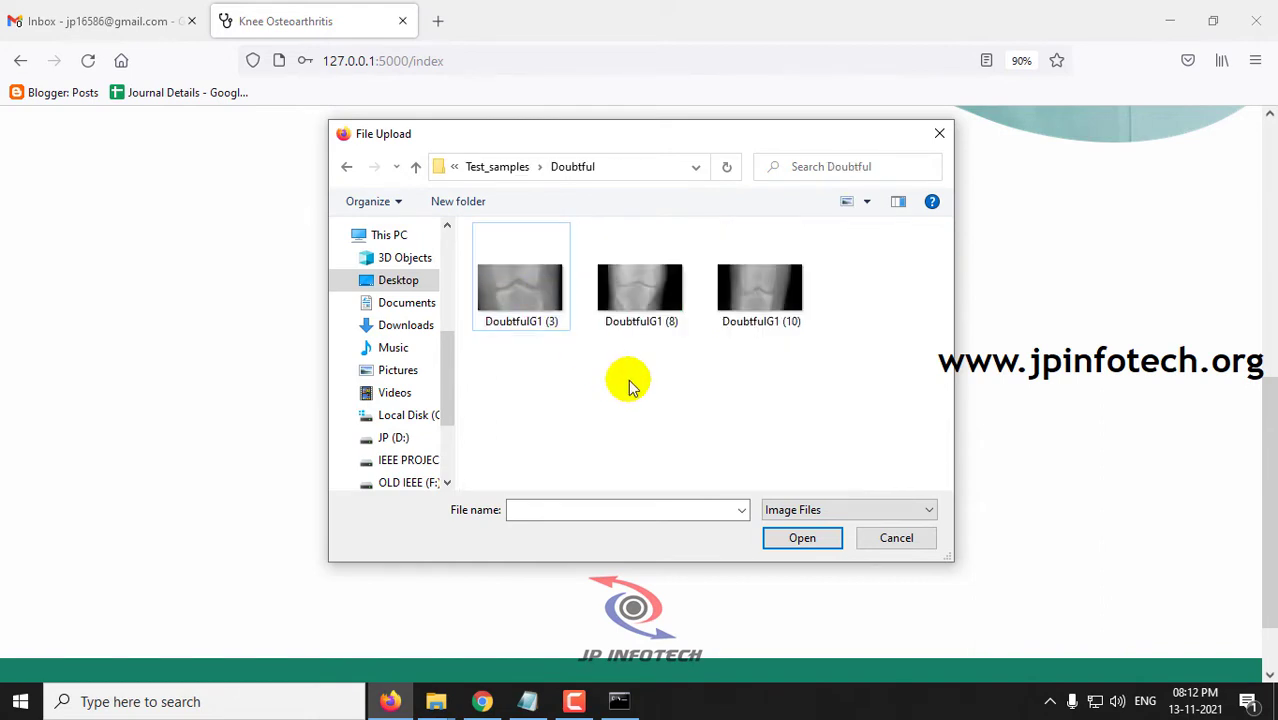
pyautogui.doubleClick(639, 285)
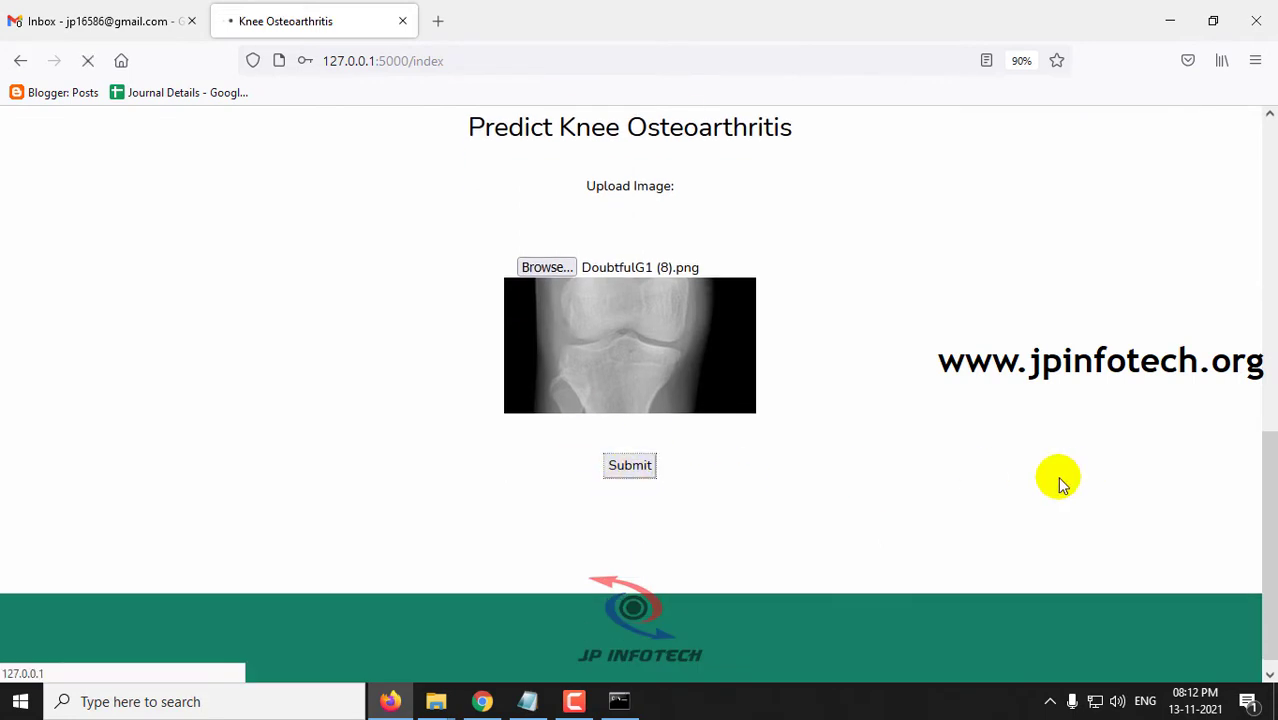
pyautogui.moveTo(1002, 478)
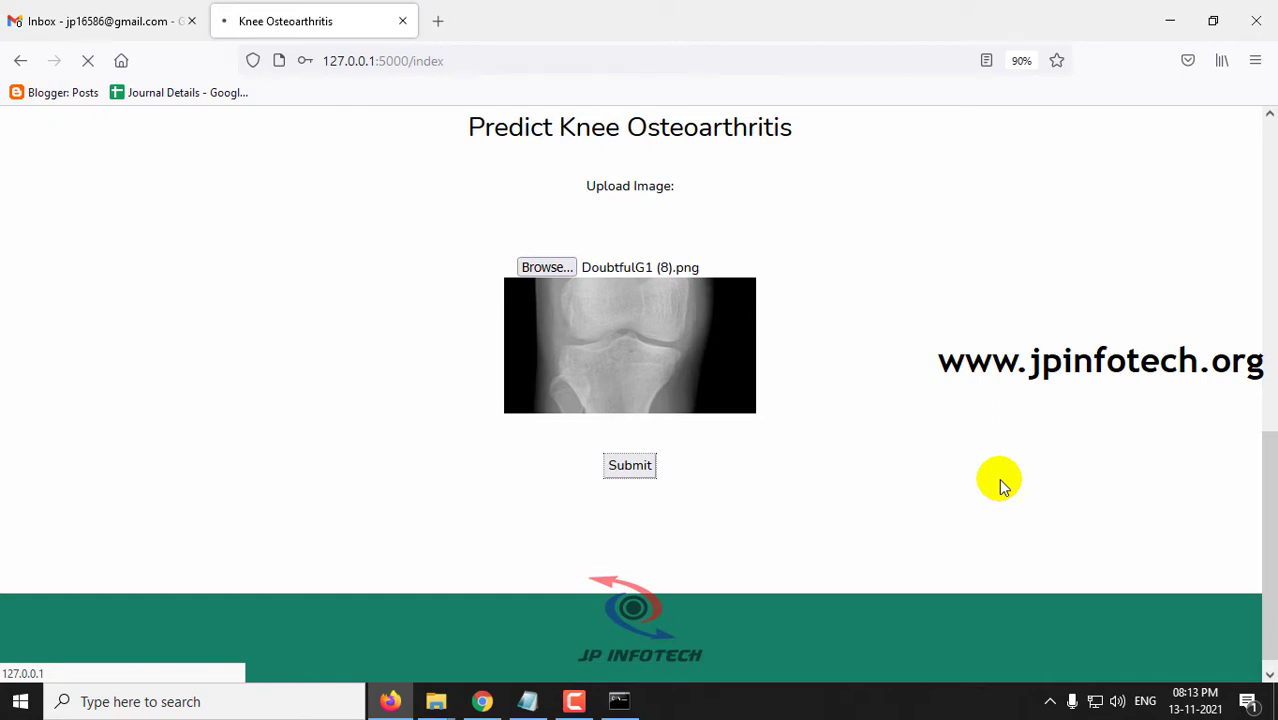
pyautogui.click(629, 465)
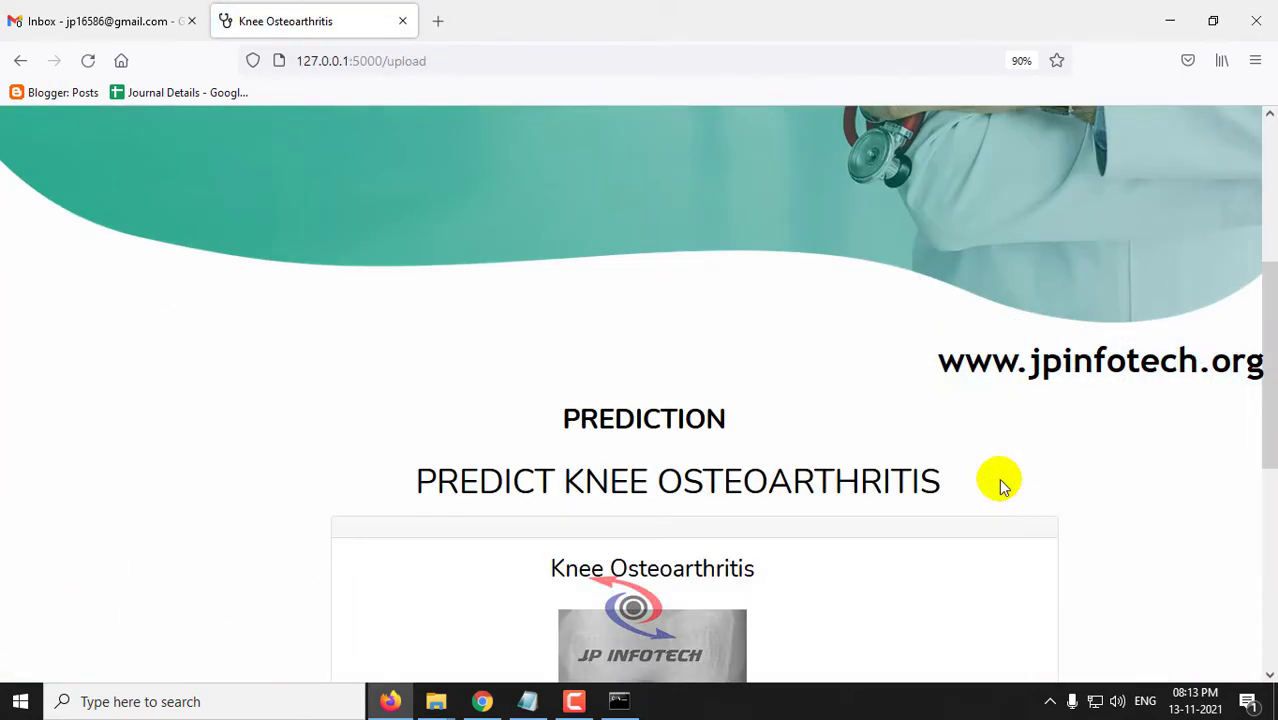
pyautogui.scroll(-3)
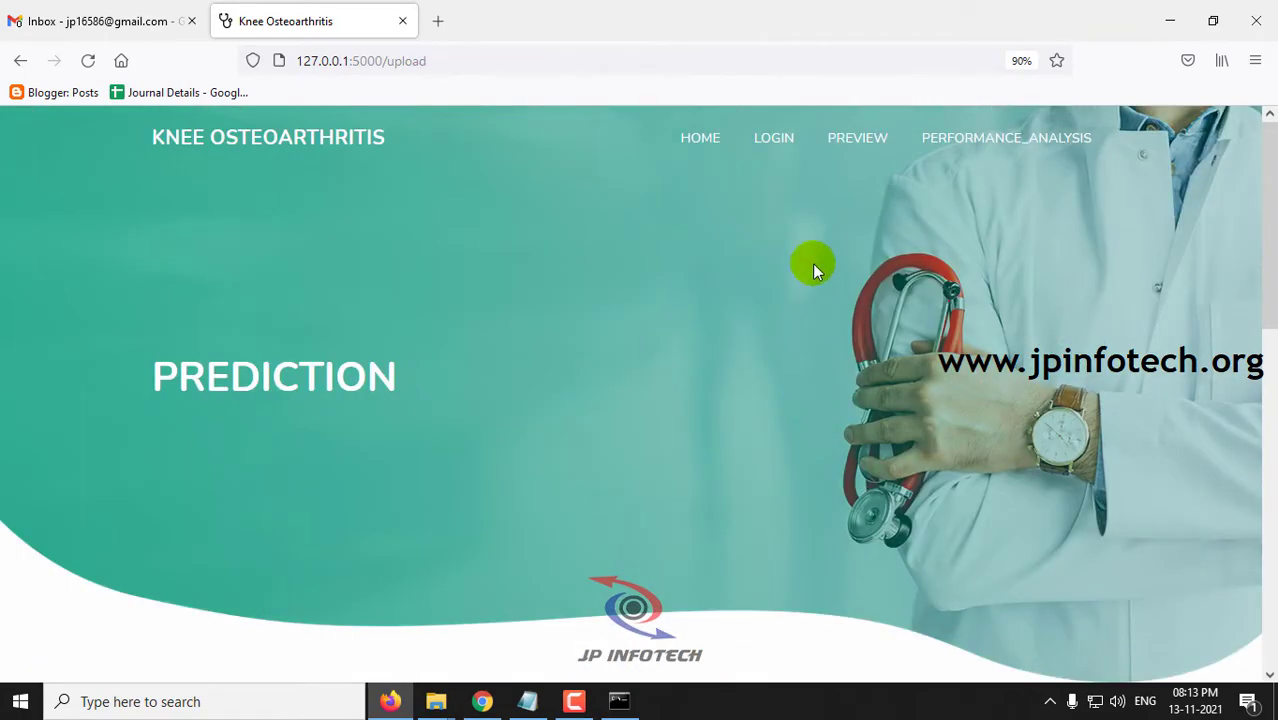
# Submit MildG2 (71).png from the Mild samples folder, then return to the Preview page
pyautogui.click(857, 137)
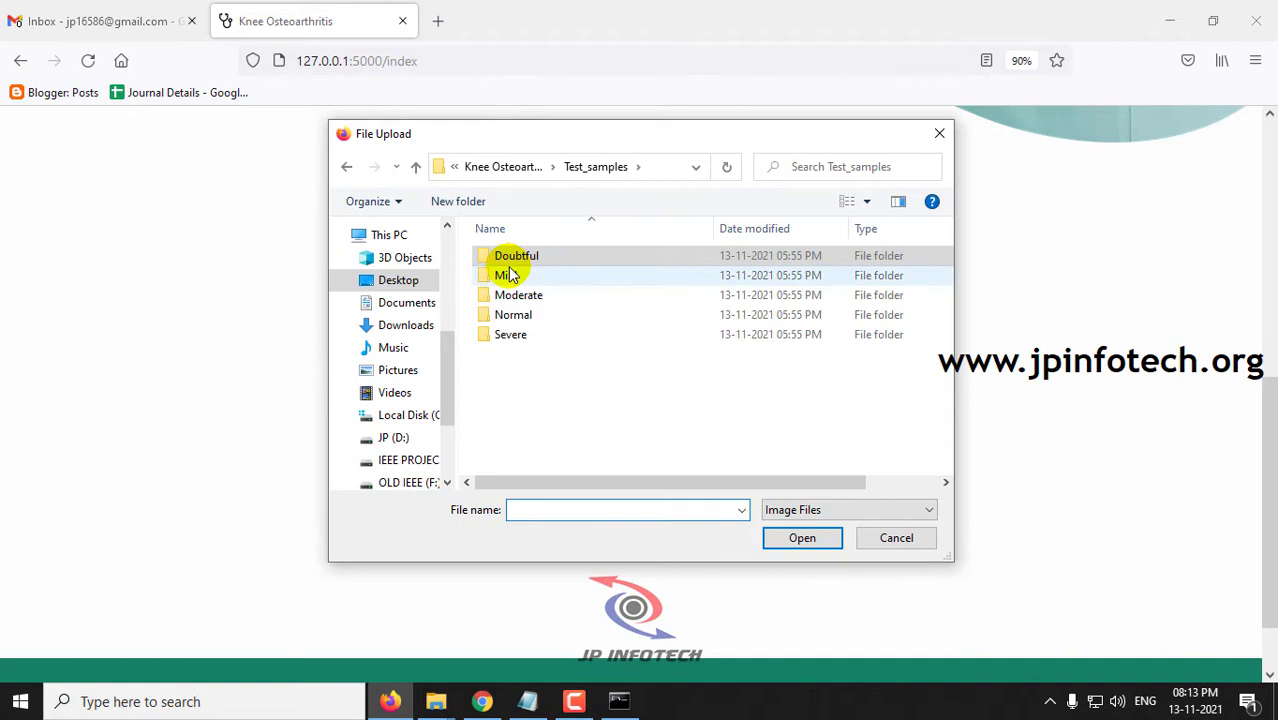
pyautogui.moveTo(512, 277)
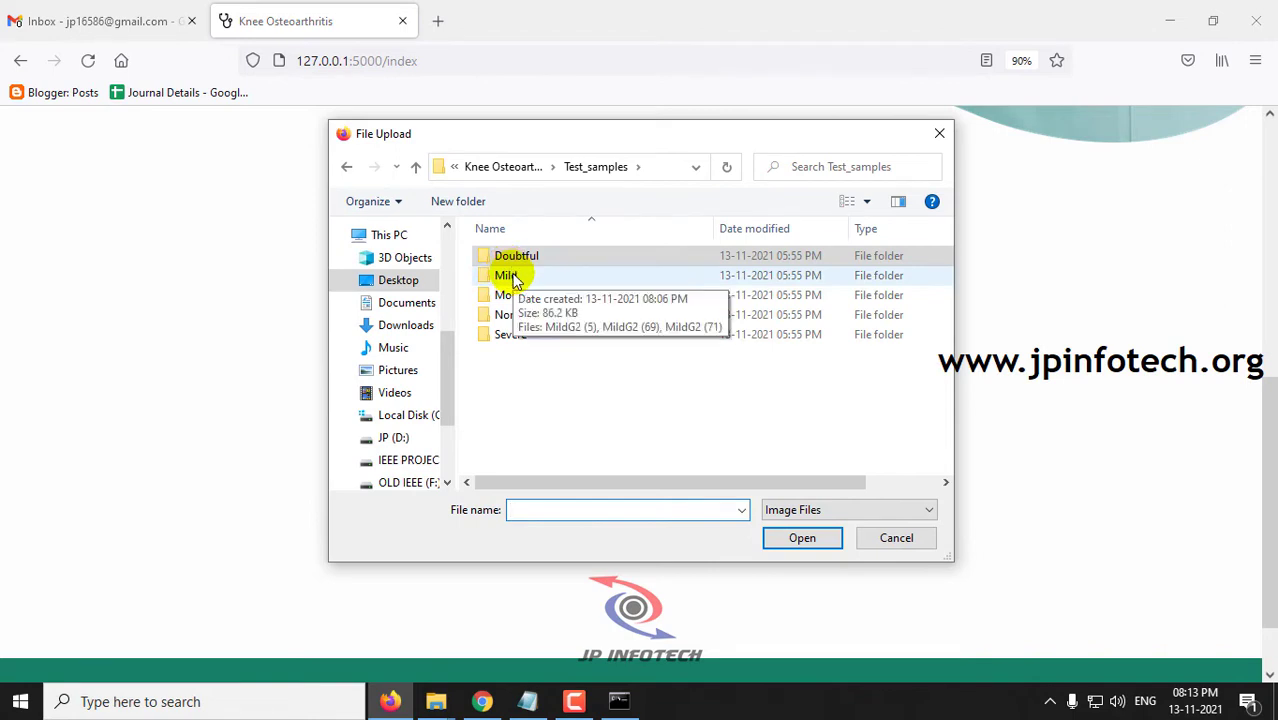
pyautogui.doubleClick(501, 275)
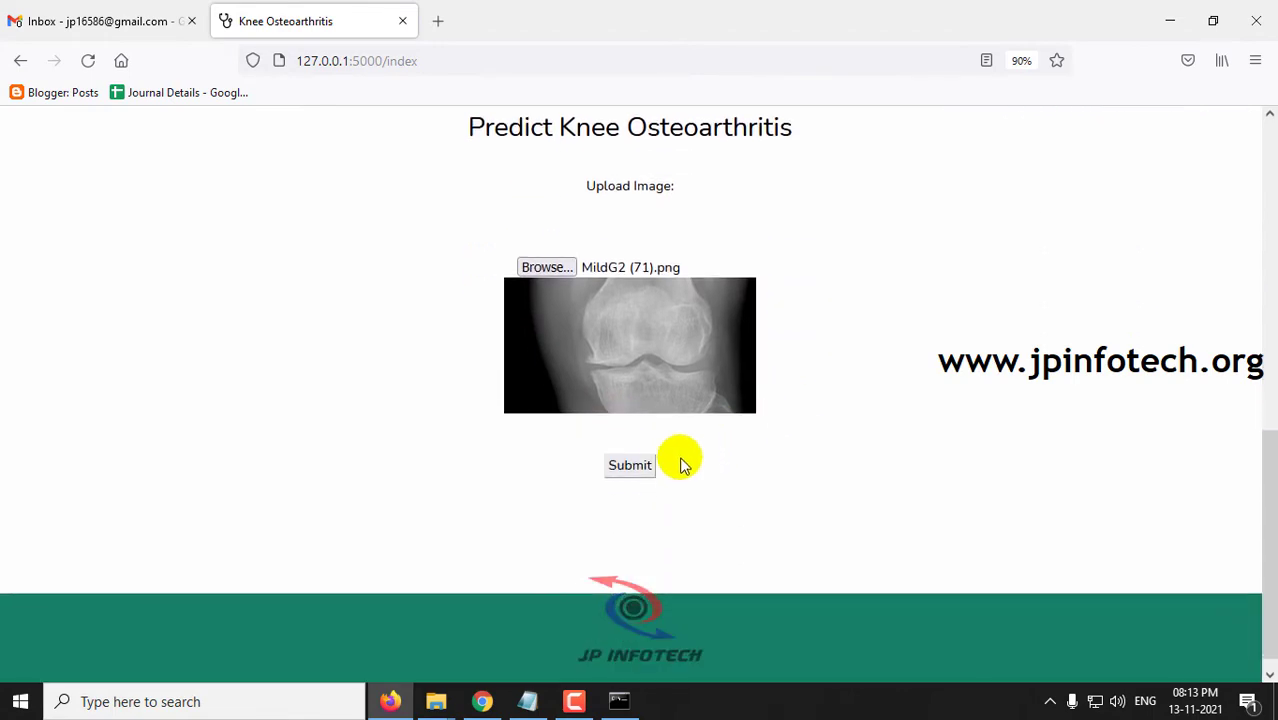
pyautogui.click(629, 465)
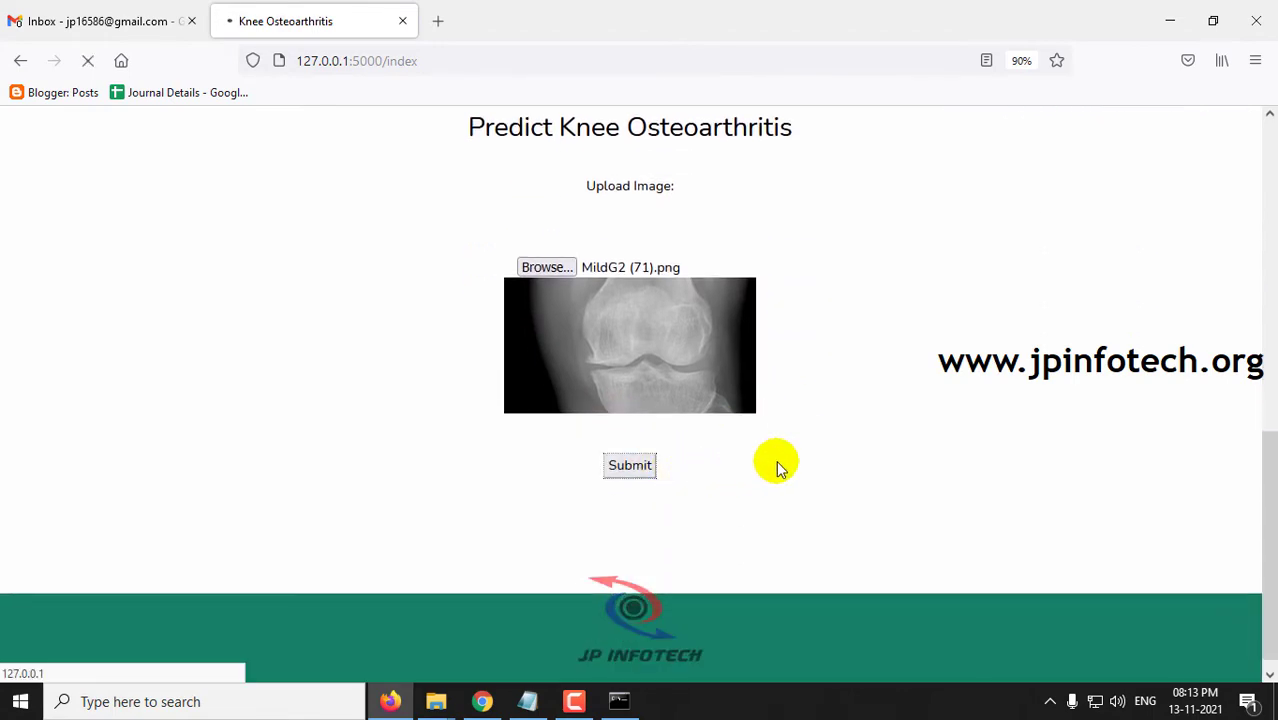
pyautogui.click(629, 465)
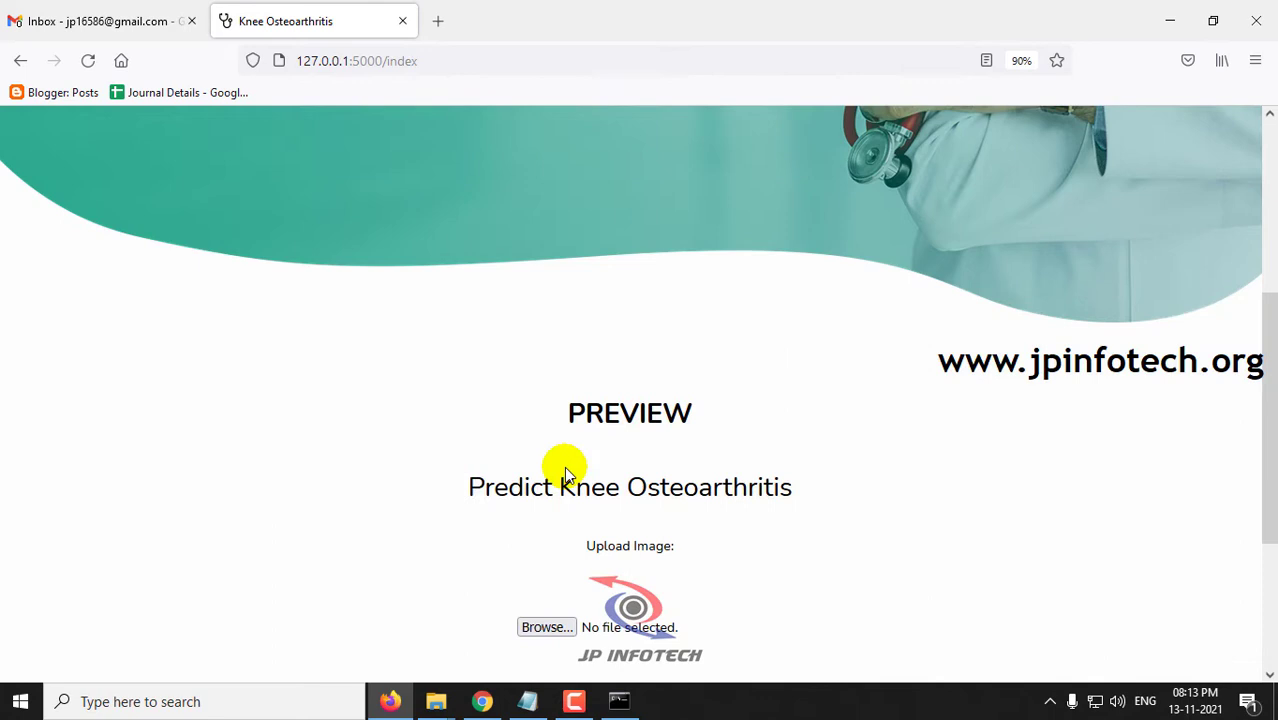
# Choose ModerateG3 (5).png from Test_samples > Moderate and submit it for prediction
pyautogui.click(545, 626)
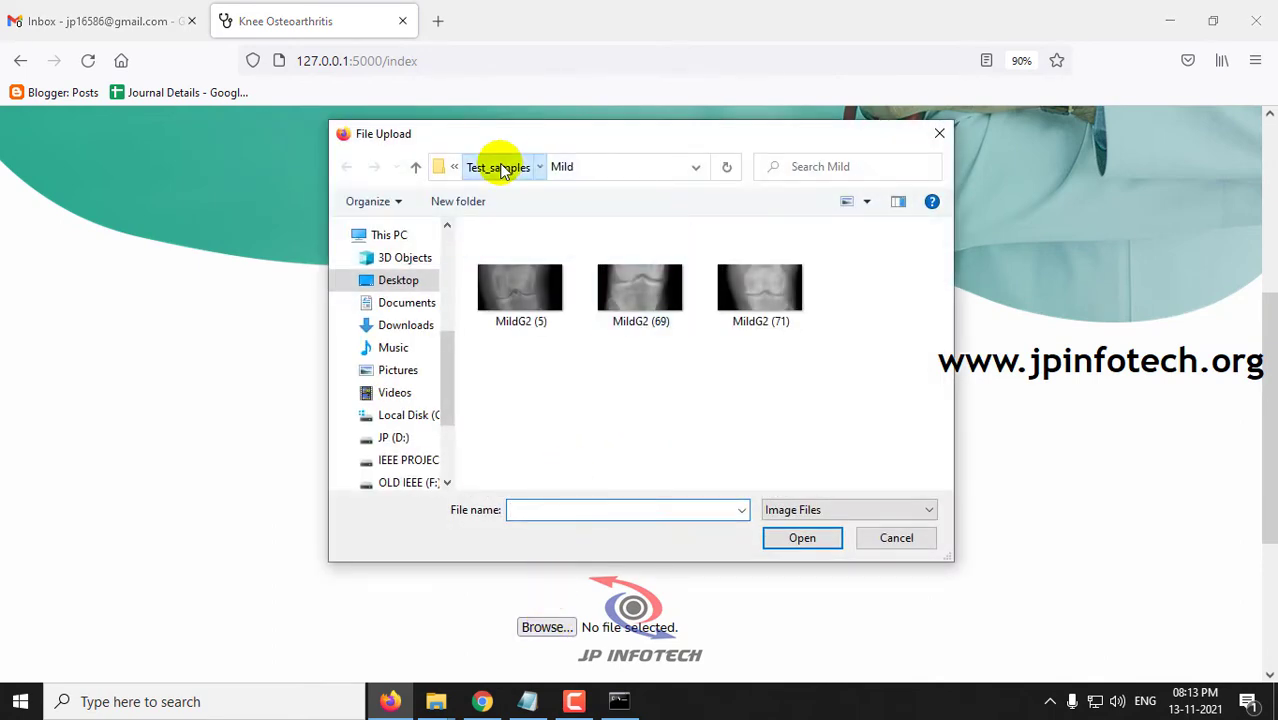
pyautogui.click(500, 166)
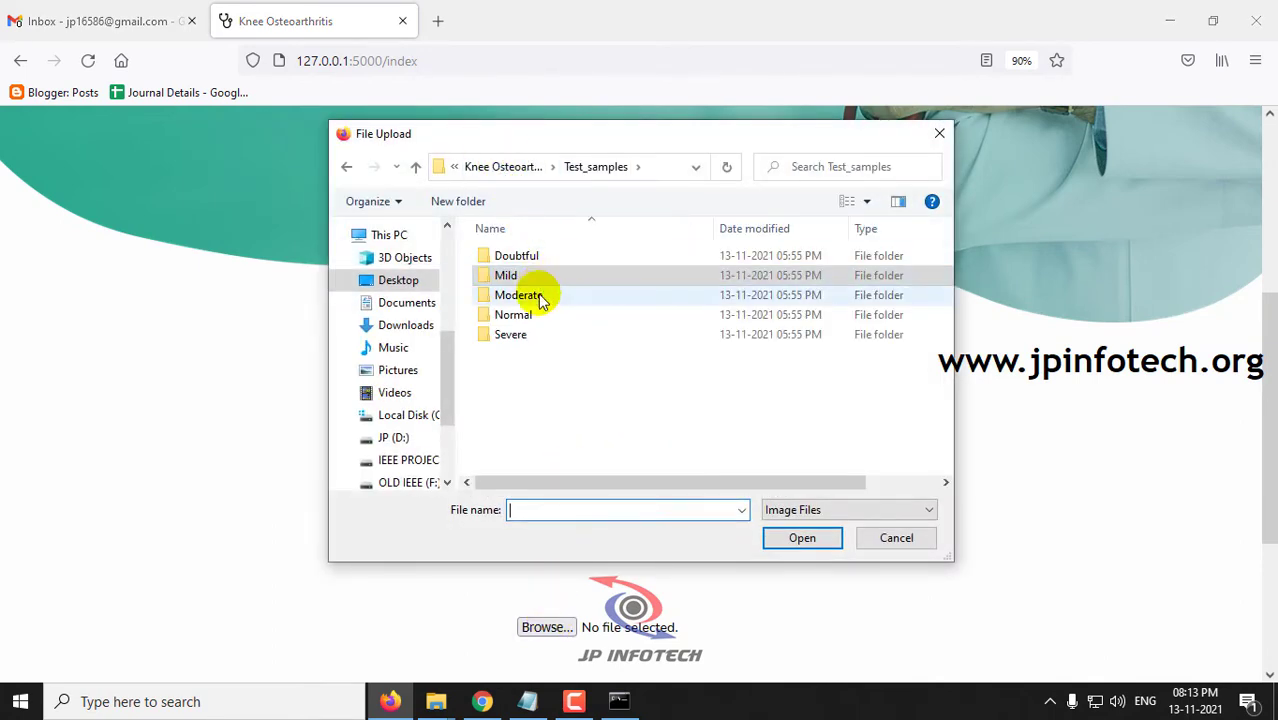
pyautogui.doubleClick(518, 294)
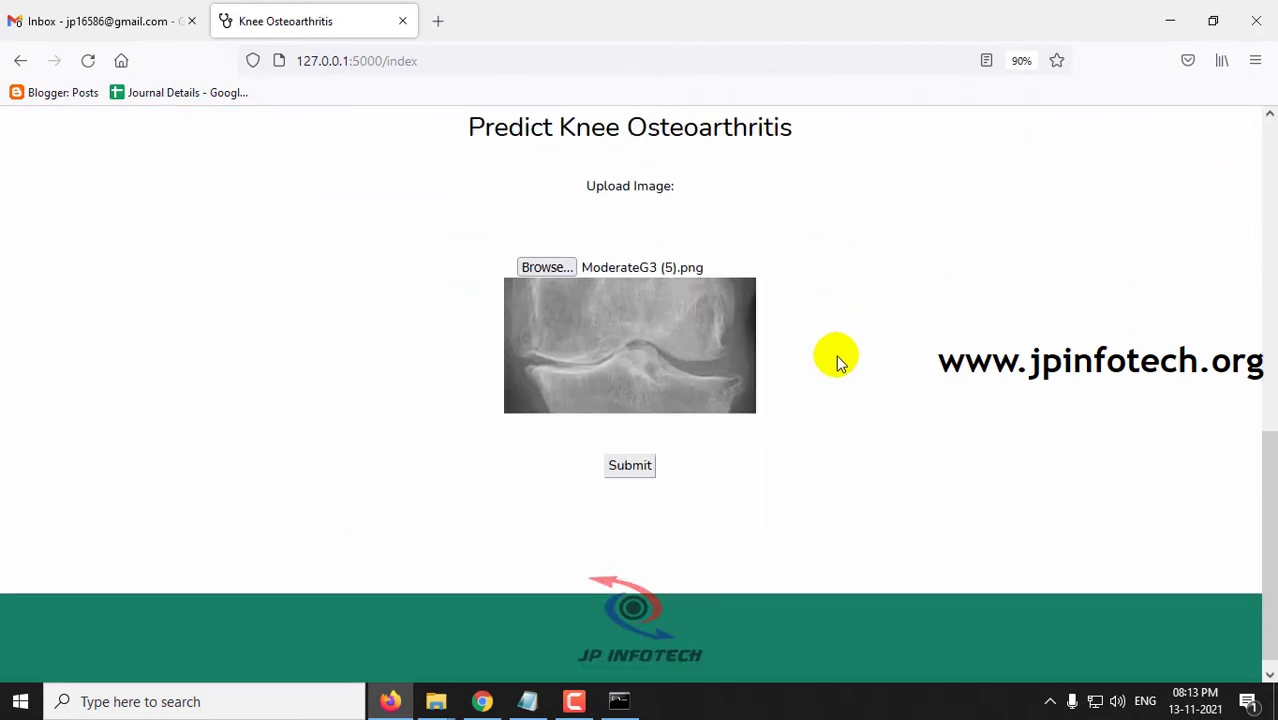
pyautogui.click(629, 465)
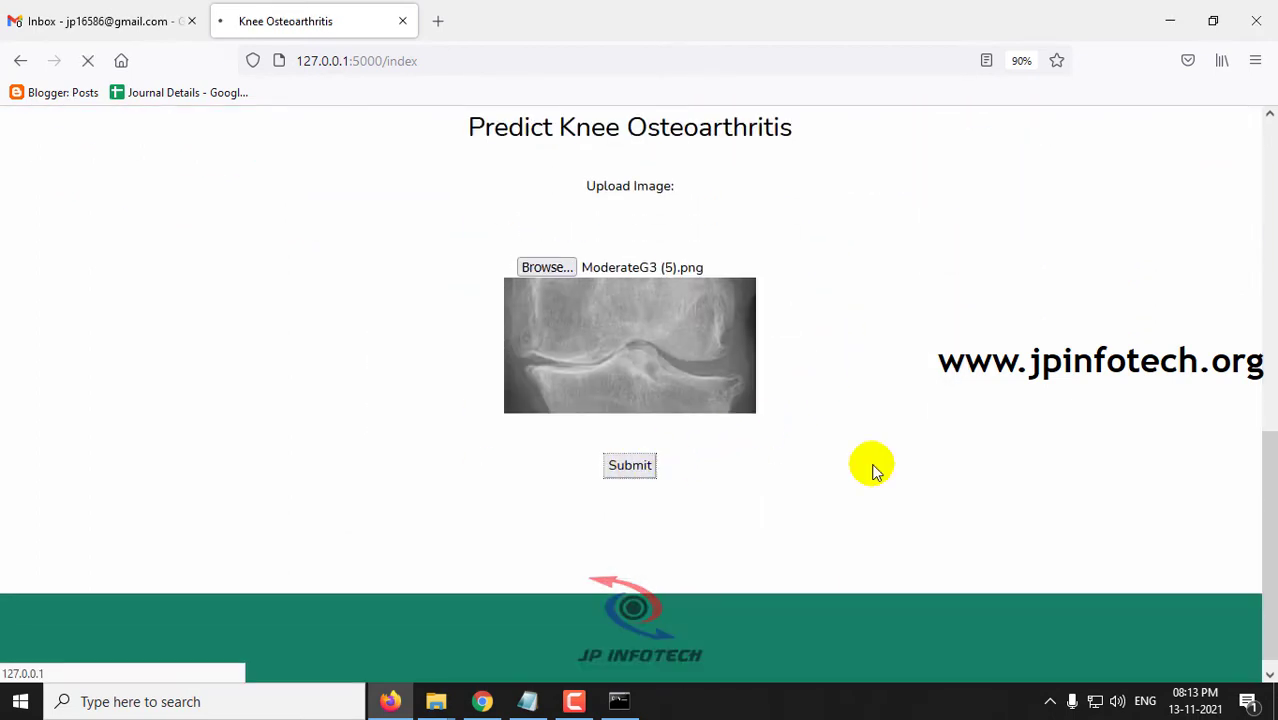
pyautogui.click(629, 465)
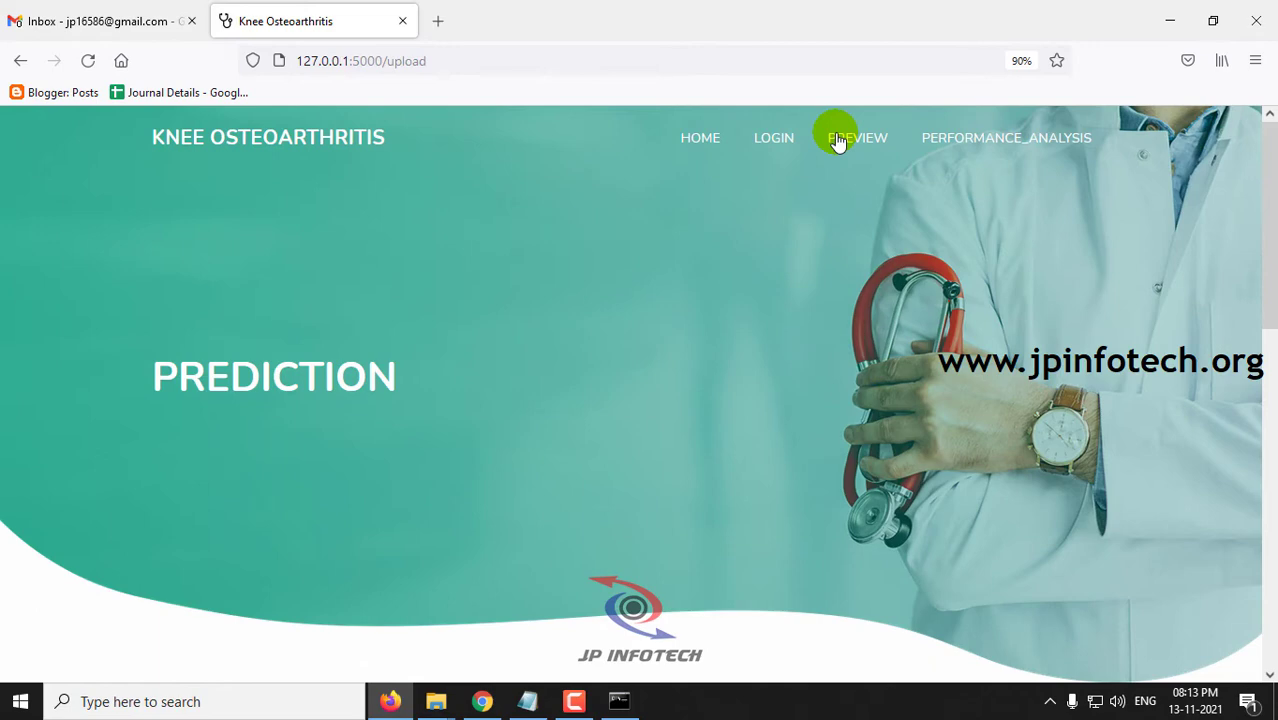
# Return to Preview and submit NormalG0 250.png from the Normal samples folder
pyautogui.click(856, 137)
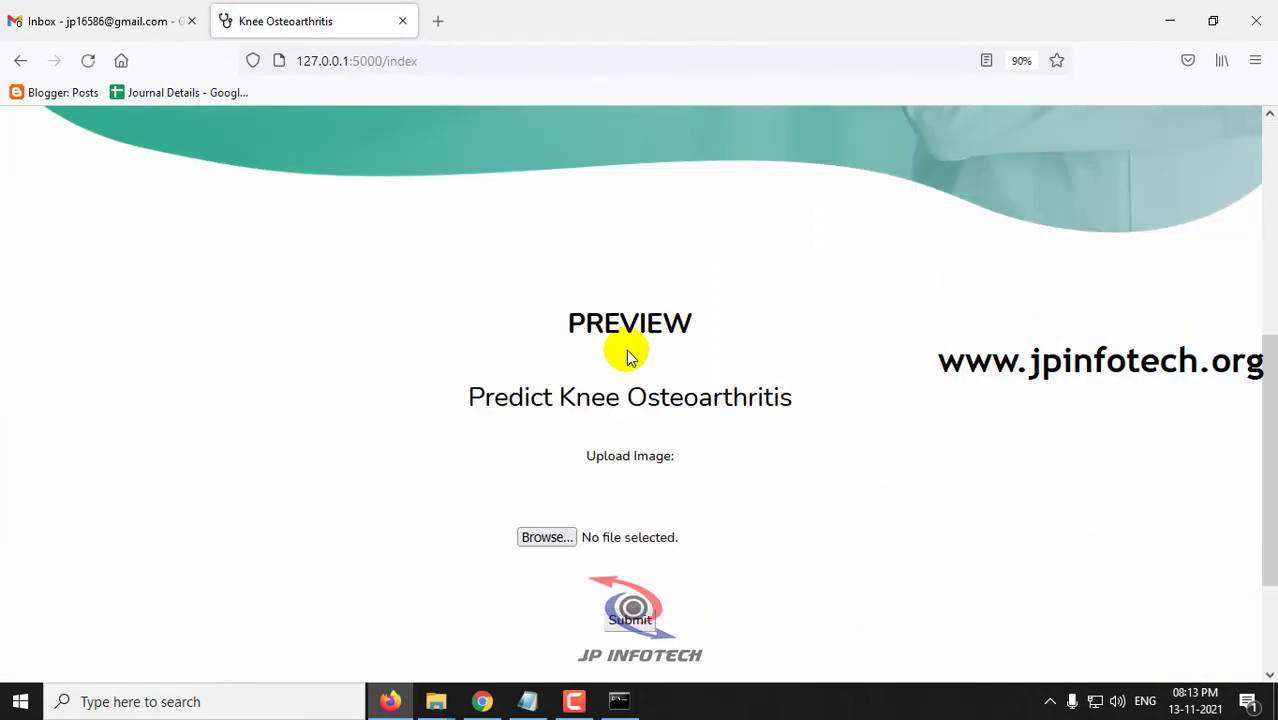
pyautogui.click(546, 537)
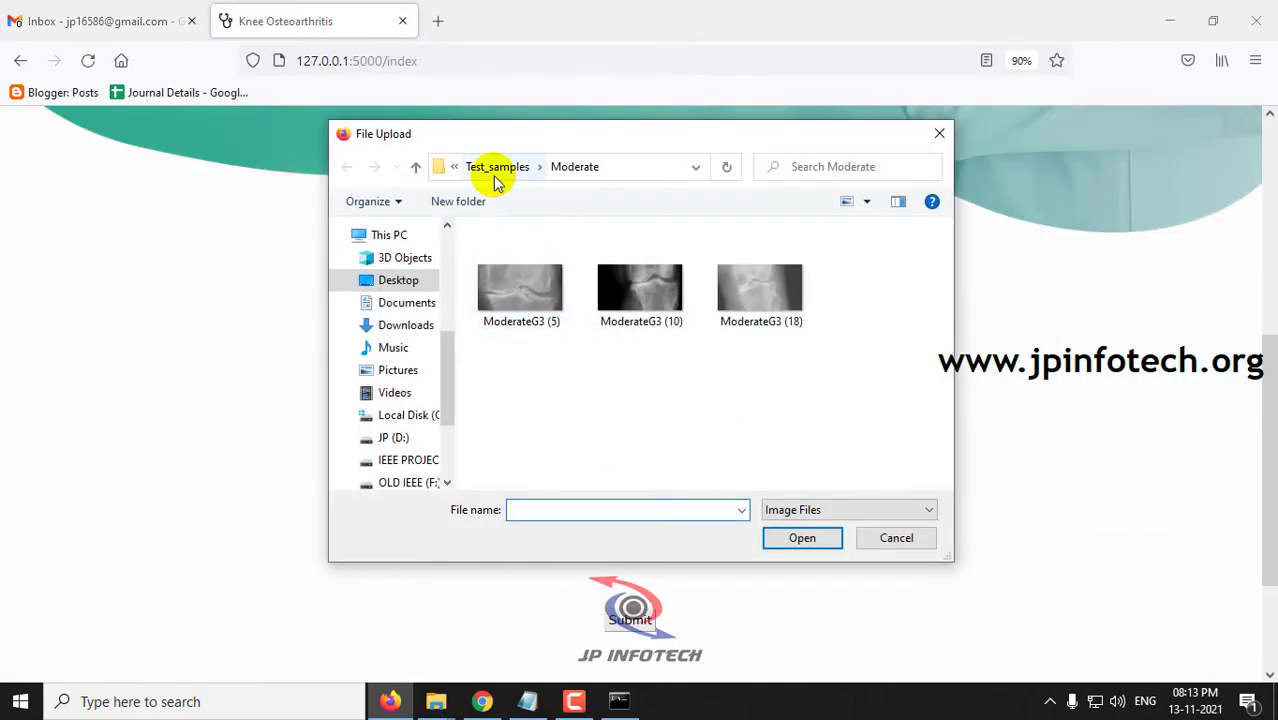
pyautogui.click(497, 166)
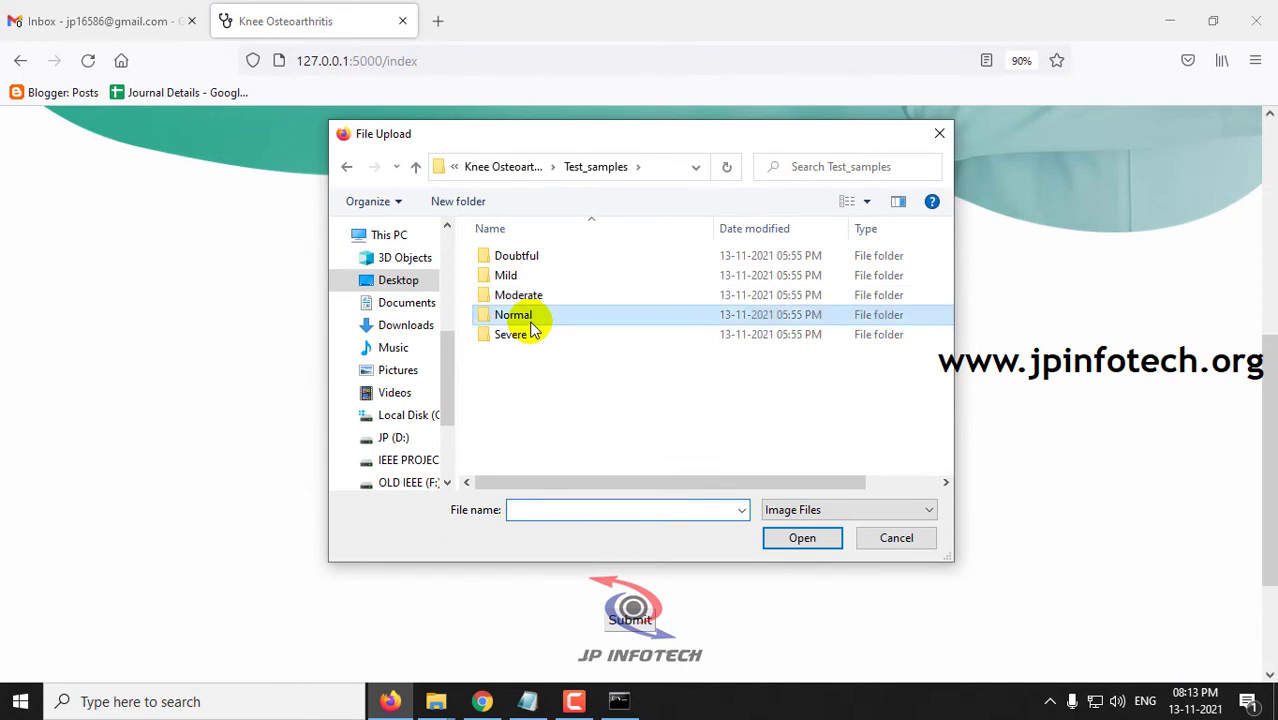
pyautogui.click(802, 537)
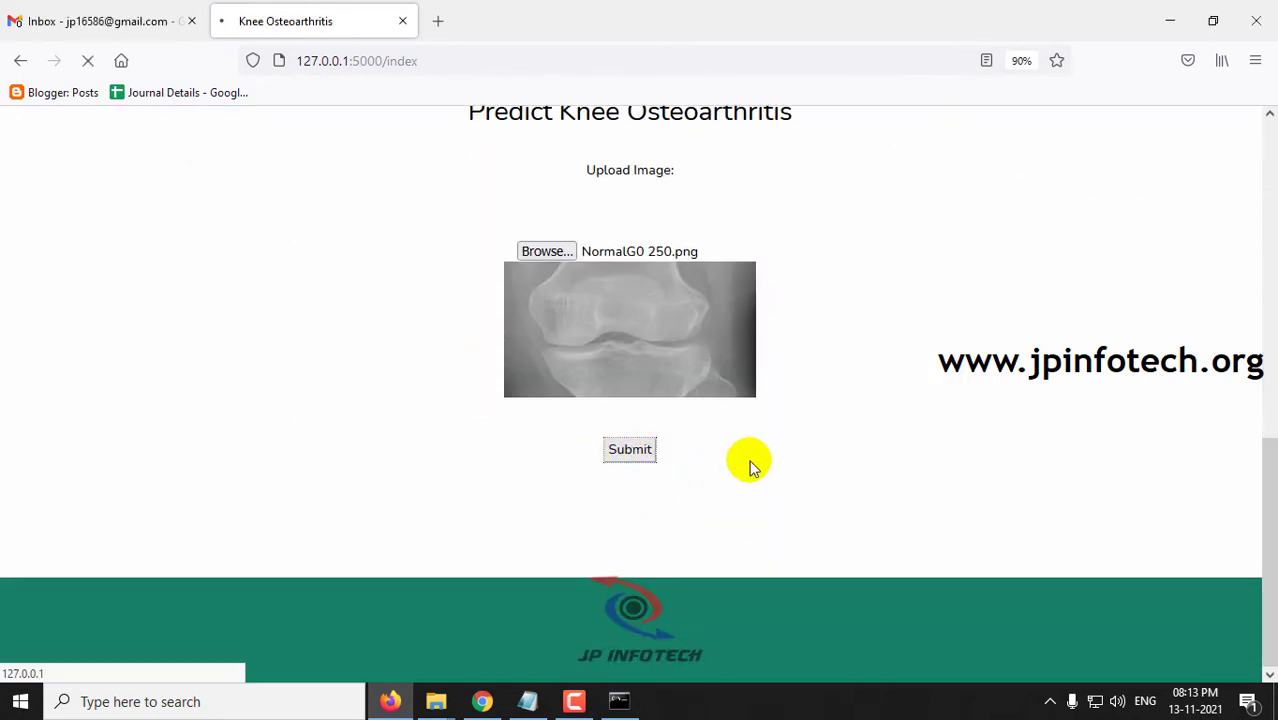
pyautogui.click(629, 449)
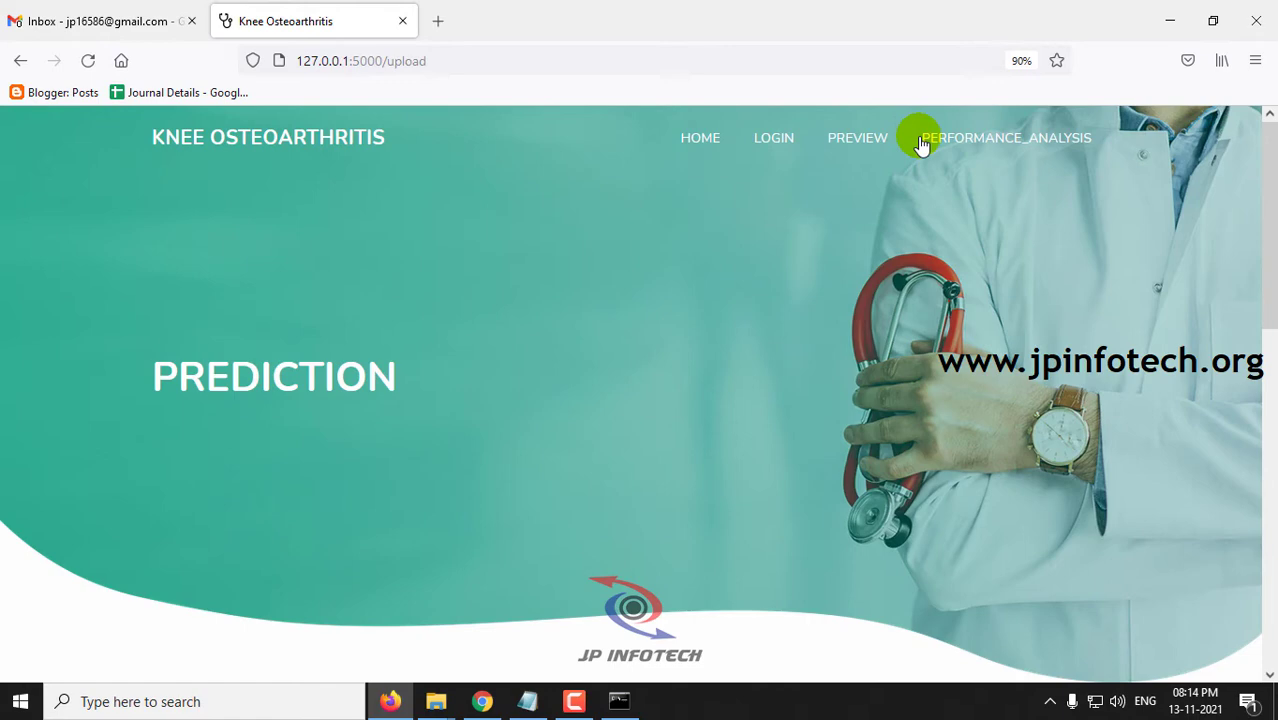
# Return to Preview and submit SevereG4 (3).png from the Severe samples for prediction
pyautogui.click(857, 138)
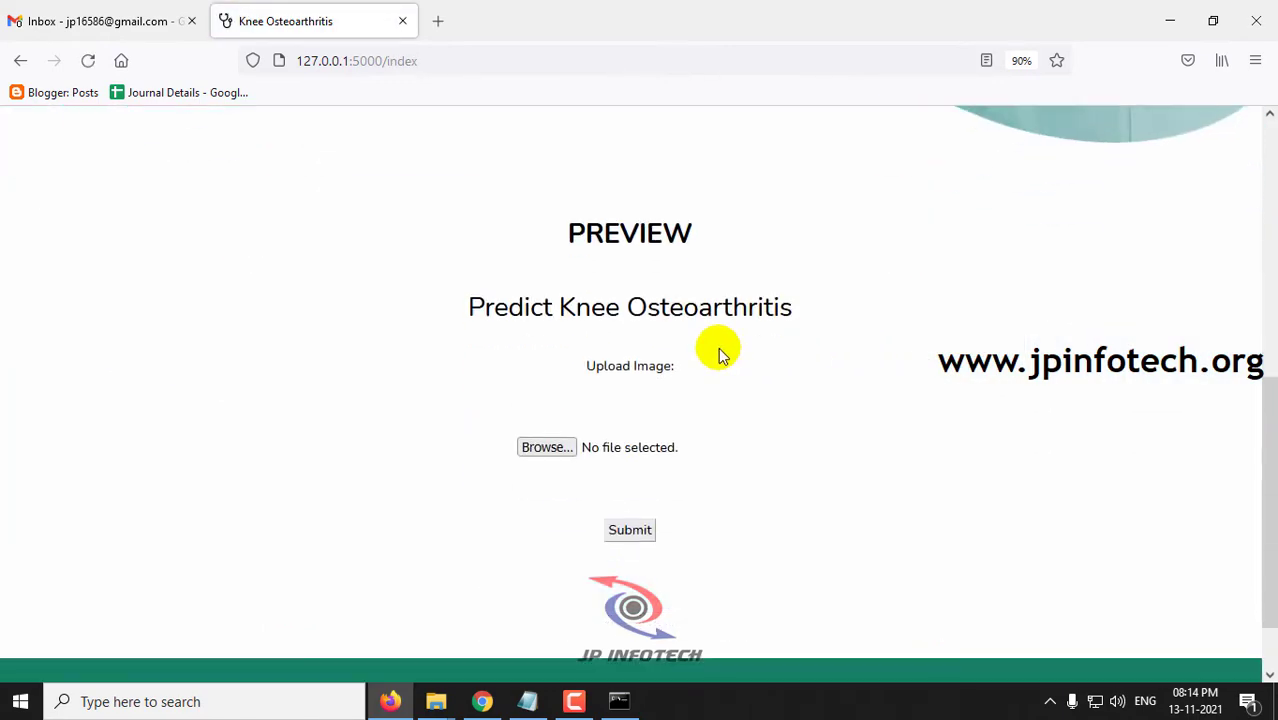
pyautogui.click(546, 447)
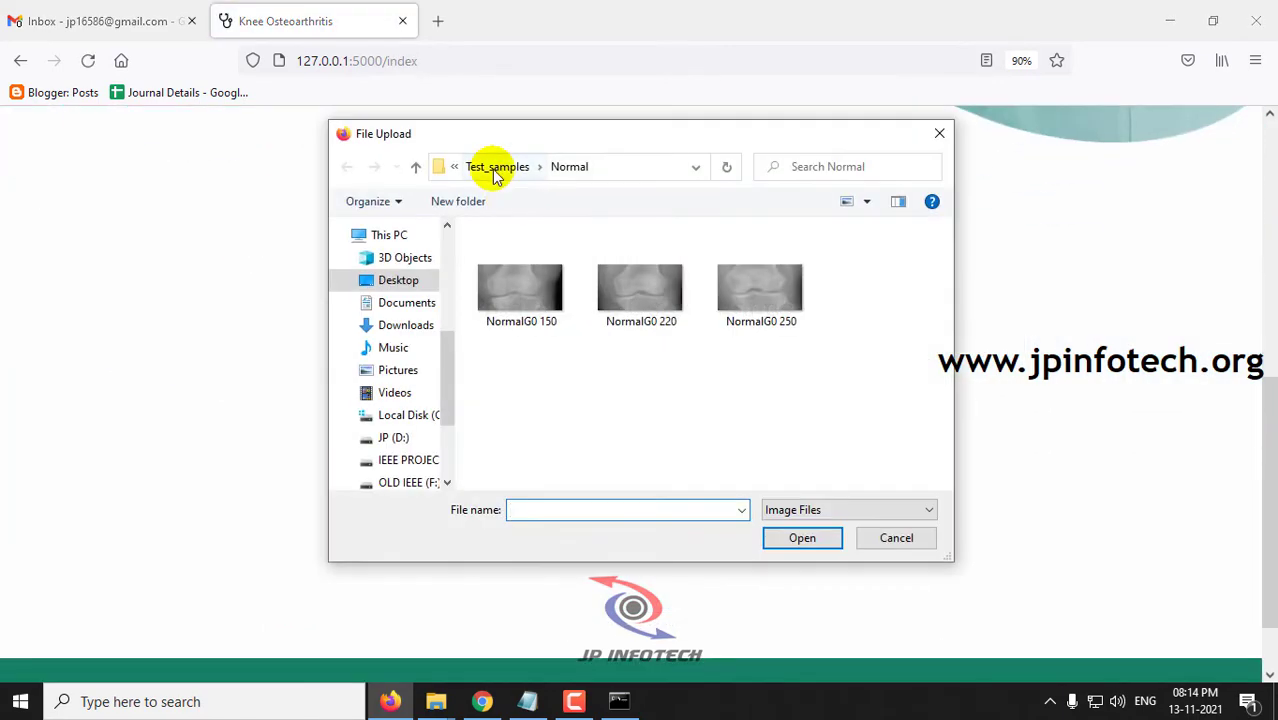
pyautogui.click(497, 166)
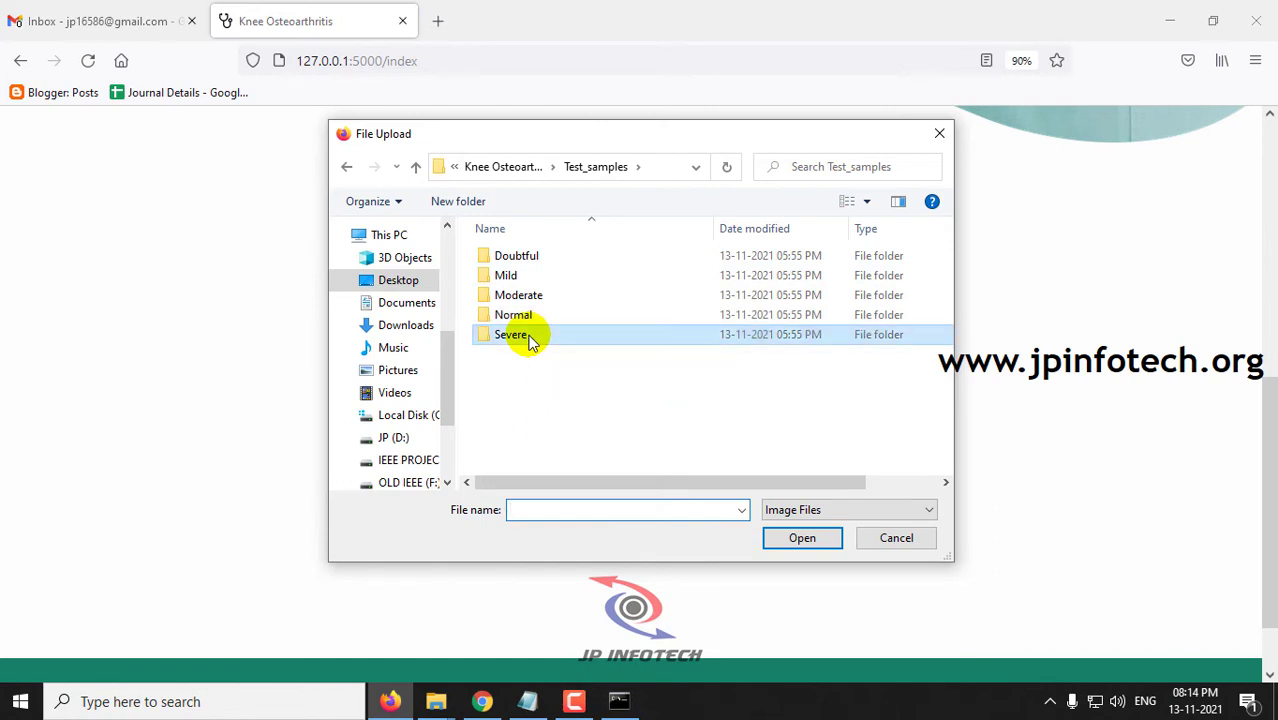
pyautogui.doubleClick(512, 334)
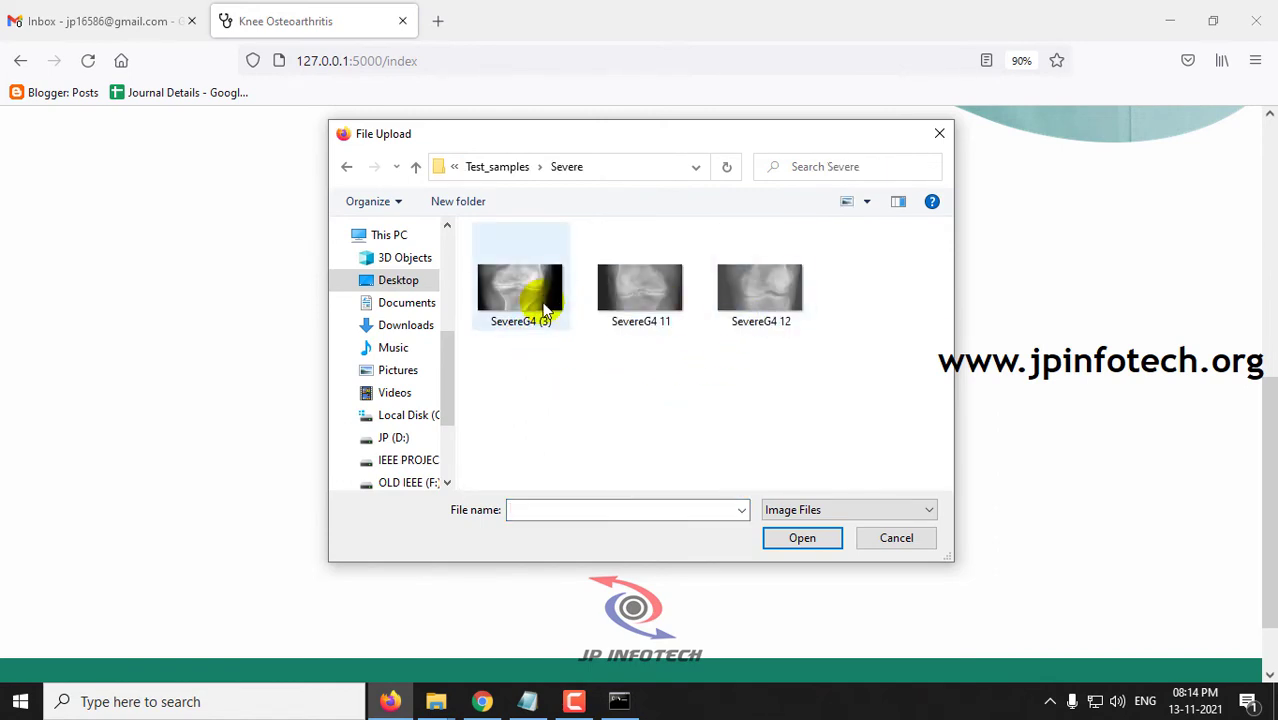
pyautogui.click(802, 538)
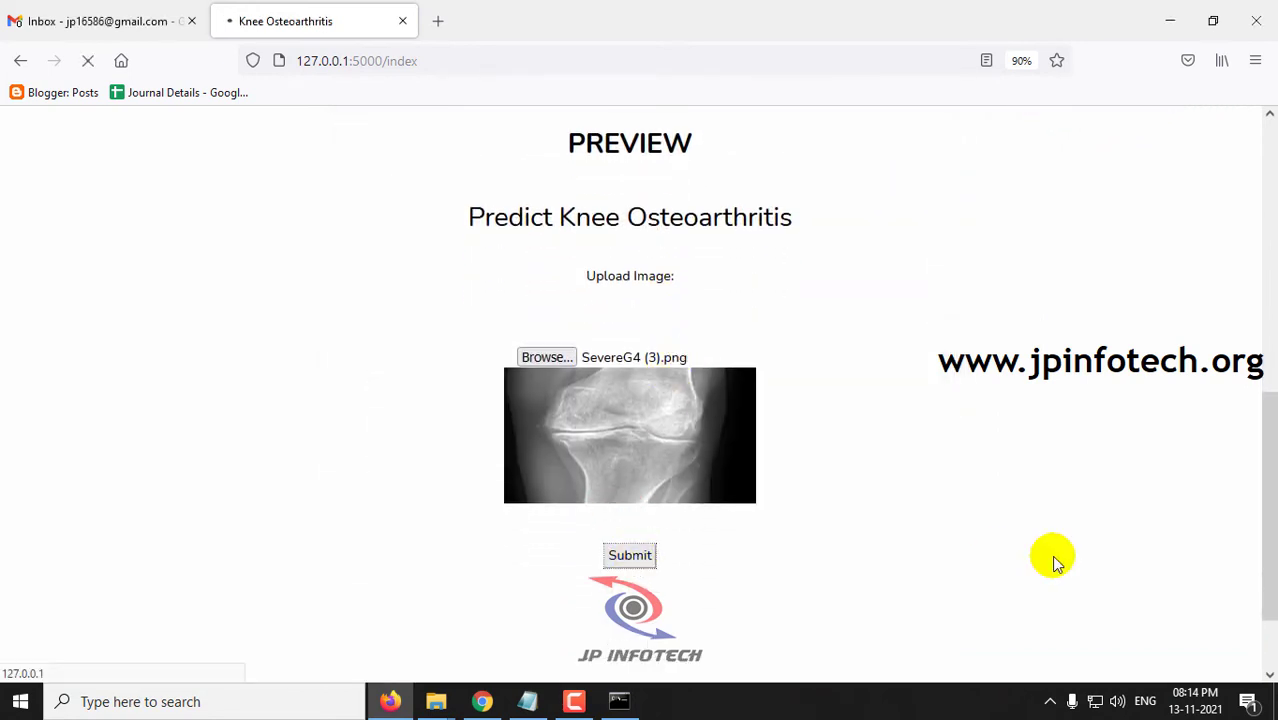
pyautogui.click(629, 555)
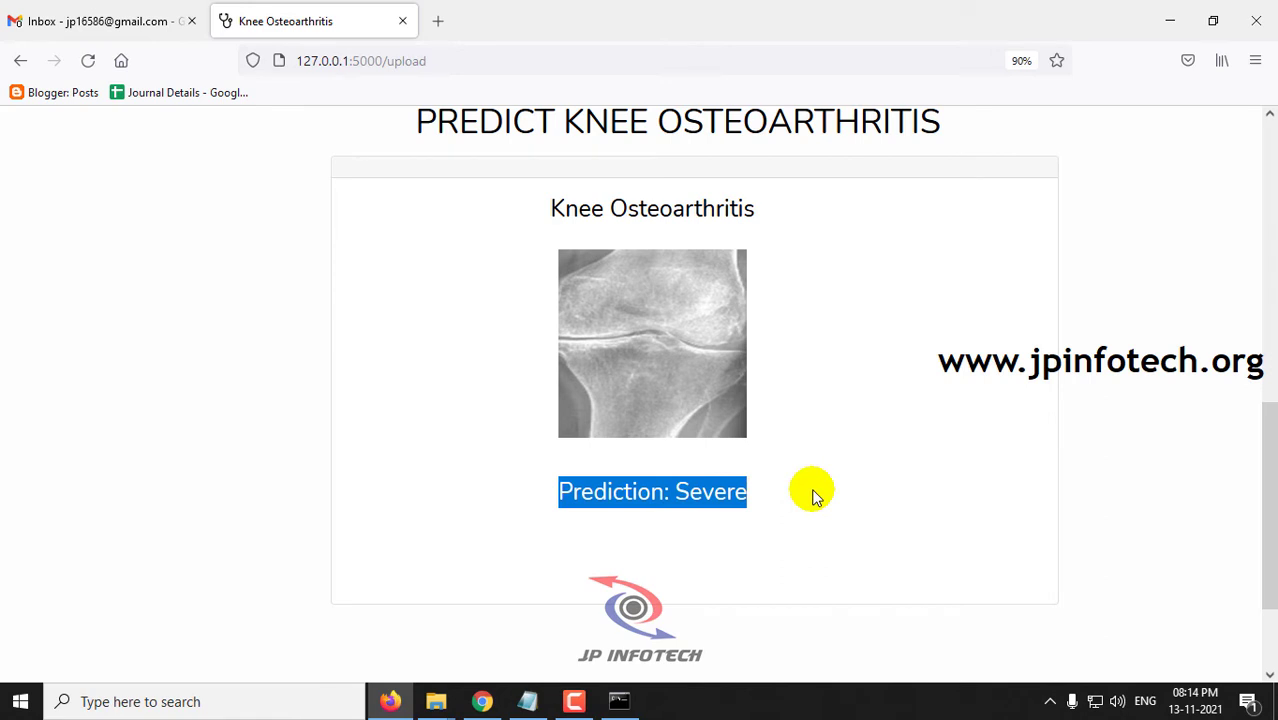
pyautogui.moveTo(922, 243)
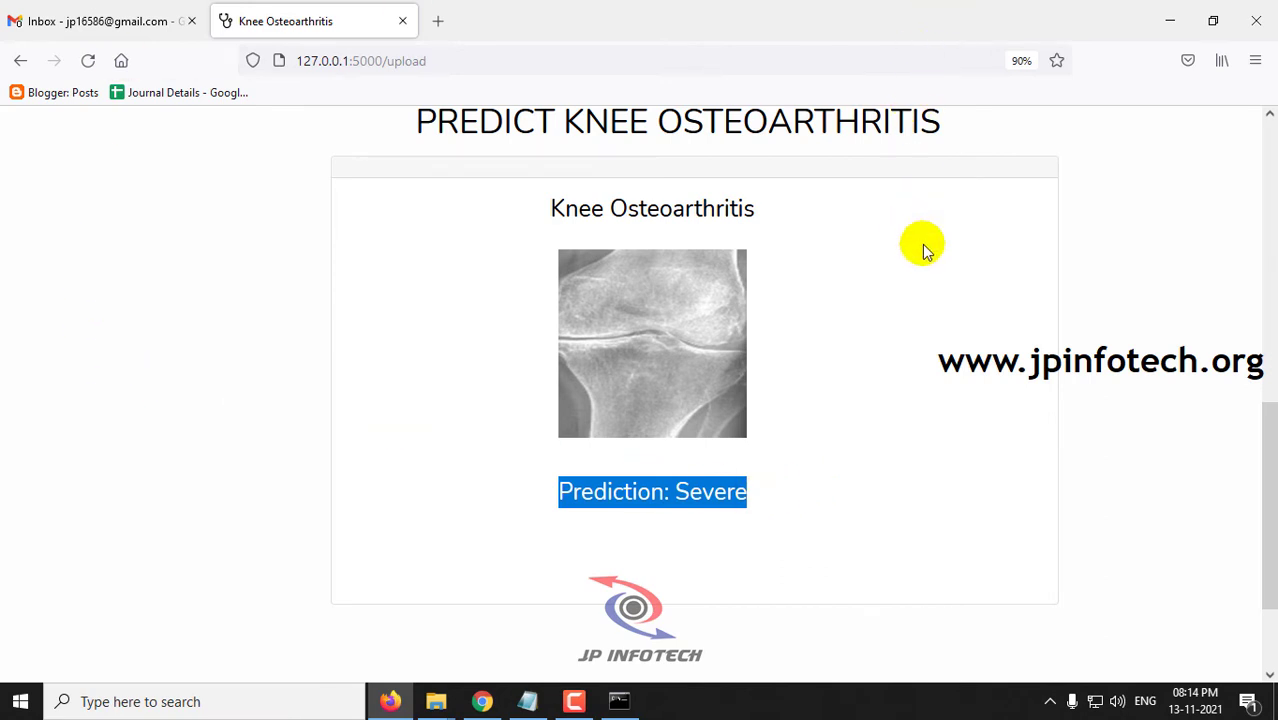
# Scroll from the Prediction: Severe result back up to the page's navigation menu
pyautogui.scroll(3)
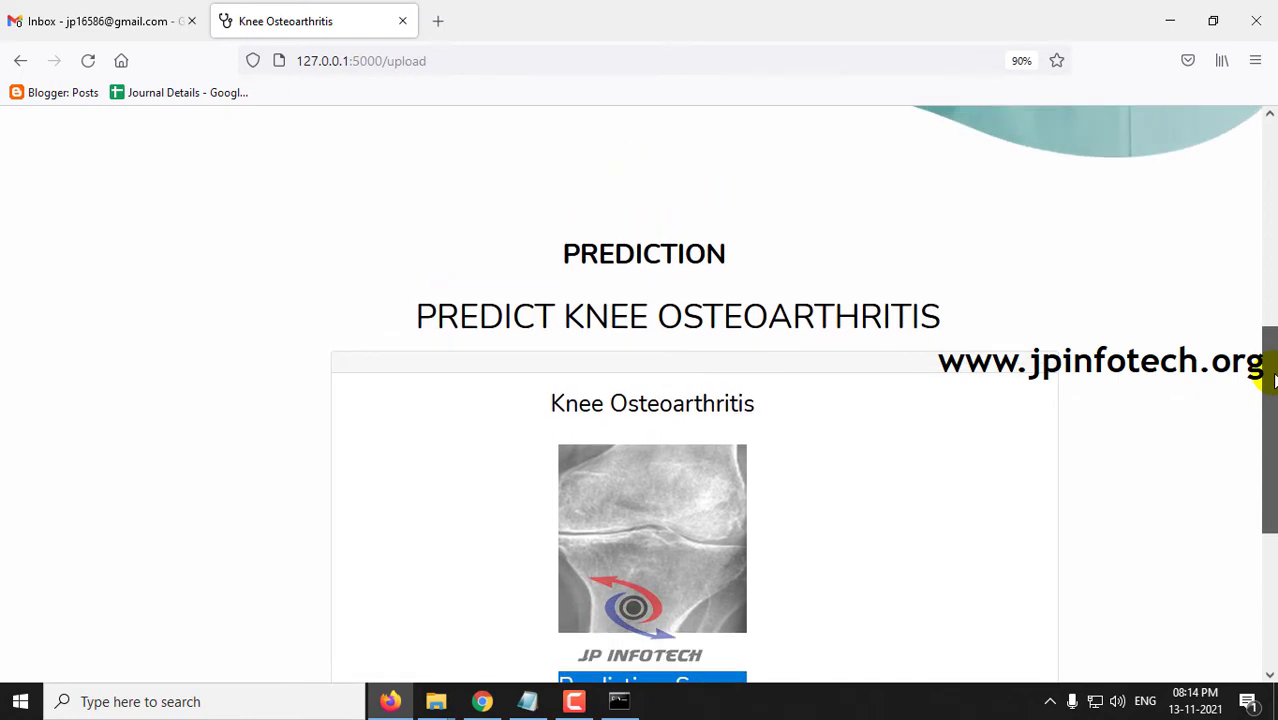
pyautogui.scroll(3)
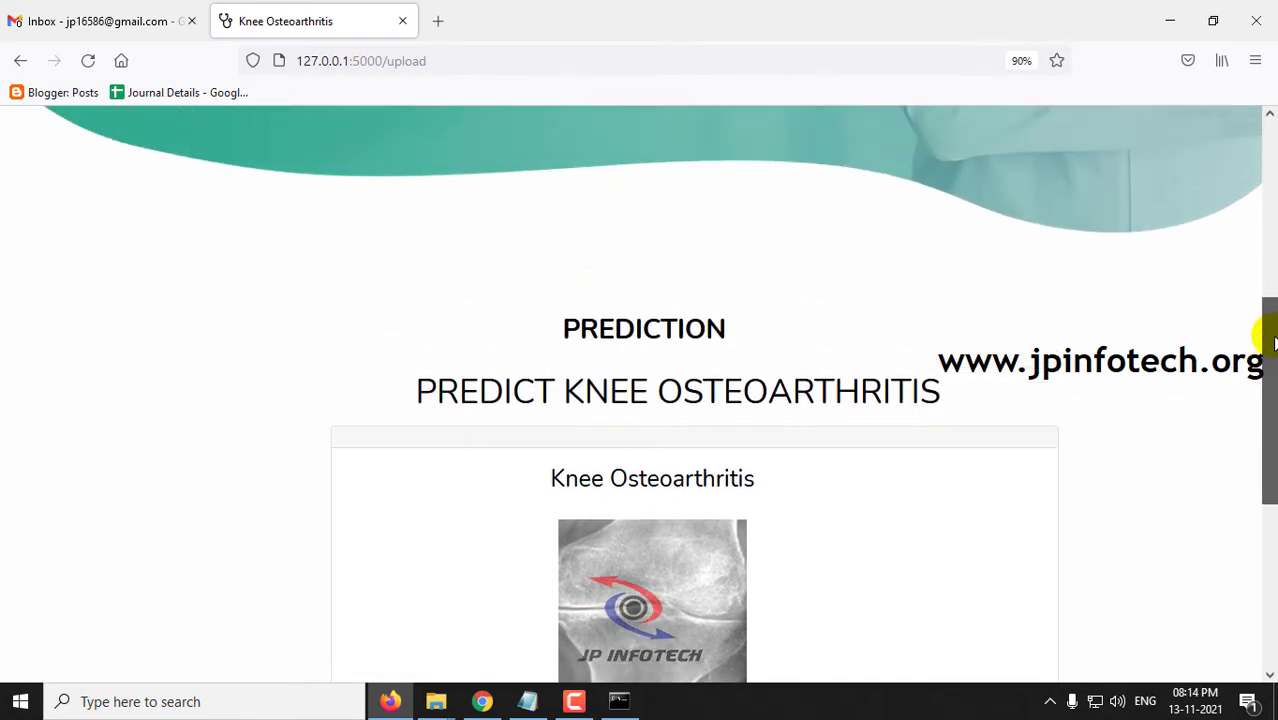
pyautogui.scroll(3)
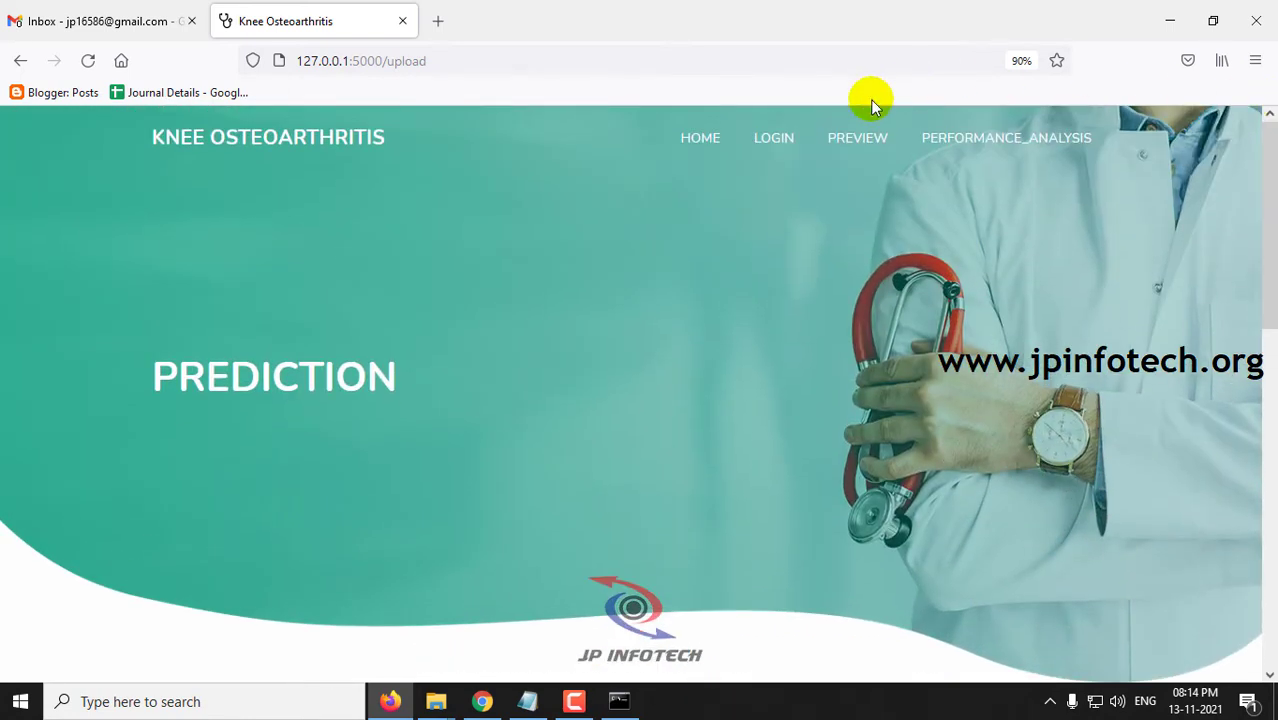
pyautogui.click(1006, 137)
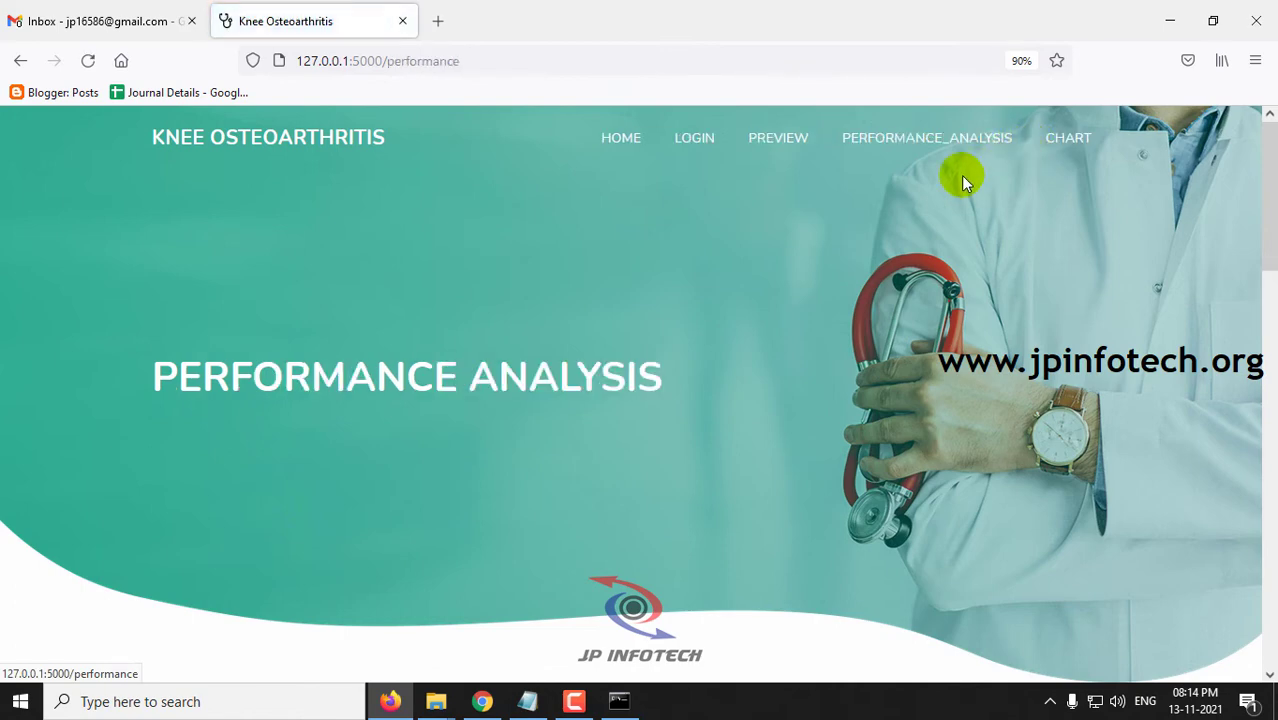
pyautogui.scroll(-3)
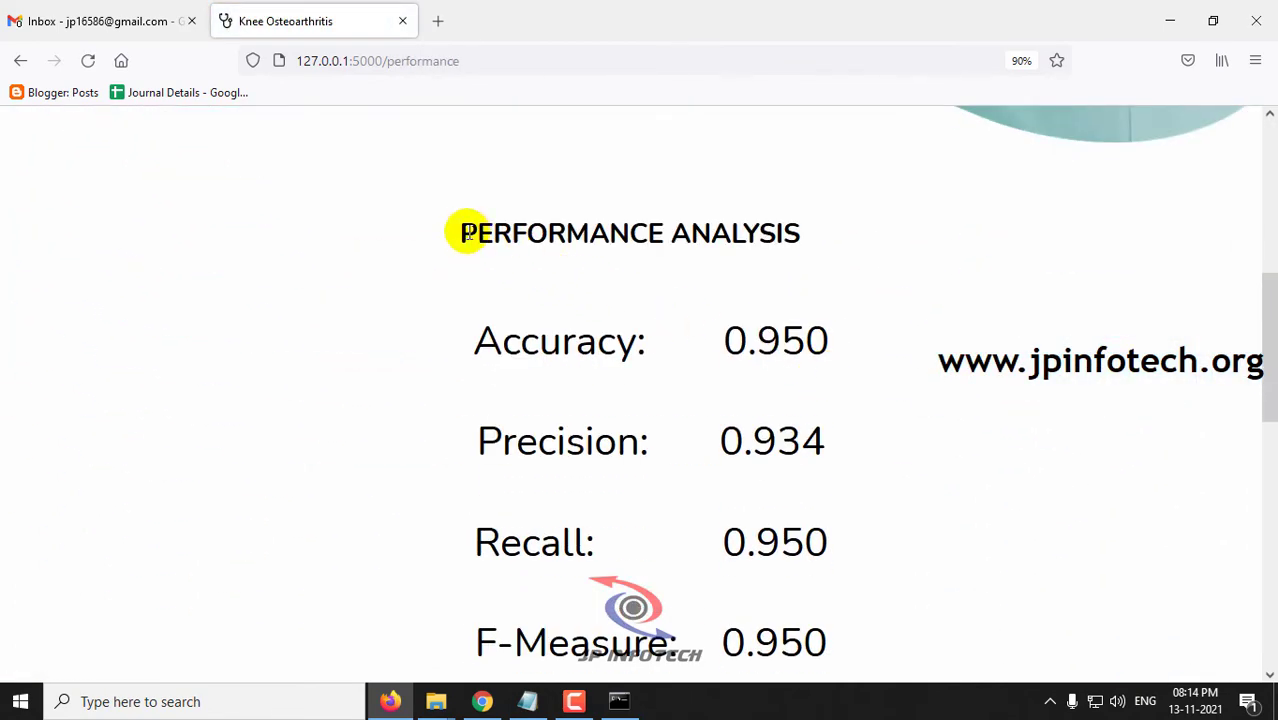
pyautogui.scroll(-3)
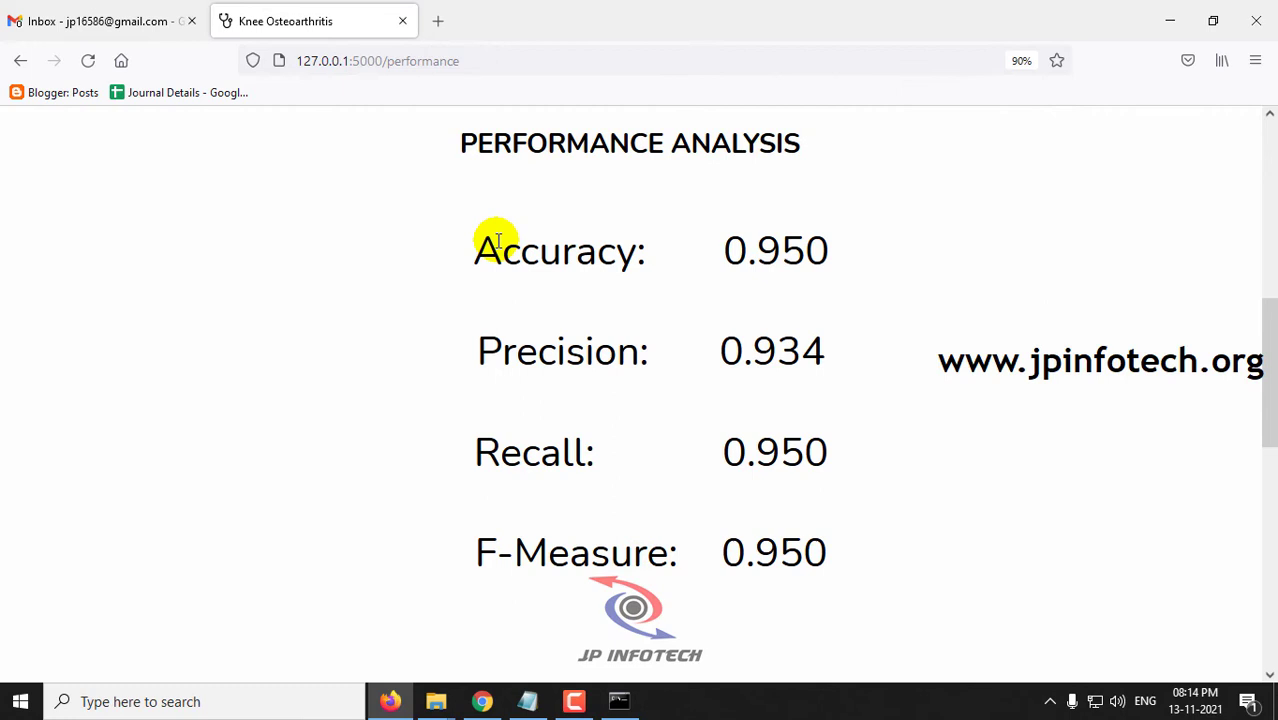
pyautogui.doubleClick(486, 452)
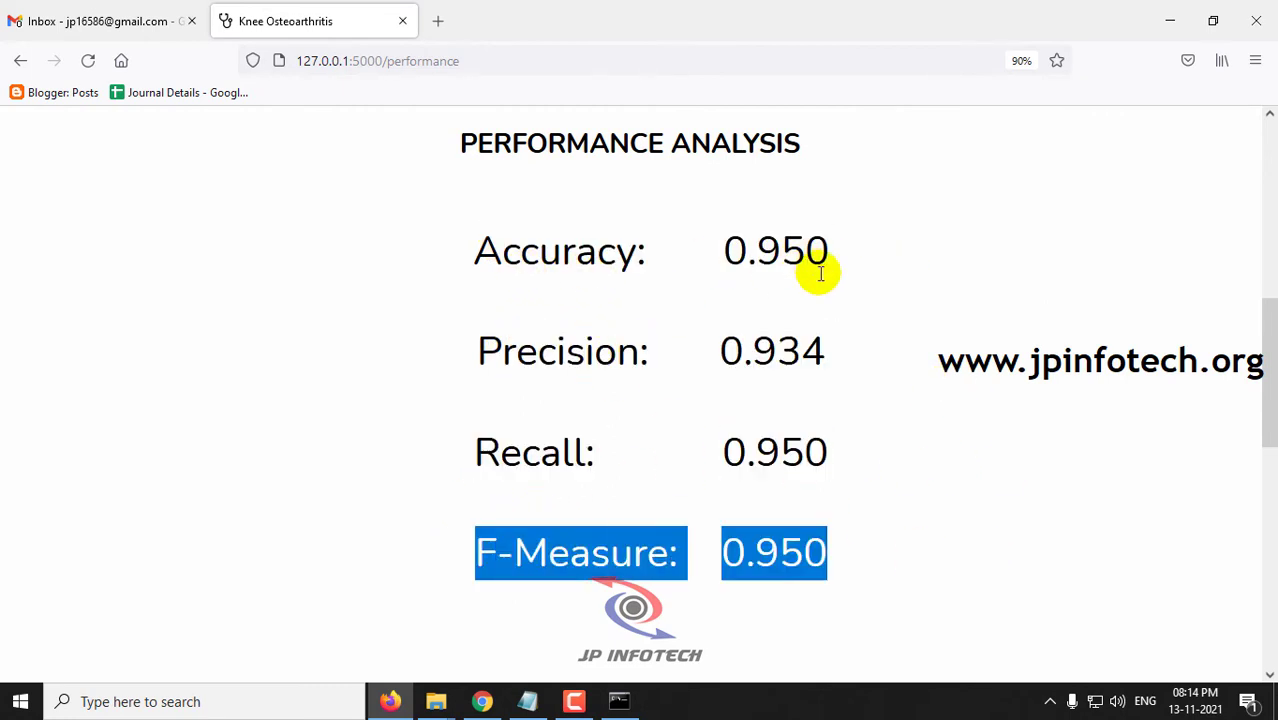
pyautogui.scroll(-3)
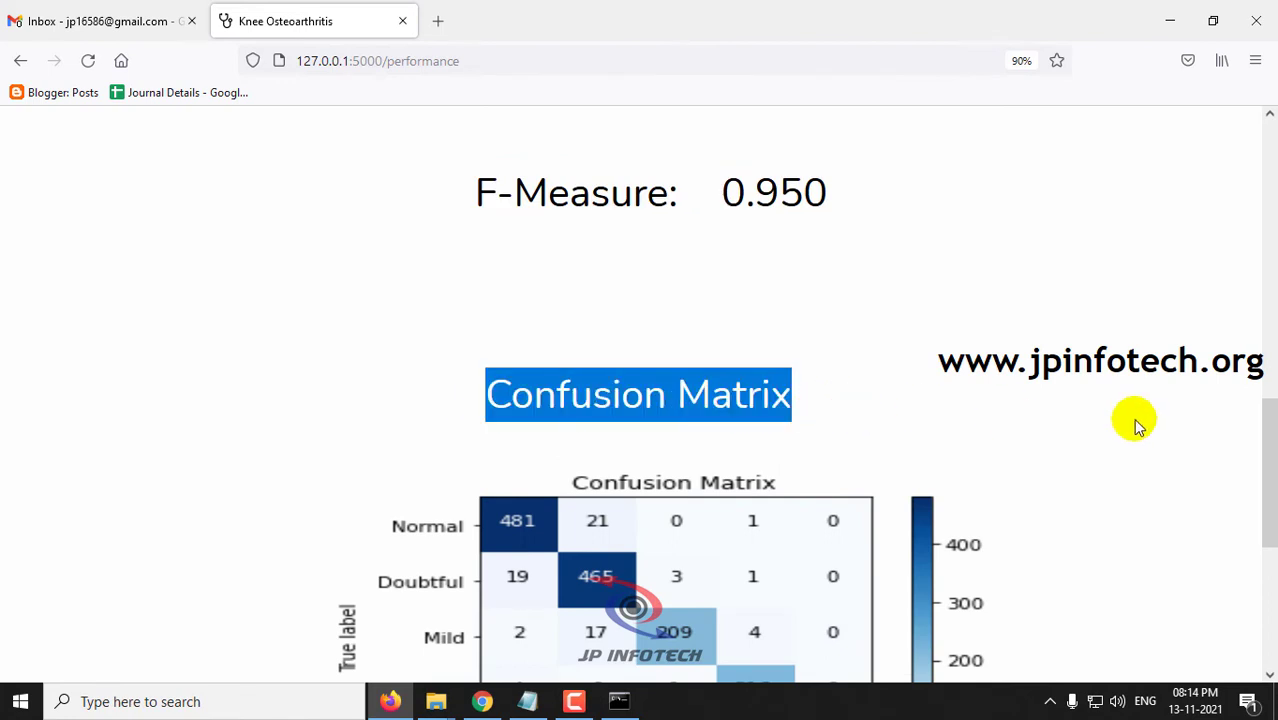
pyautogui.scroll(-3)
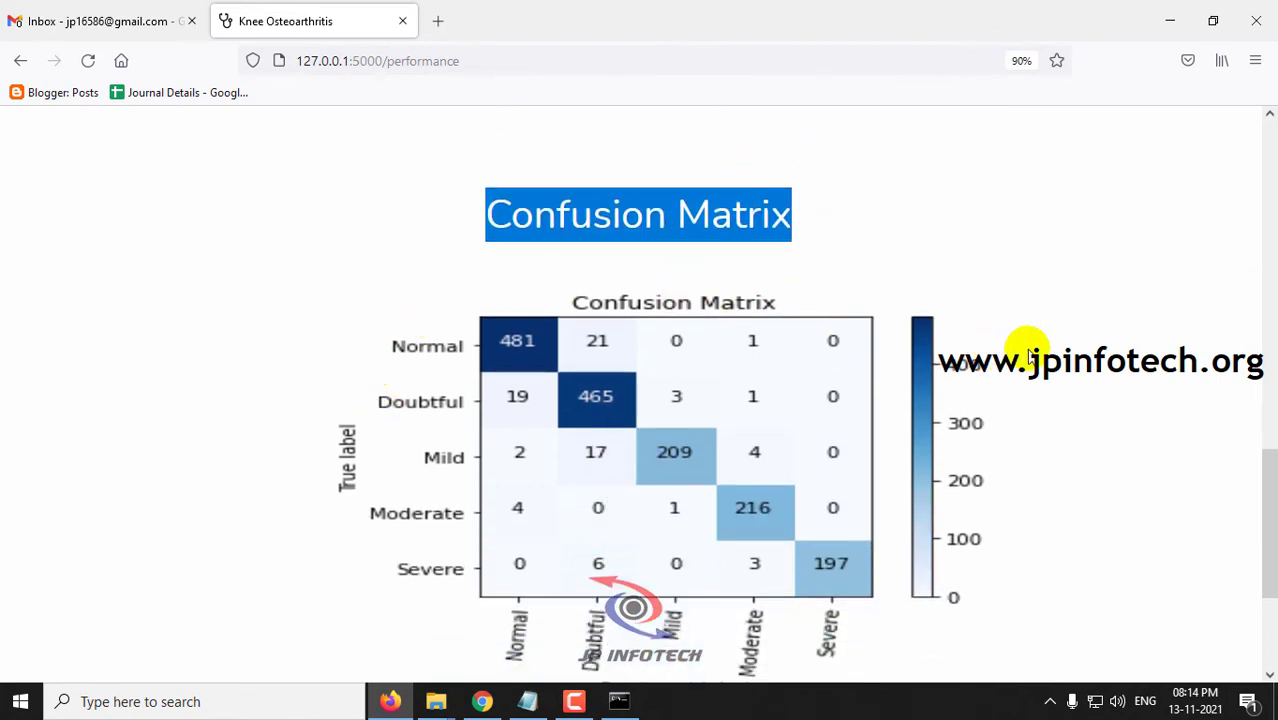
pyautogui.scroll(-3)
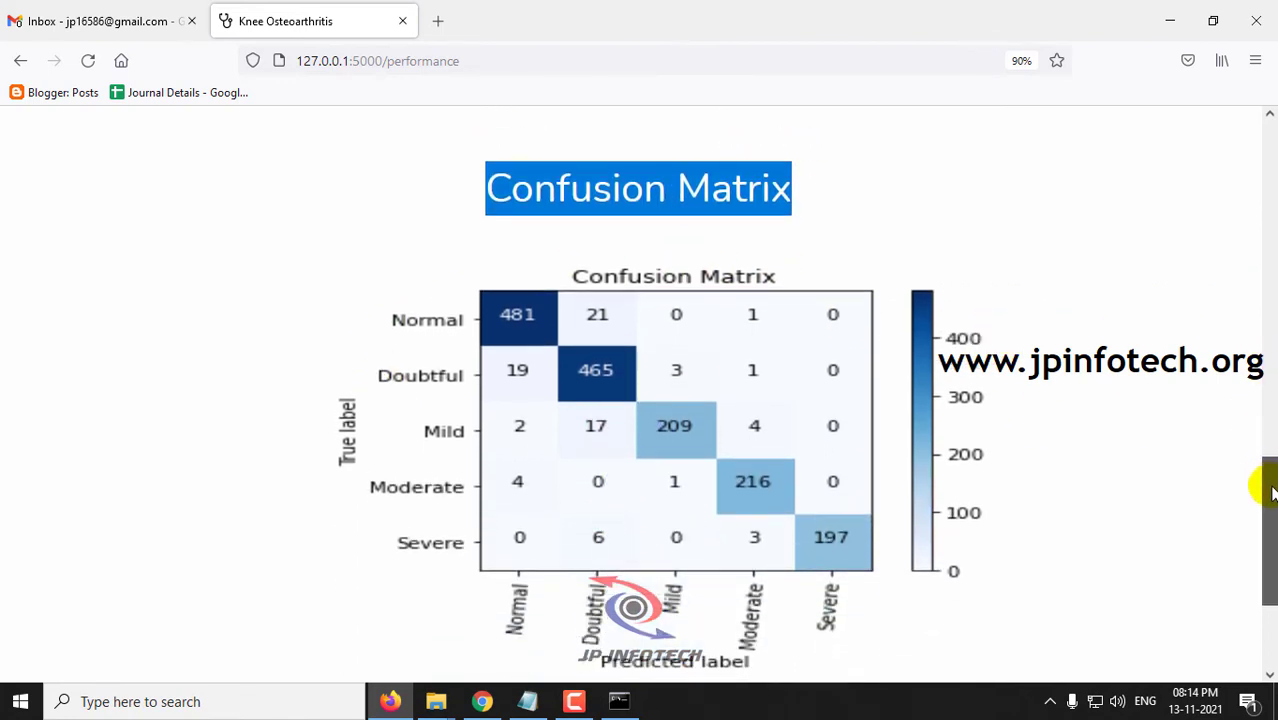
pyautogui.scroll(-3)
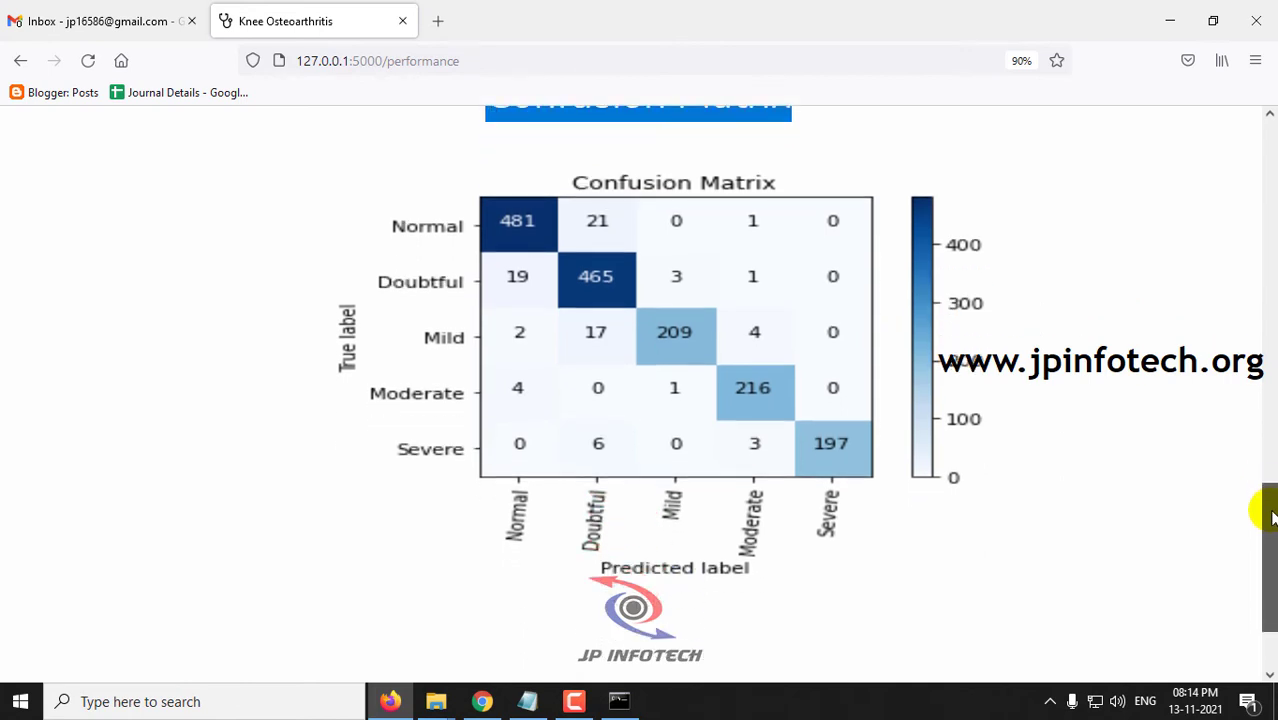
pyautogui.scroll(-3)
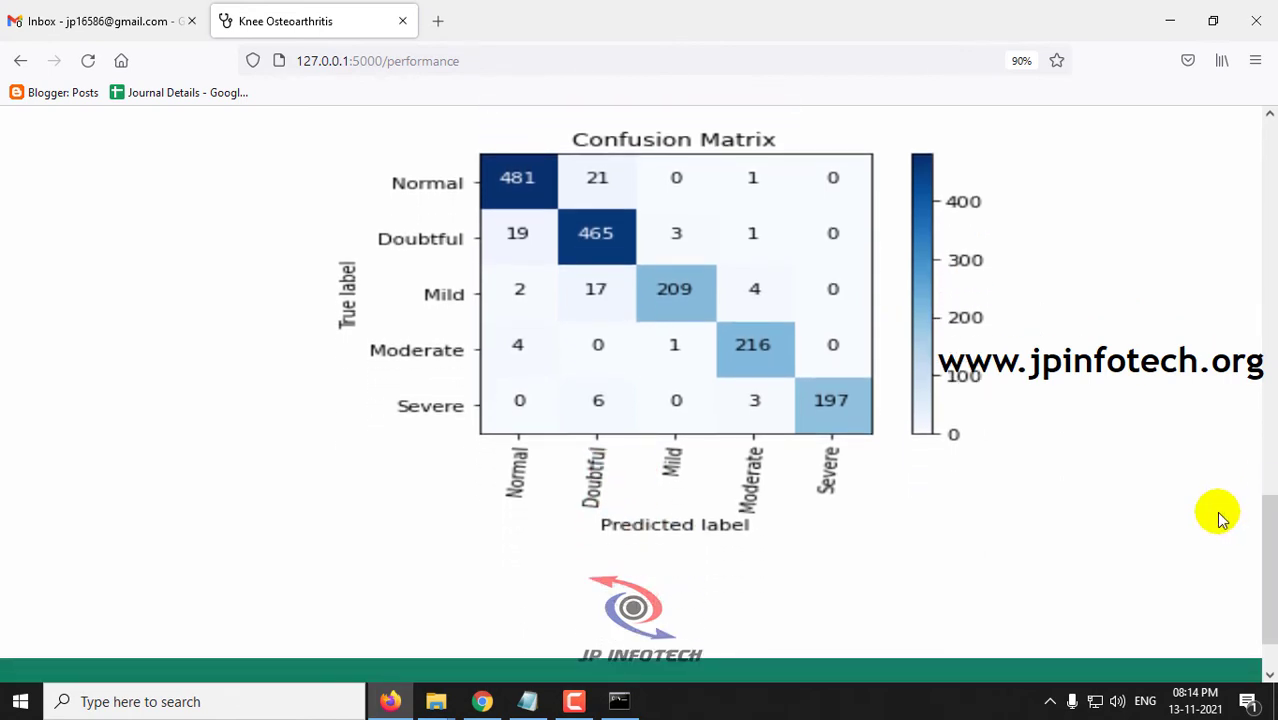
pyautogui.moveTo(448, 642)
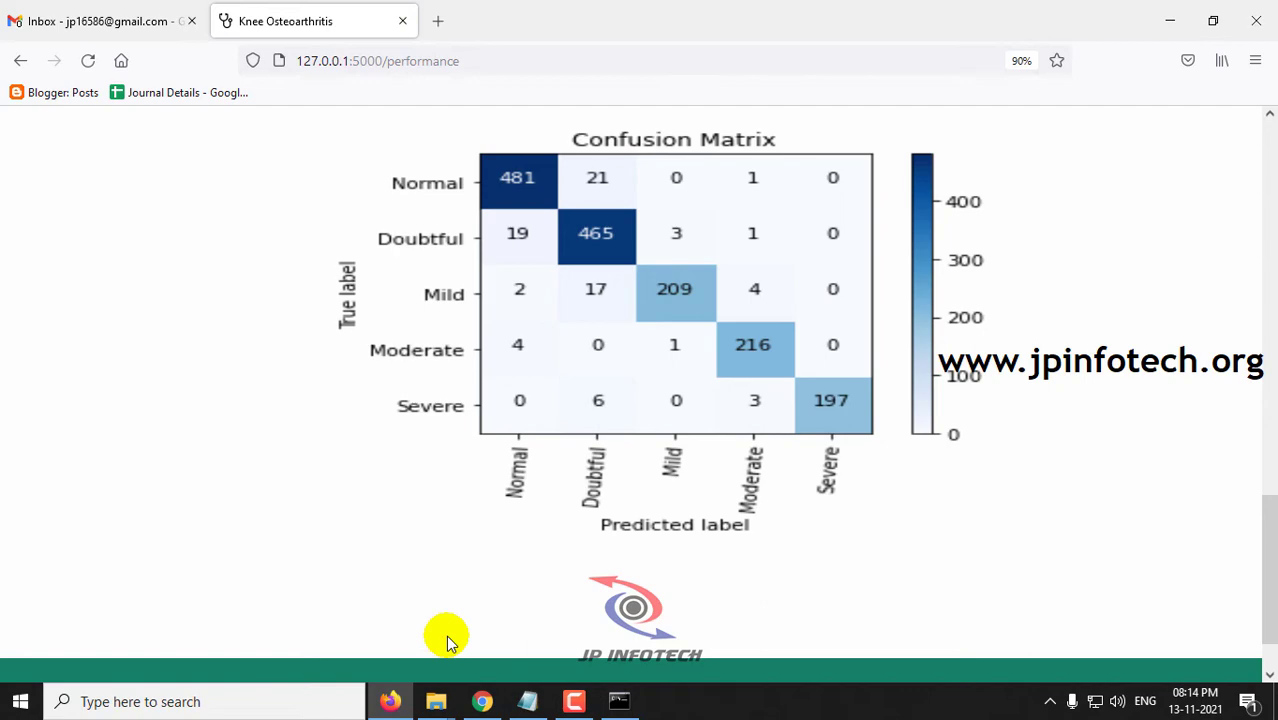
pyautogui.scroll(3)
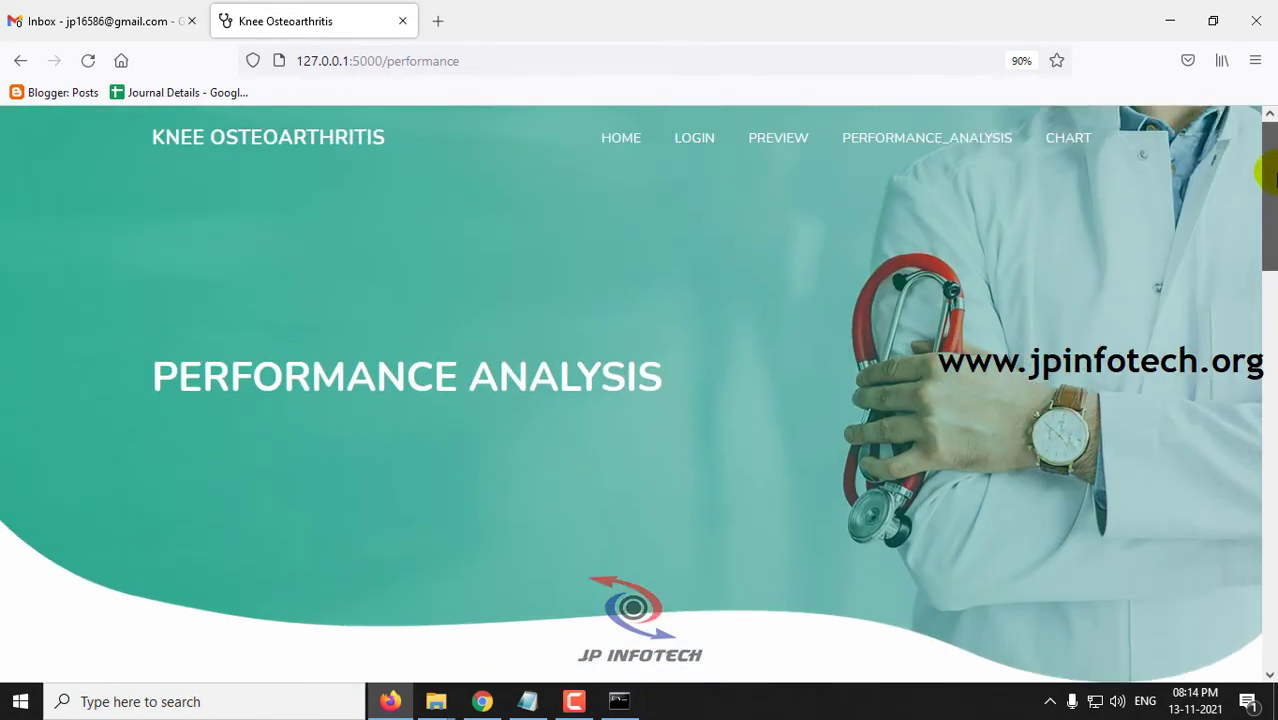
# Open CHART, highlight the Knee Osteoarthritis title, and scroll to the five-class pie chart
pyautogui.click(995, 137)
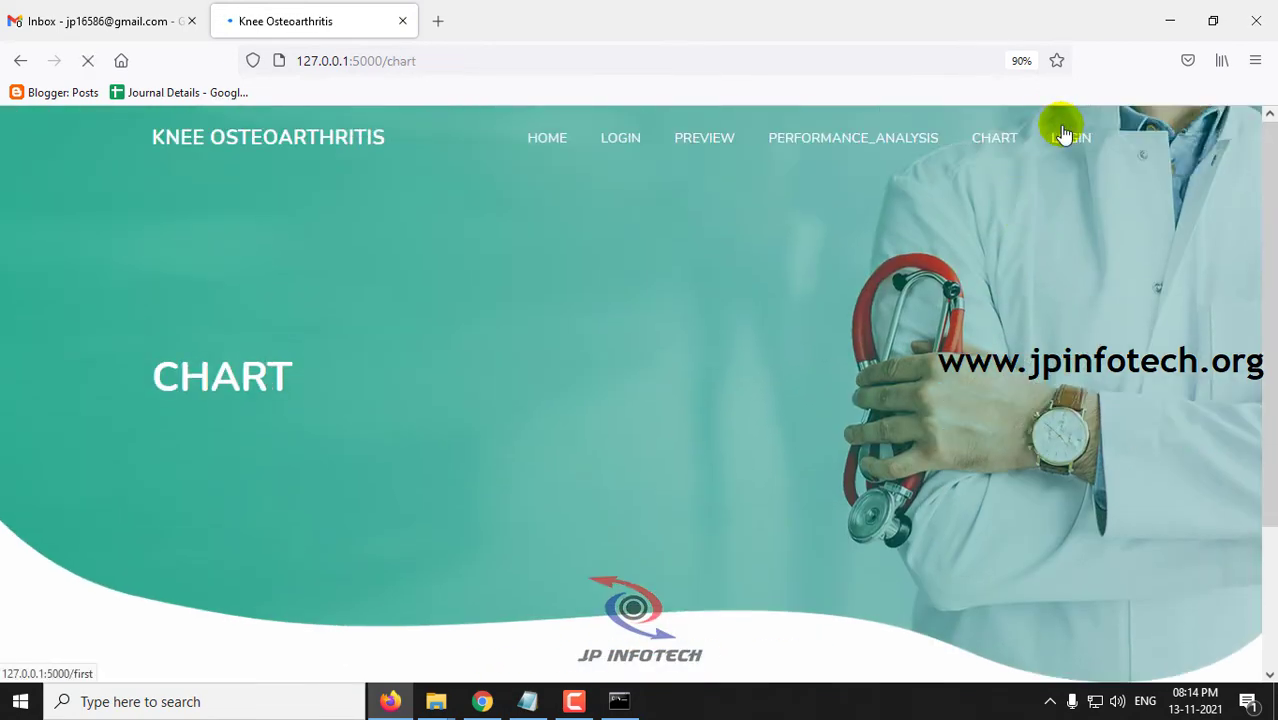
pyautogui.scroll(-3)
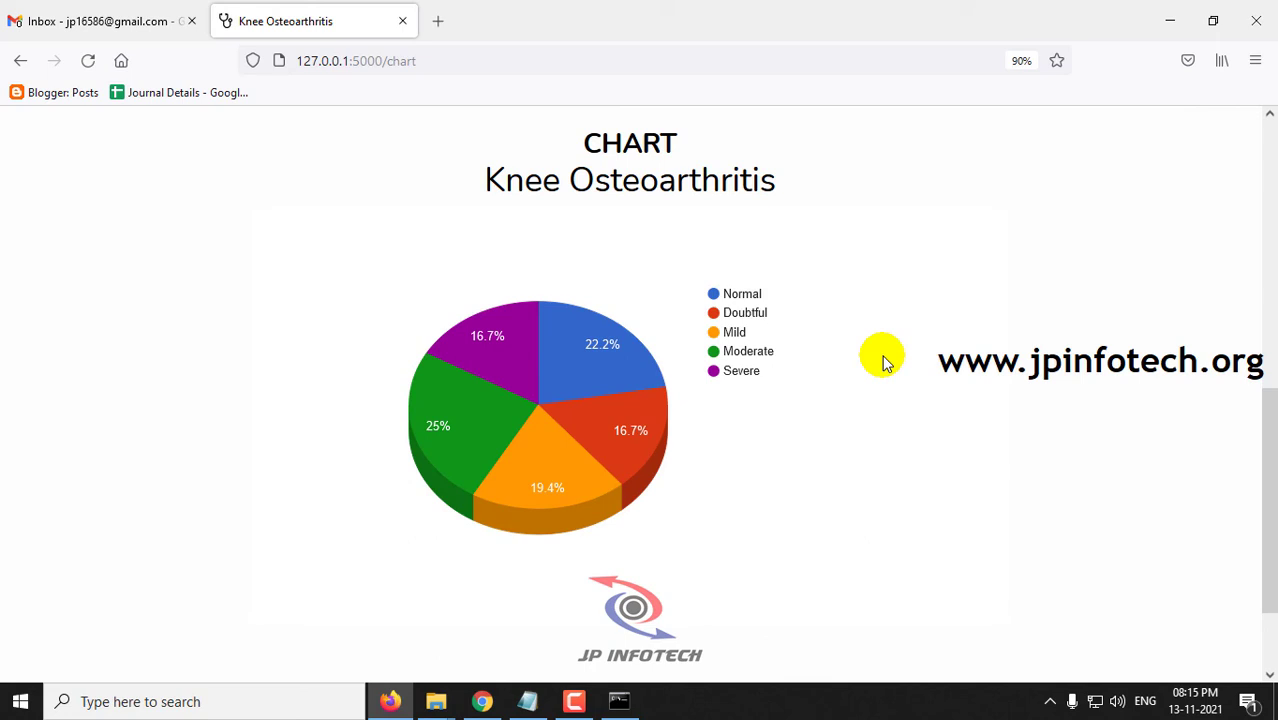
pyautogui.moveTo(485, 185)
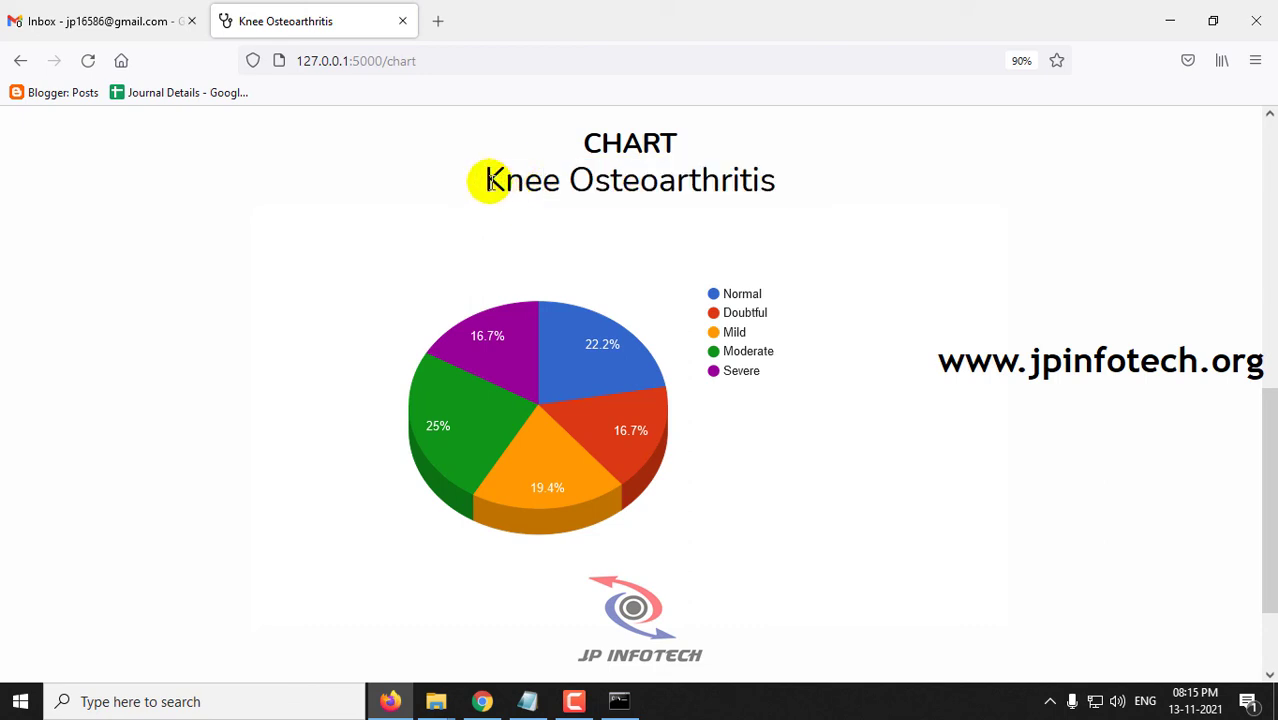
pyautogui.moveTo(485, 180); pyautogui.dragTo(780, 180)
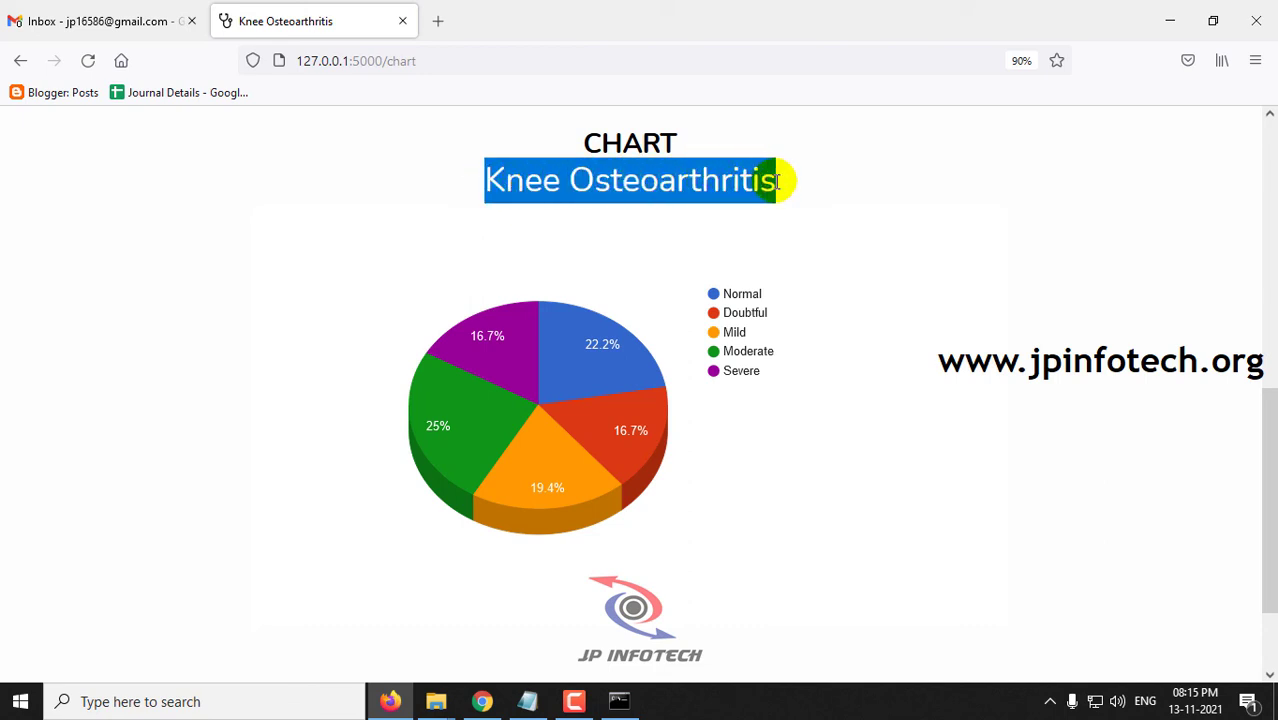
pyautogui.scroll(-3)
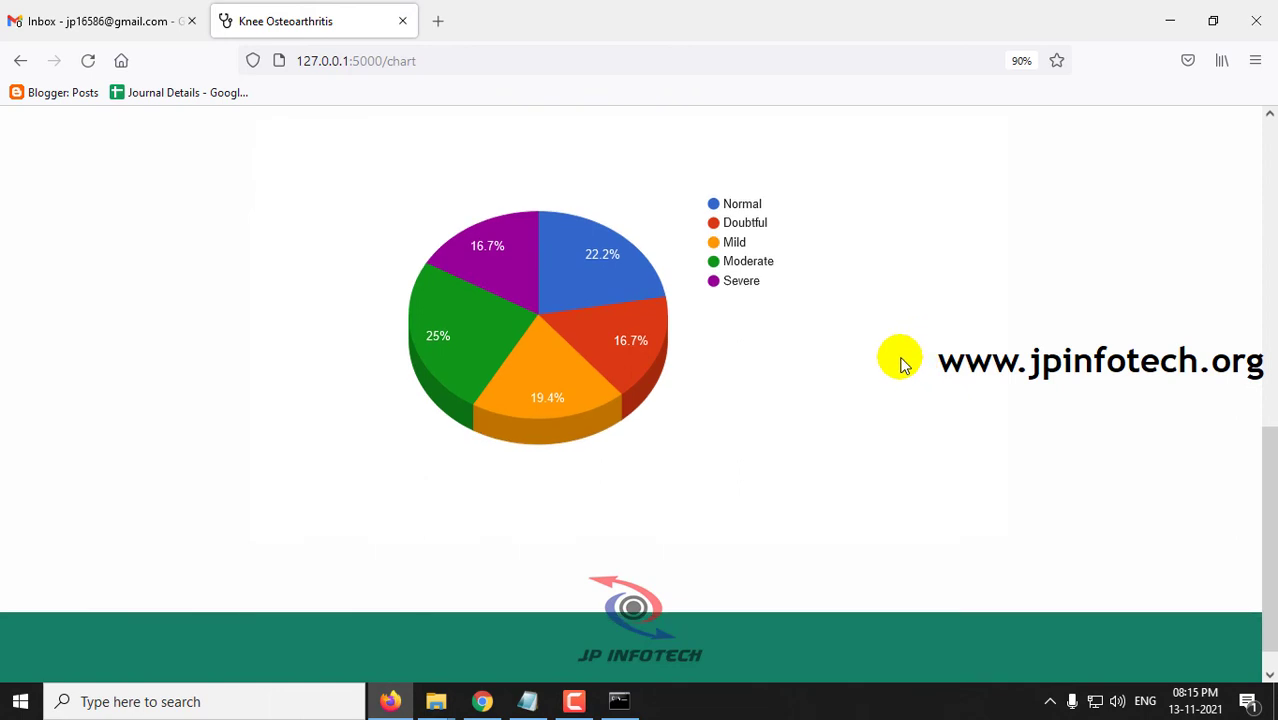
pyautogui.moveTo(575, 270)
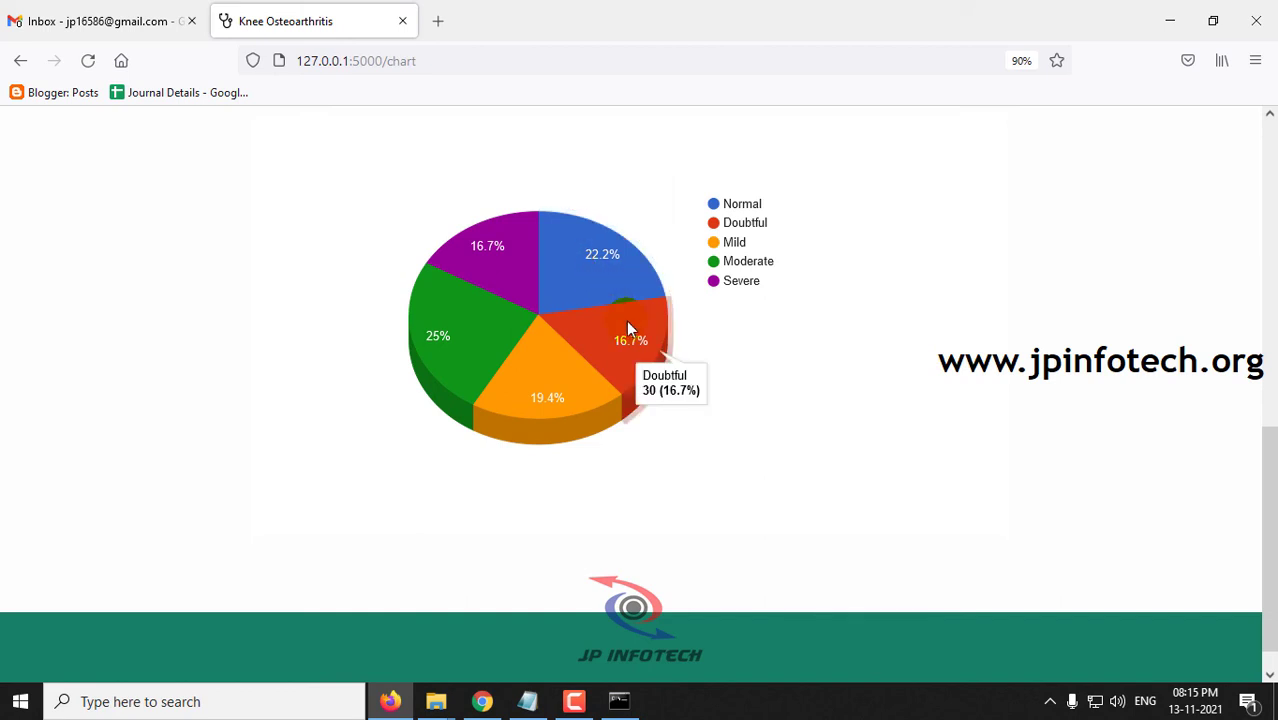
pyautogui.moveTo(563, 347)
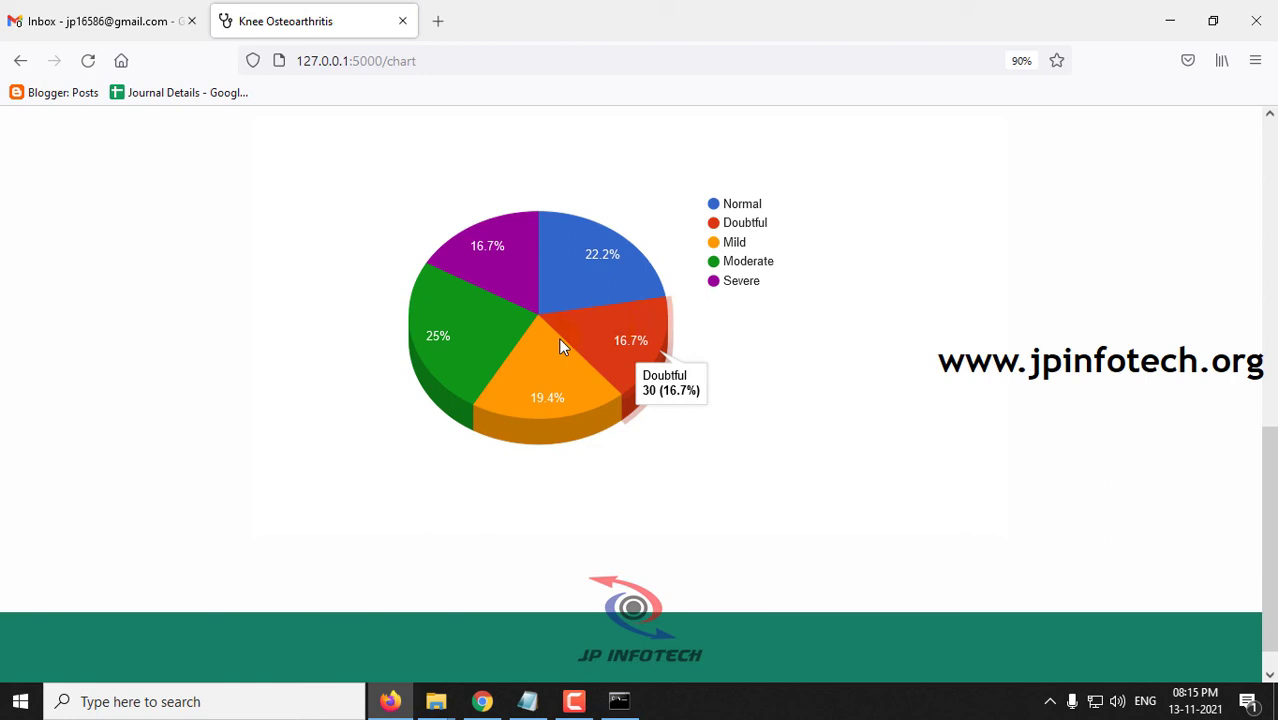
pyautogui.moveTo(522, 355)
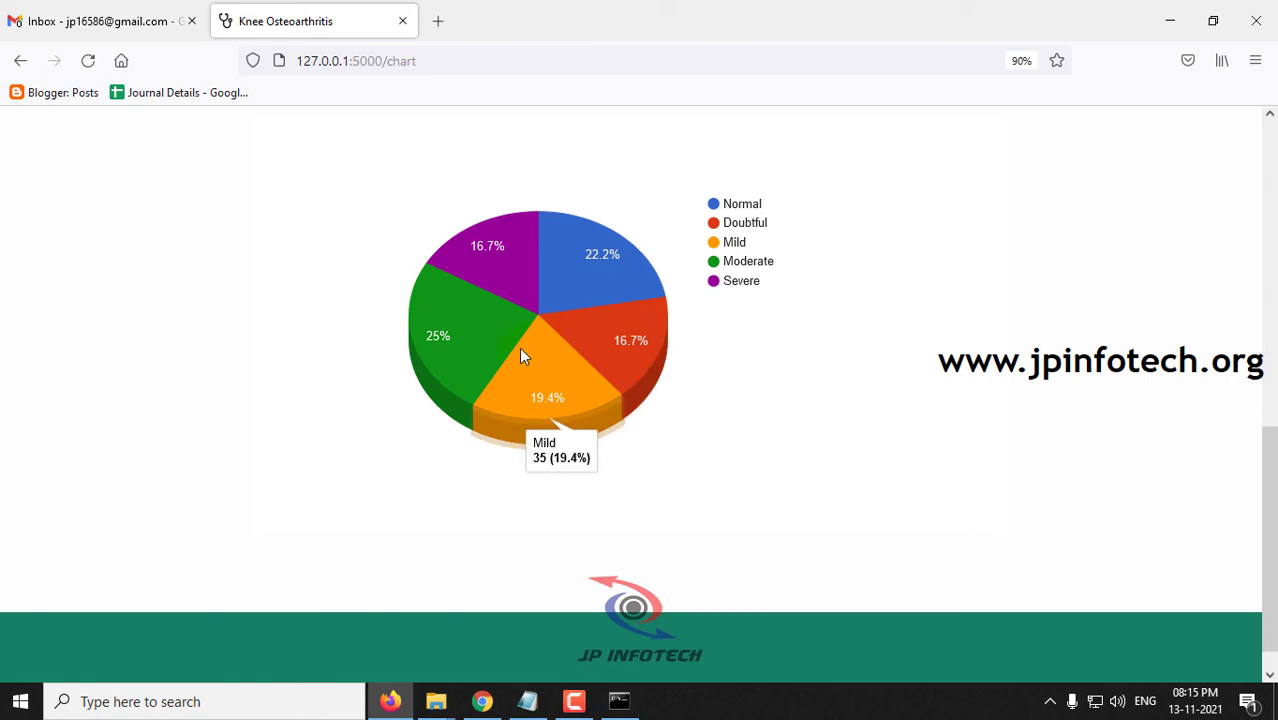
pyautogui.moveTo(484, 335)
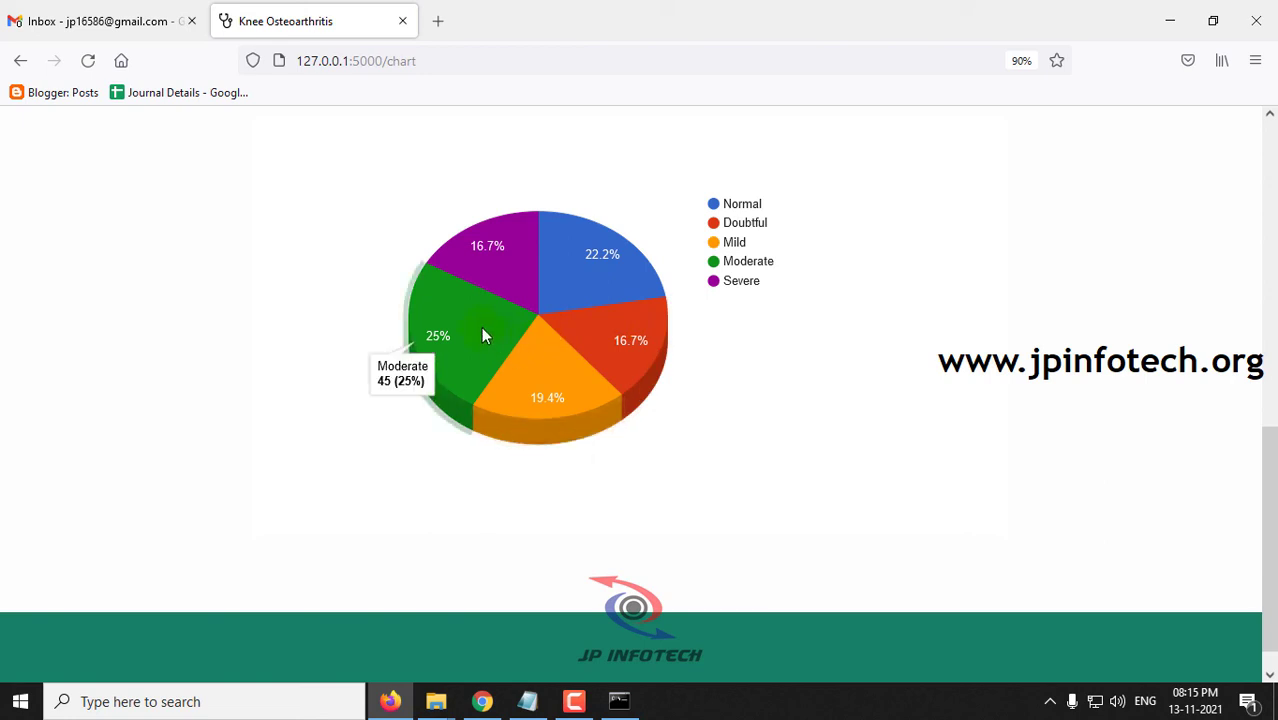
pyautogui.moveTo(497, 268)
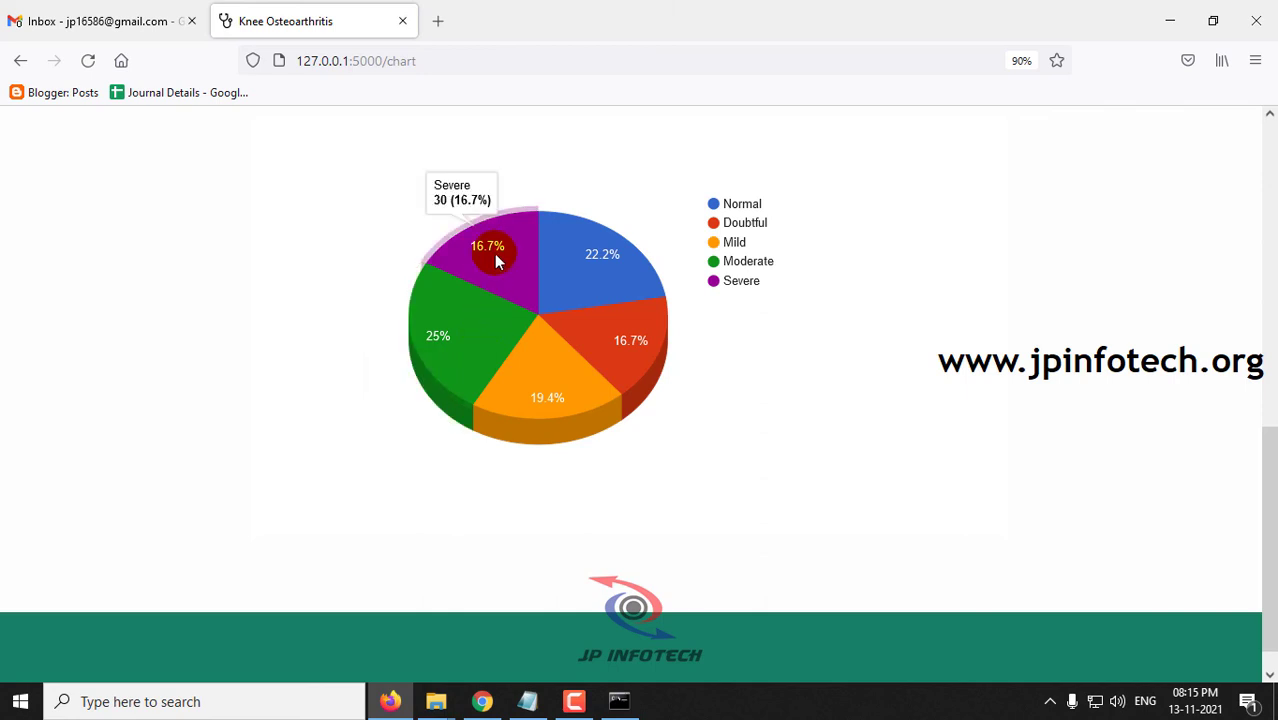
pyautogui.moveTo(1096, 447)
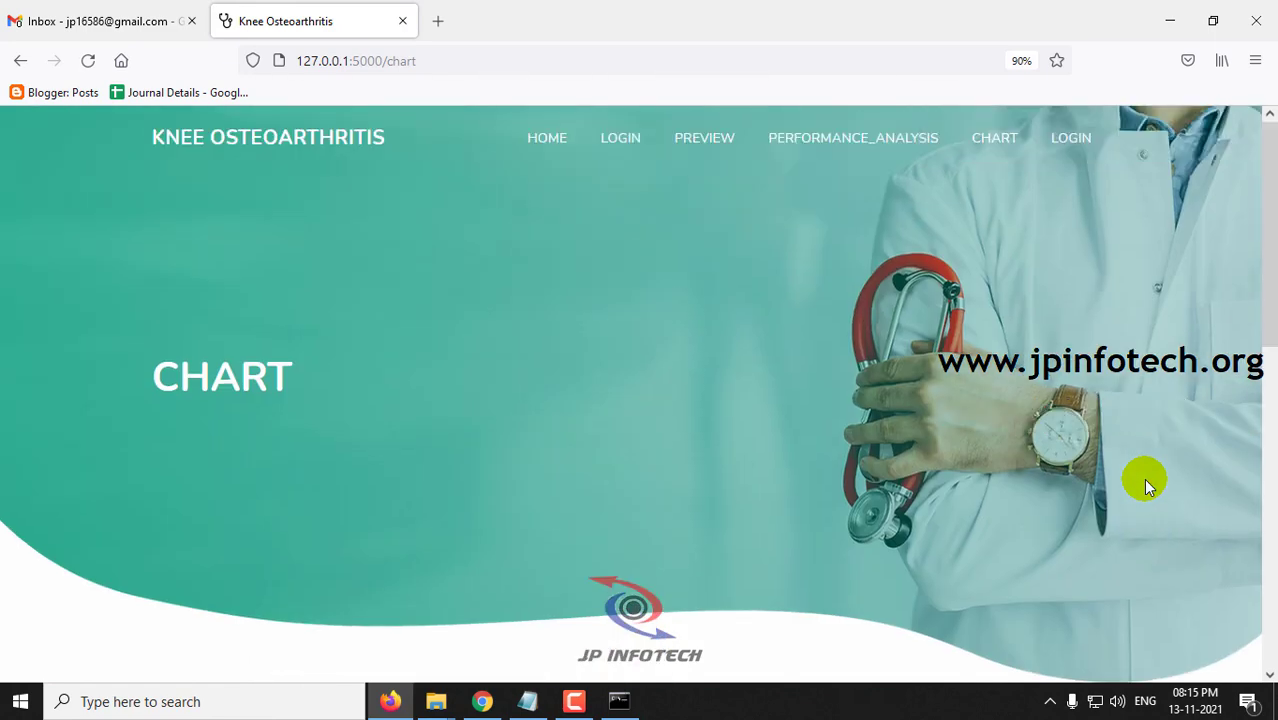
pyautogui.moveTo(546, 137)
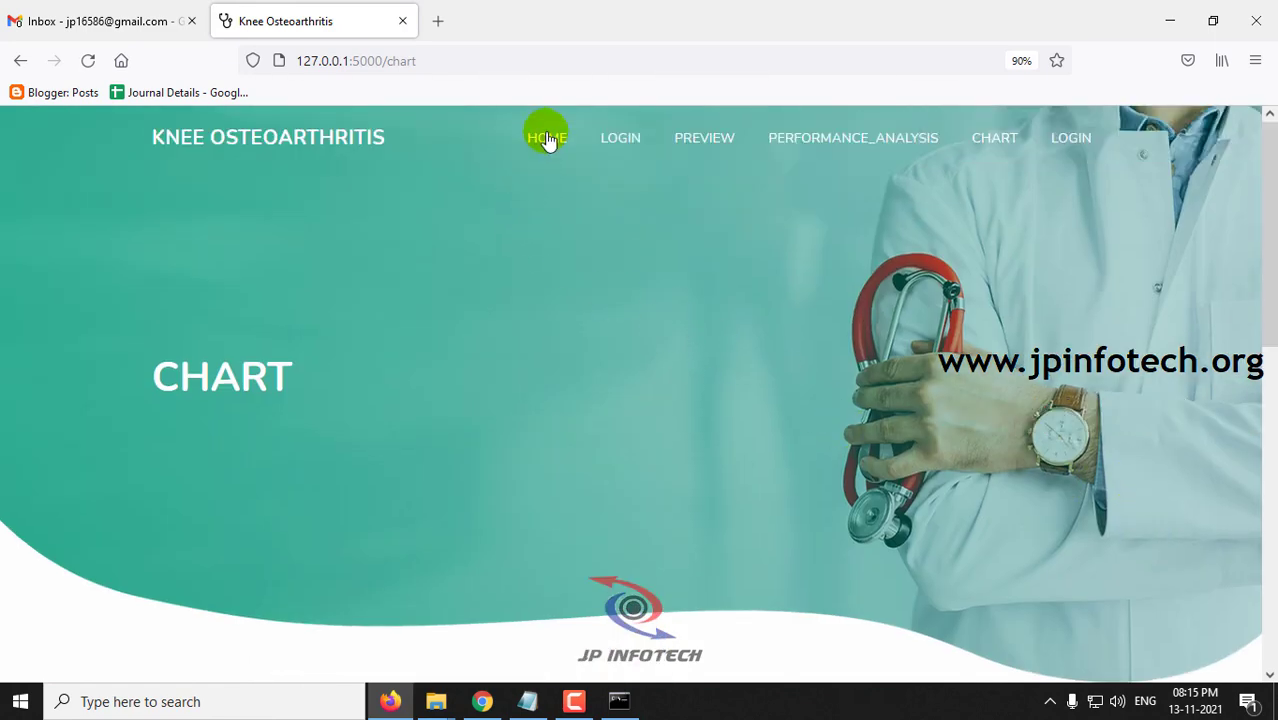
# Go HOME to the deep-learning knee osteoarthritis prediction page
pyautogui.click(545, 137)
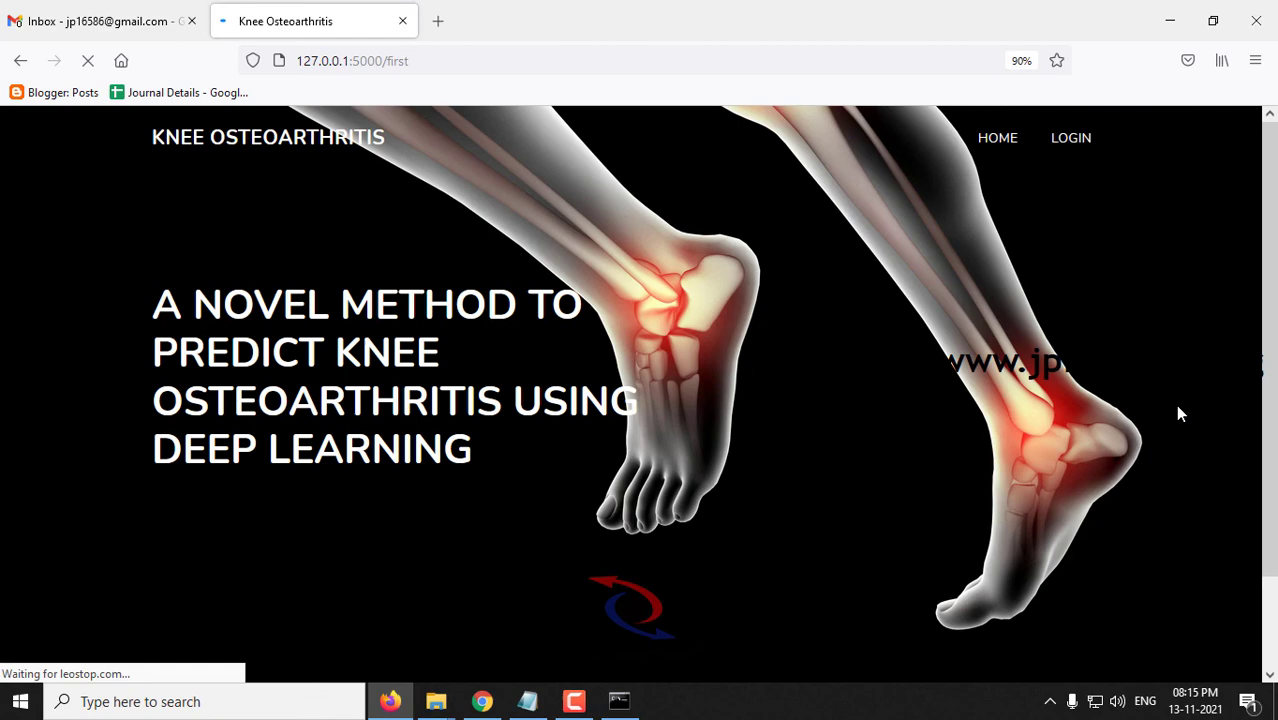